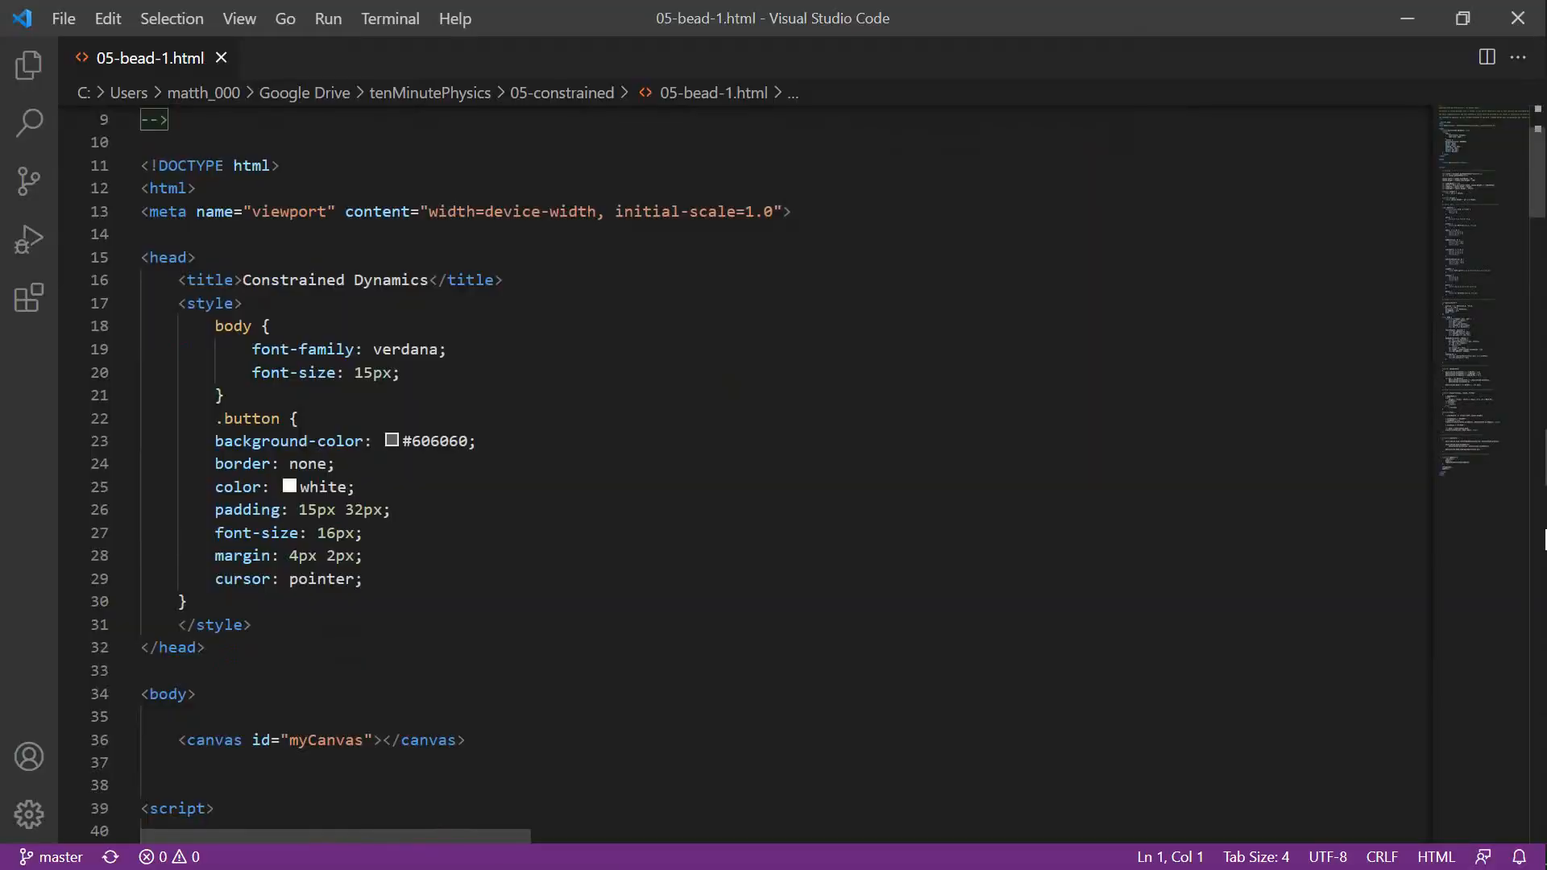
mouse_move(388, 279)
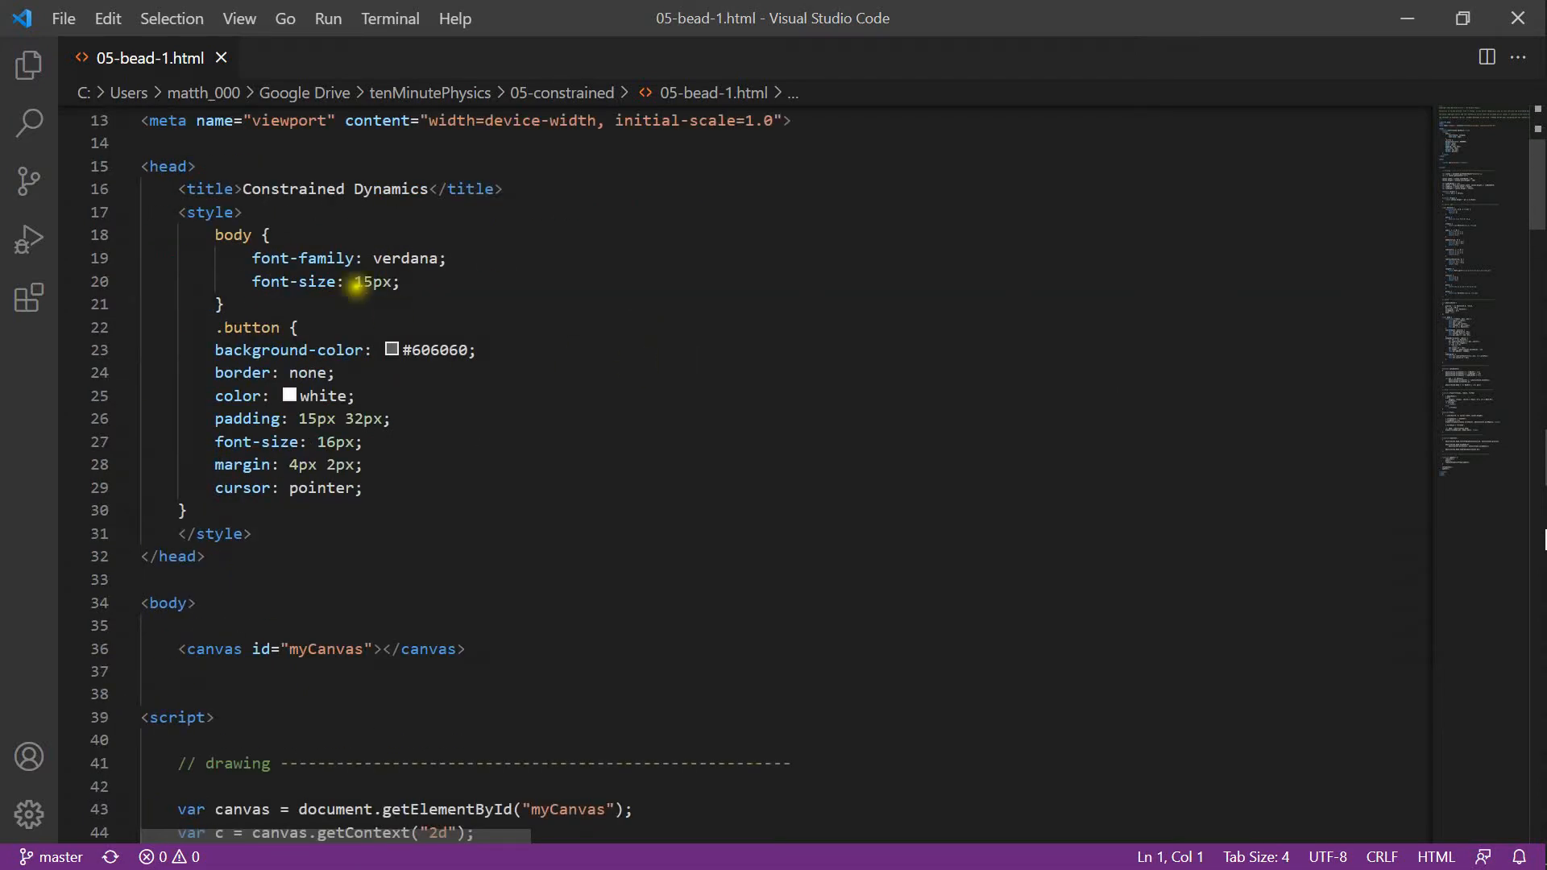
- Scroll down through the bead-on-wire simulation code
scroll("down", 3)
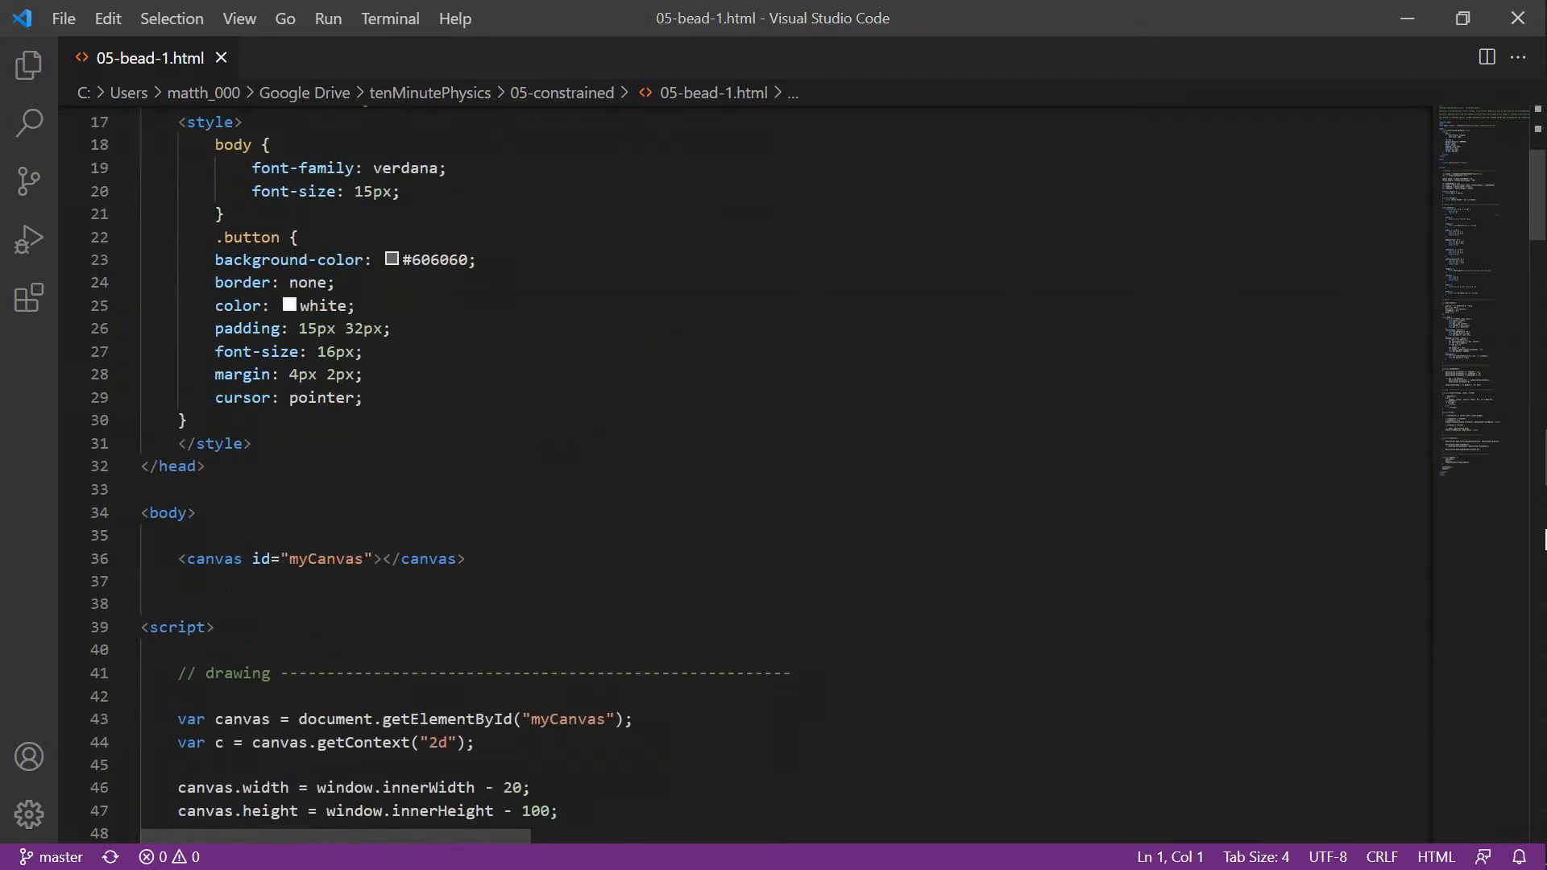
scroll("down", 3)
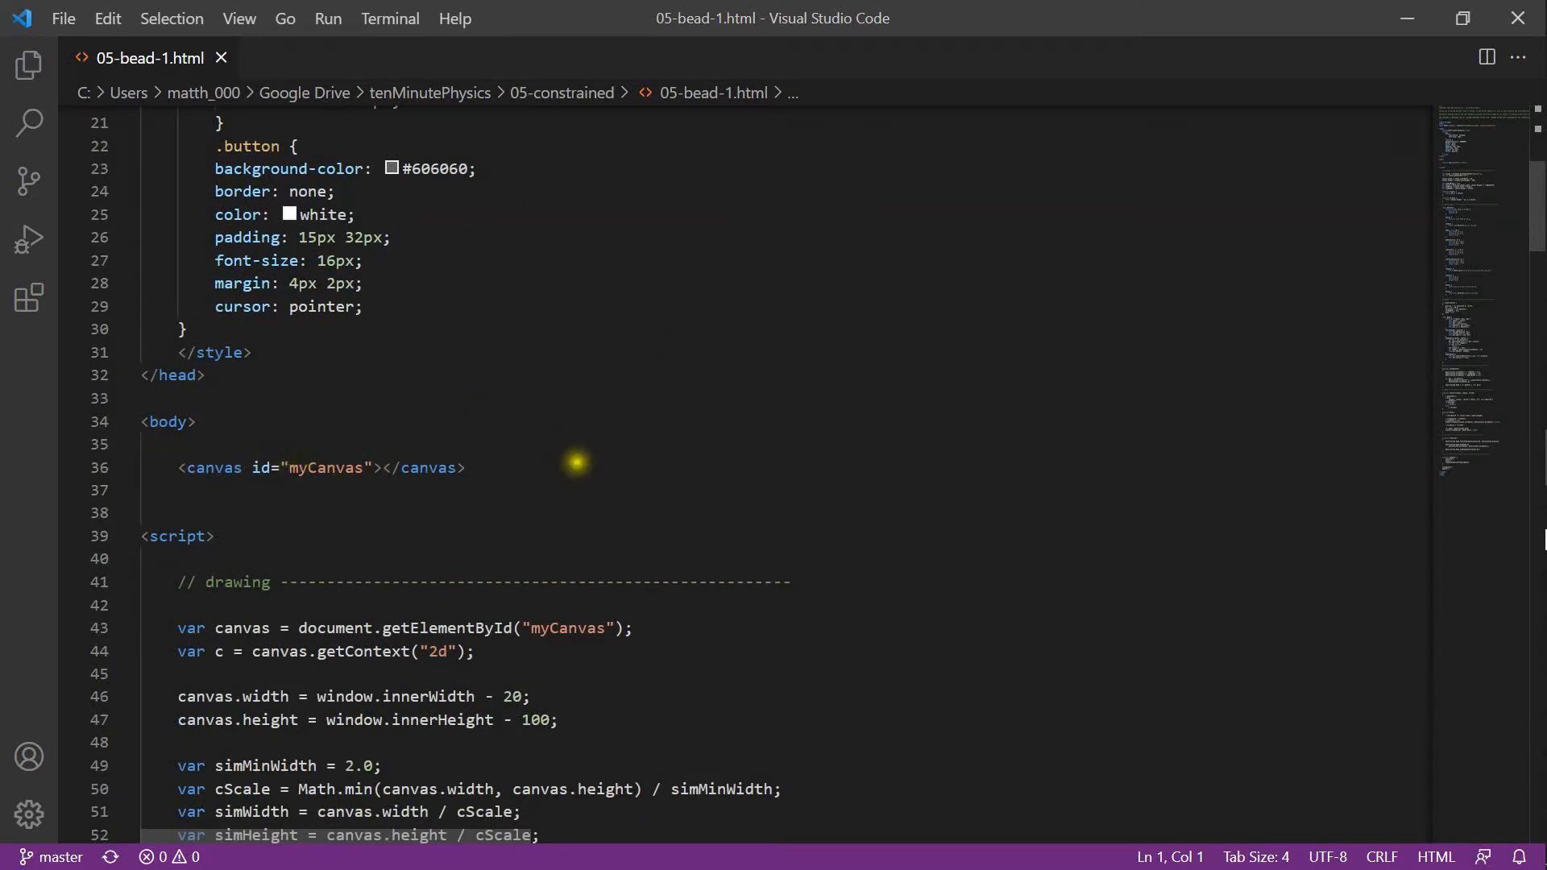
mouse_move(642, 422)
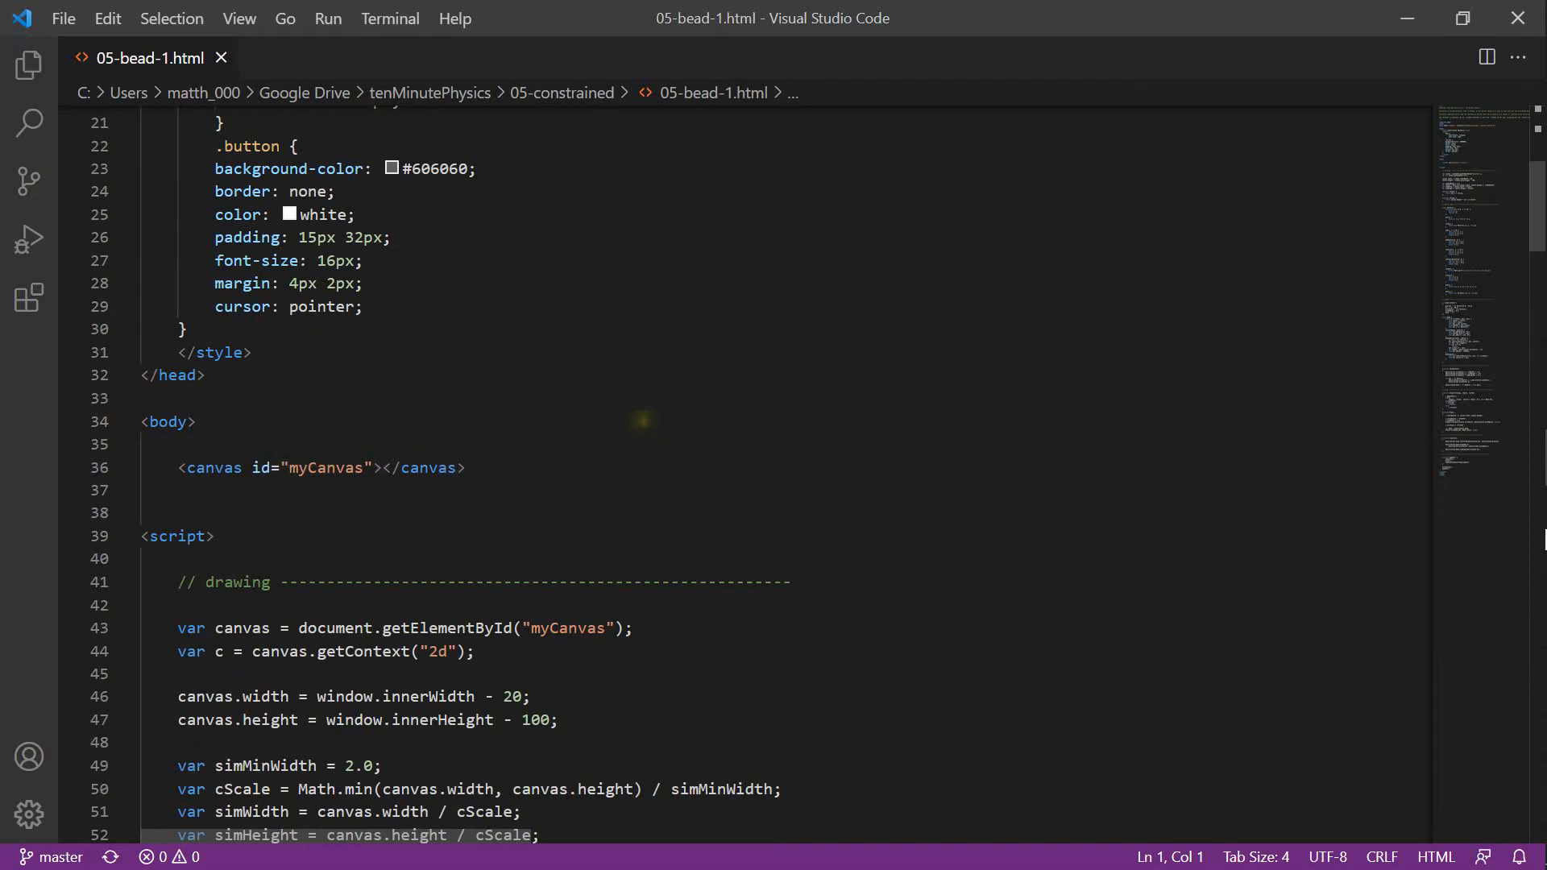
scroll("down", 3)
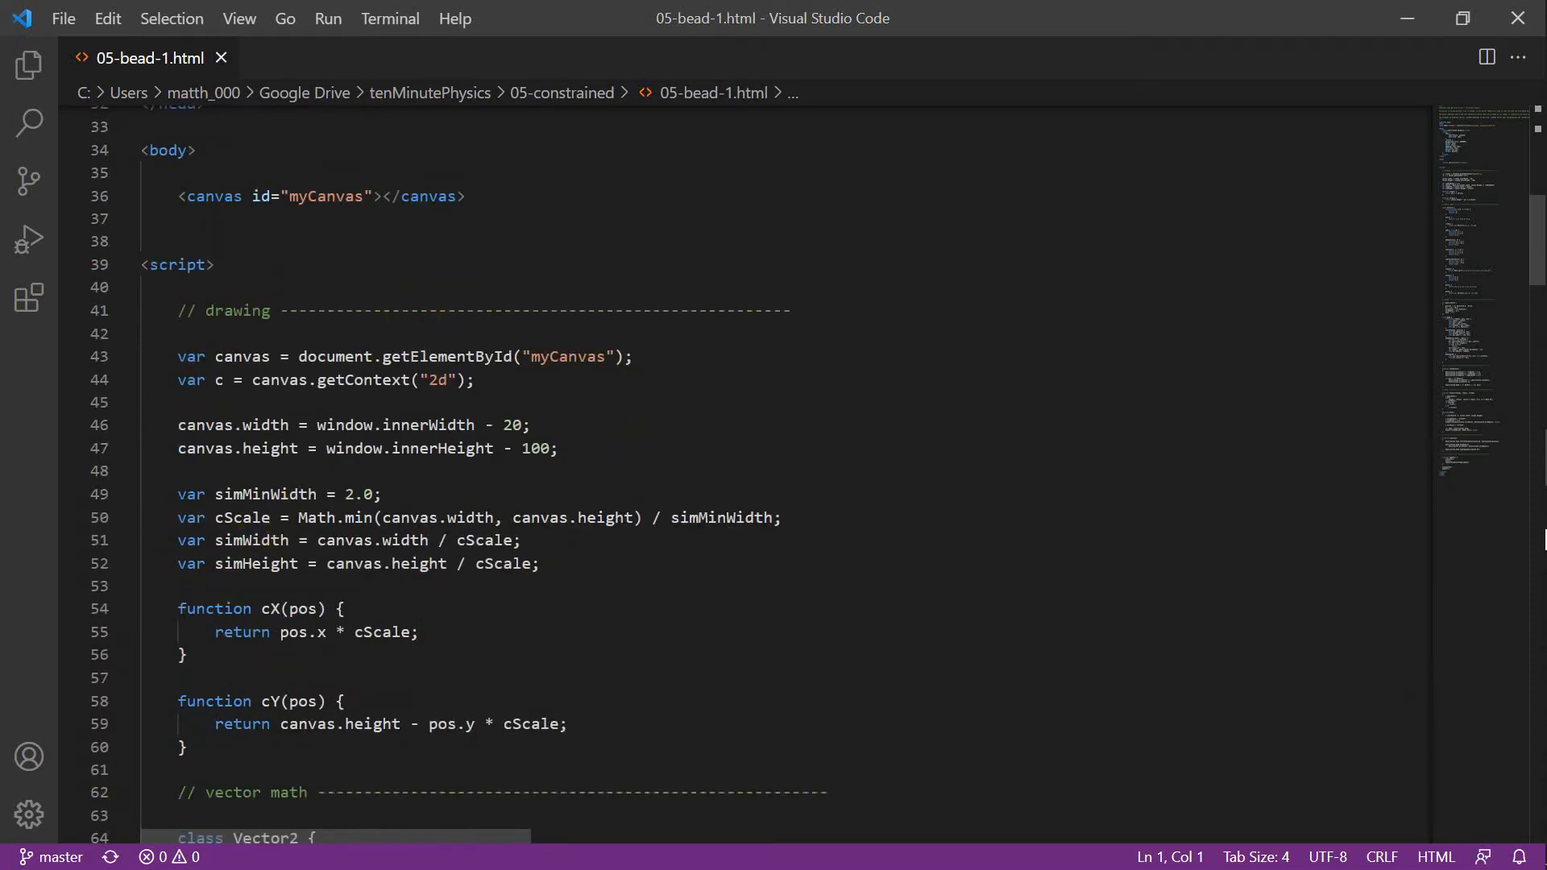
scroll("down", 3)
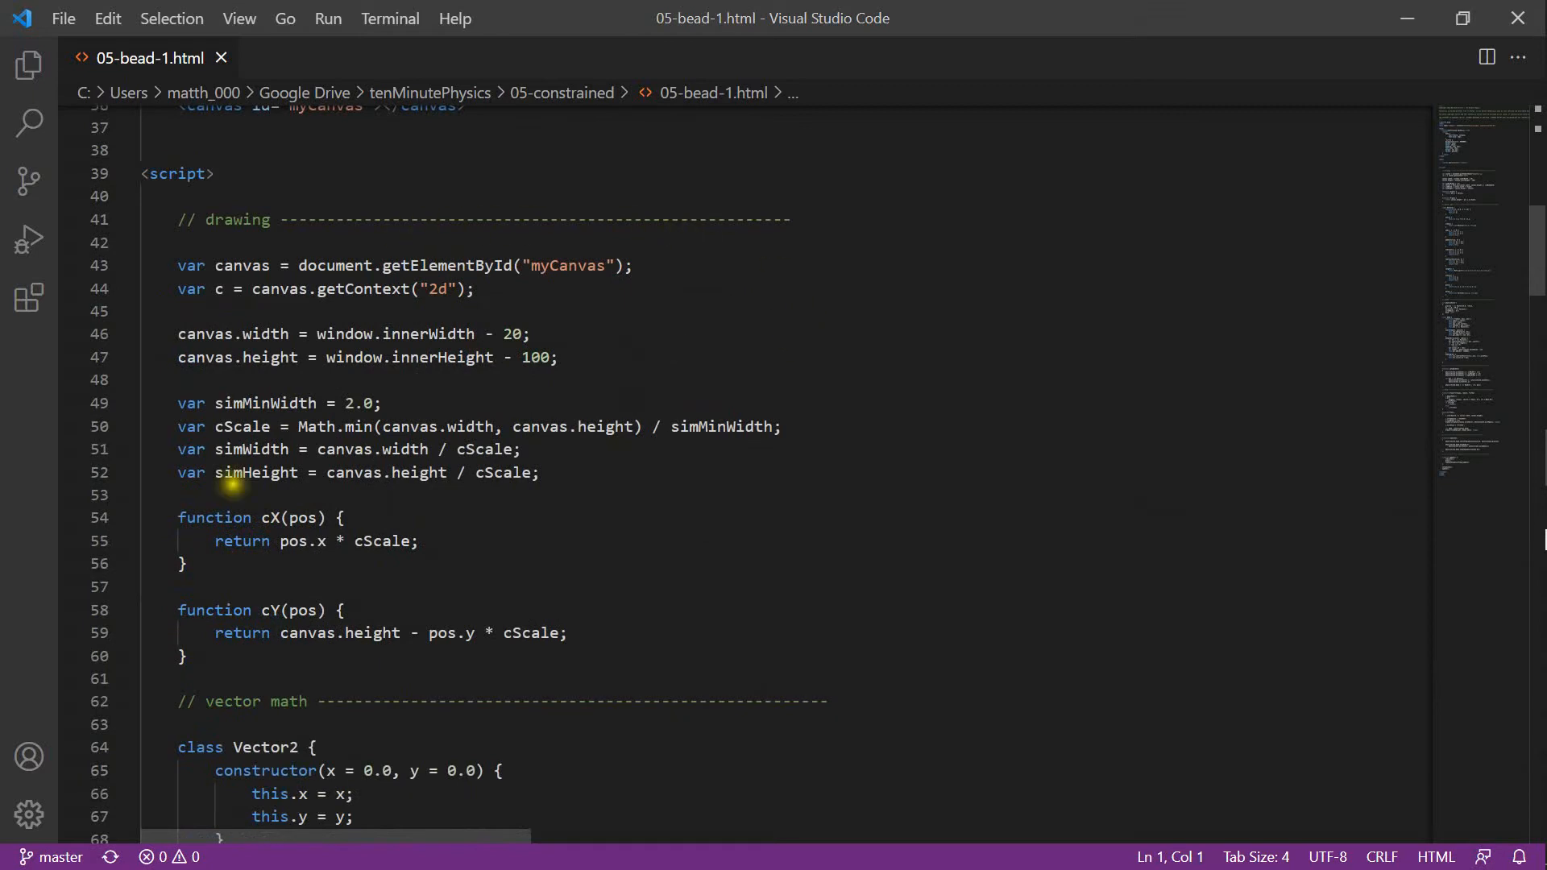
mouse_move(365, 582)
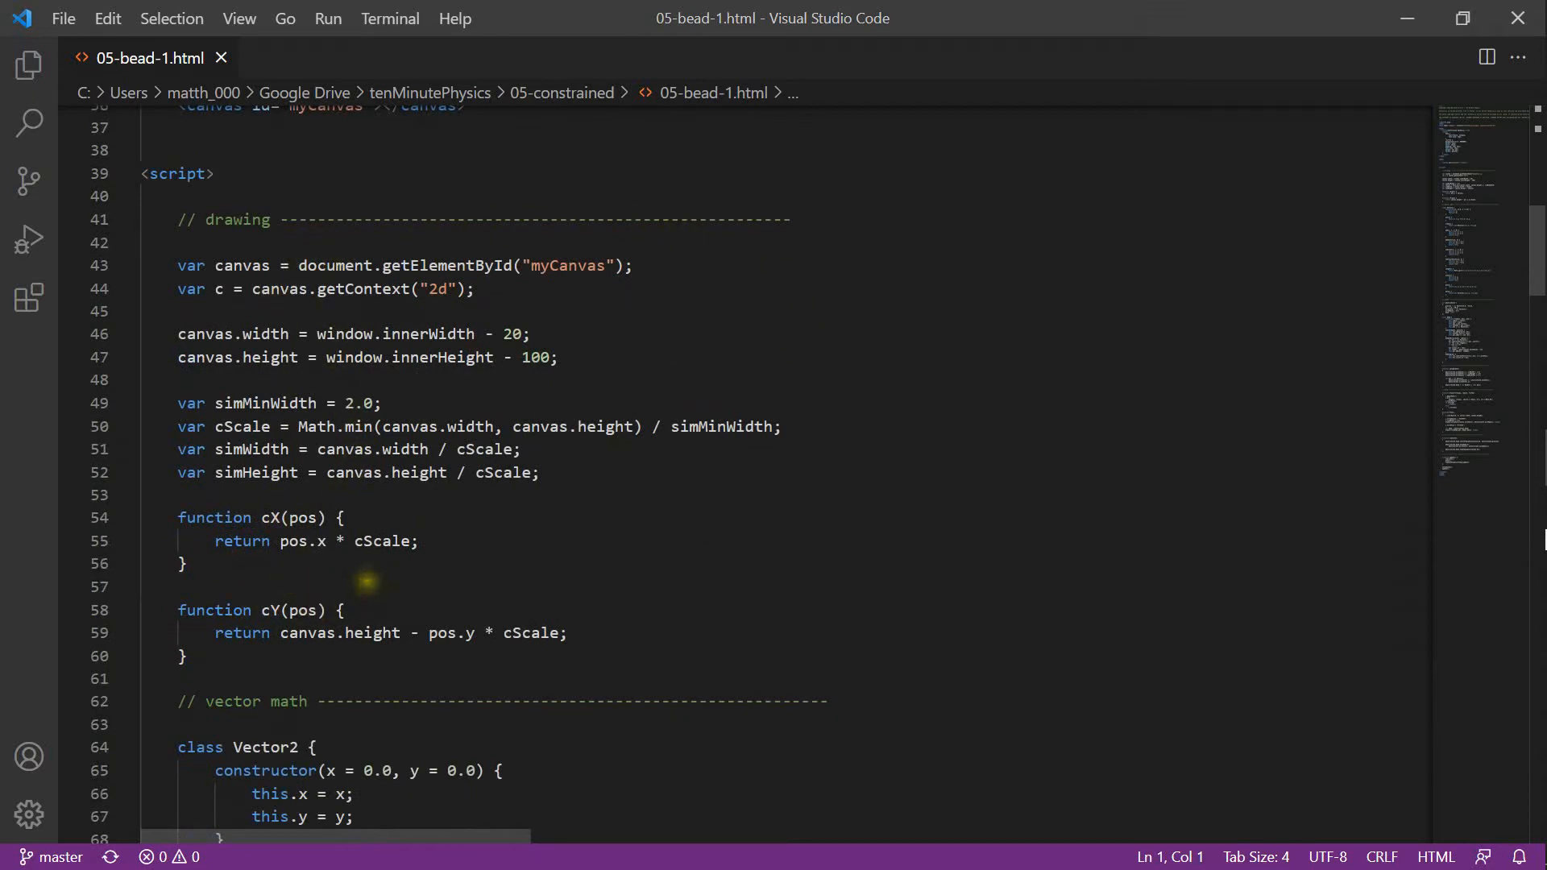
mouse_move(234, 333)
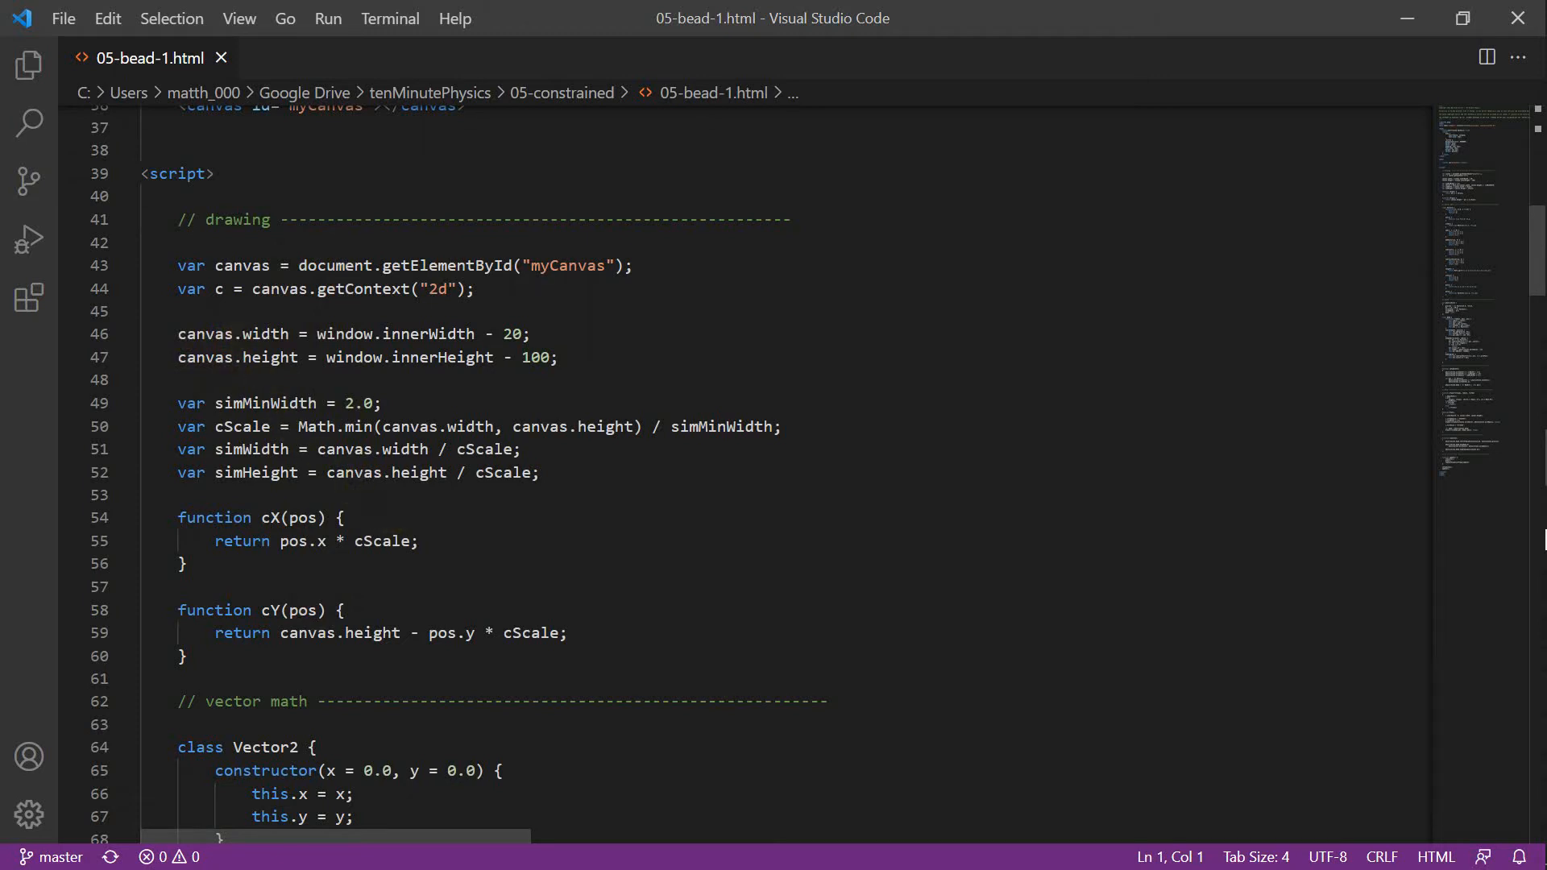
left_click(703, 544)
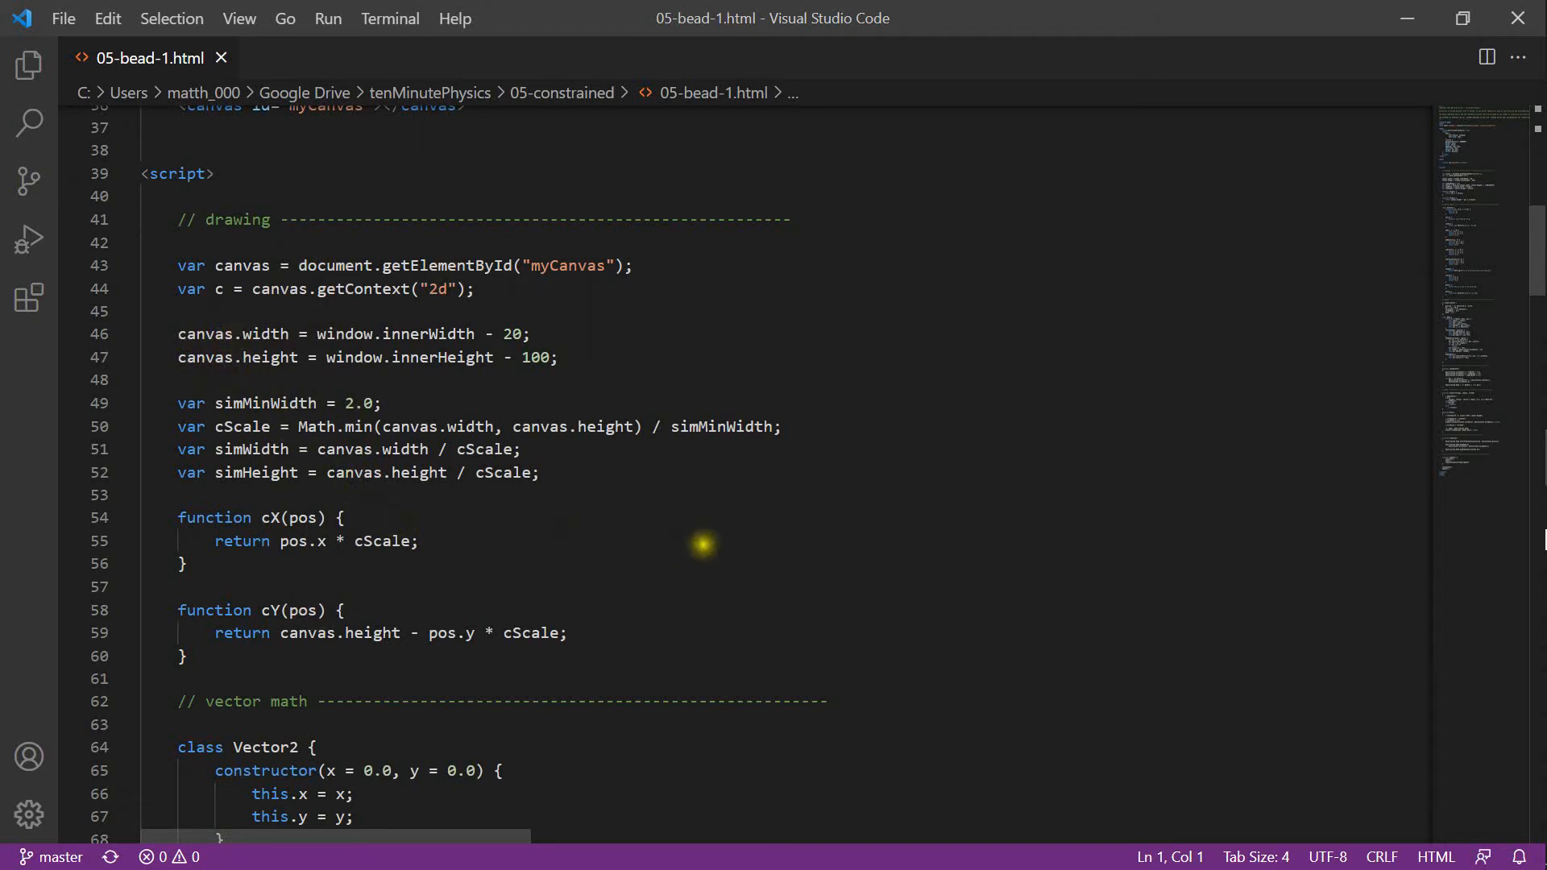
scroll("down", 3)
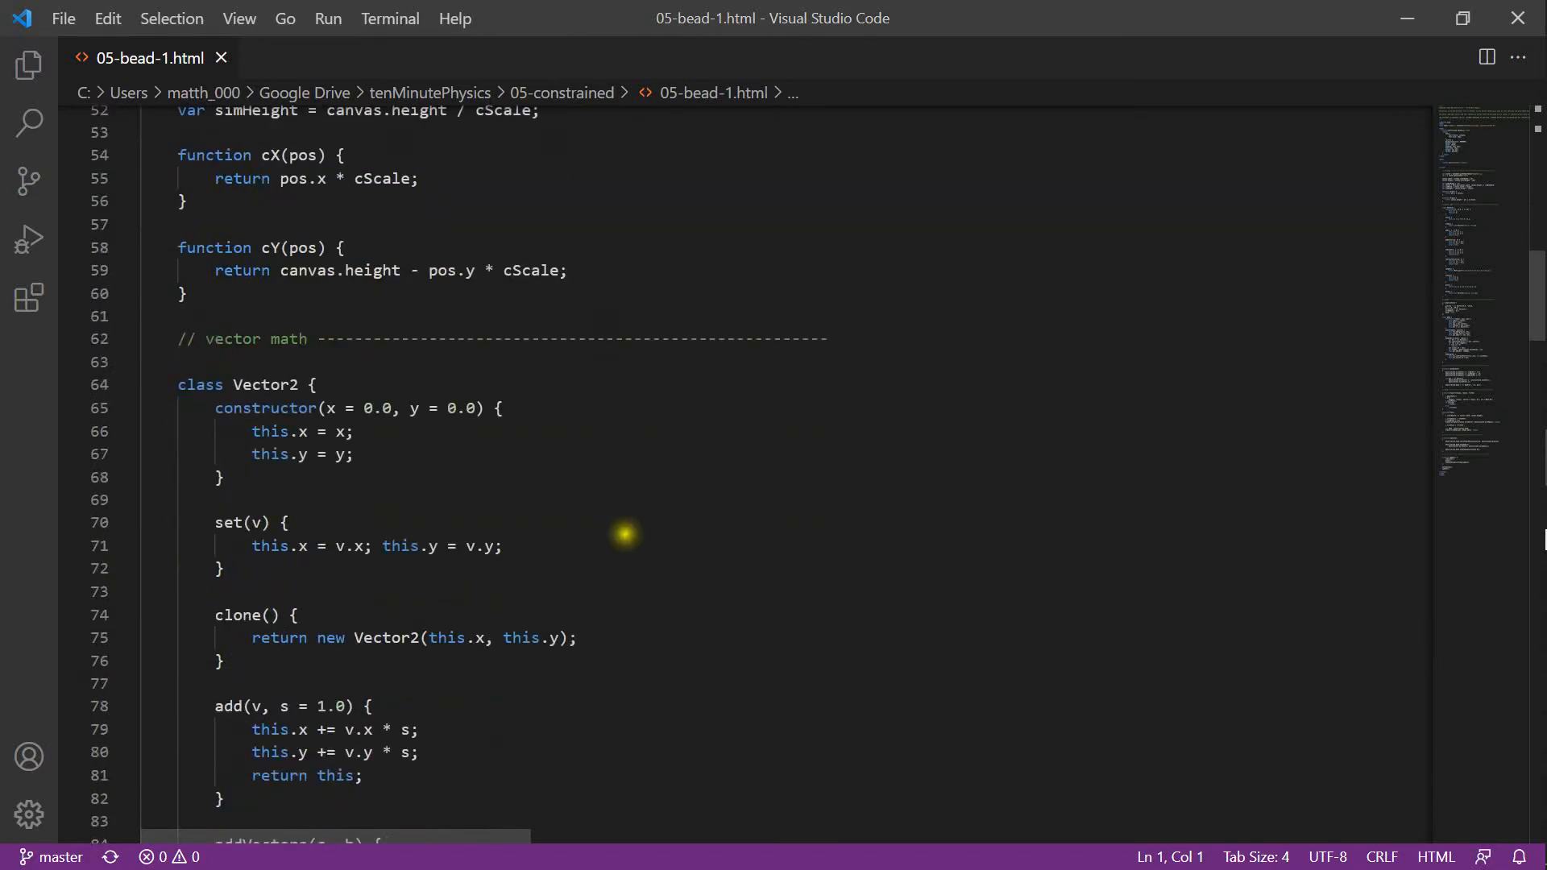
scroll("down", 3)
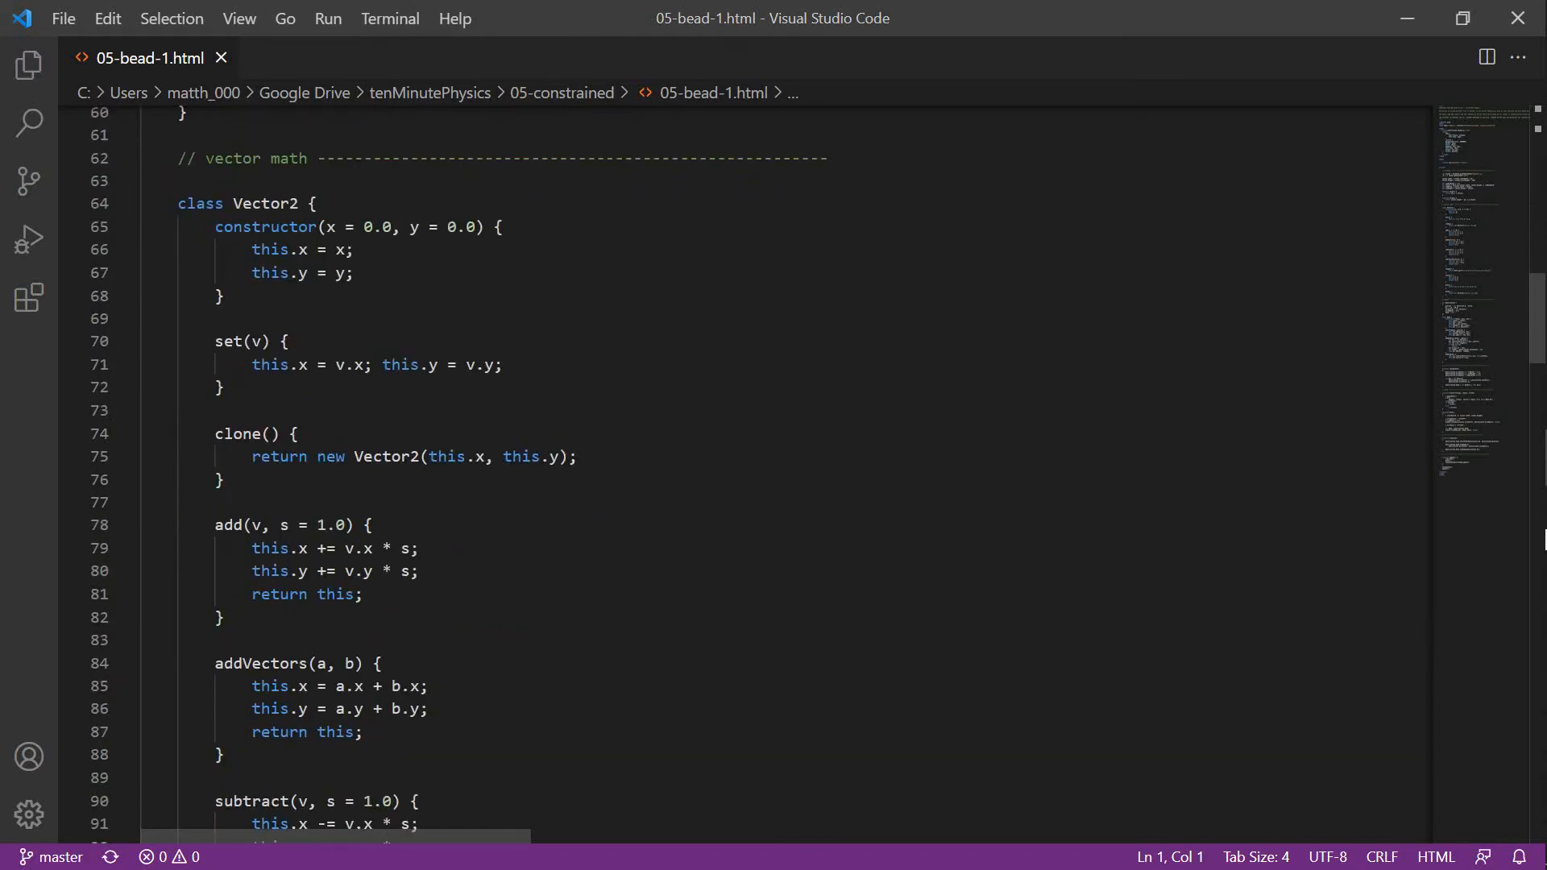
scroll("down", 3)
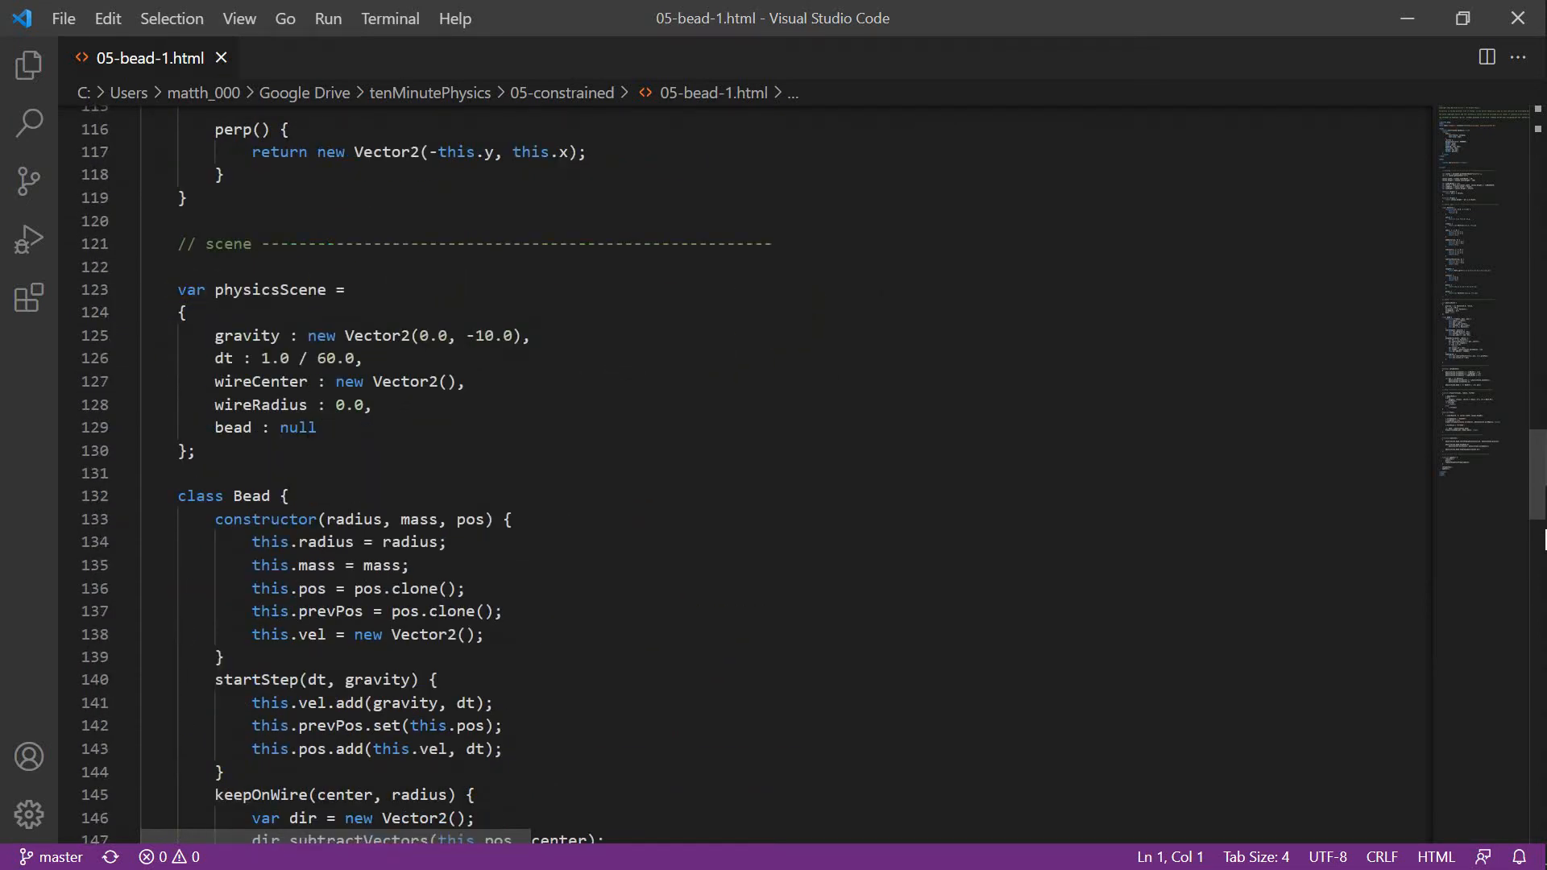
mouse_move(443, 369)
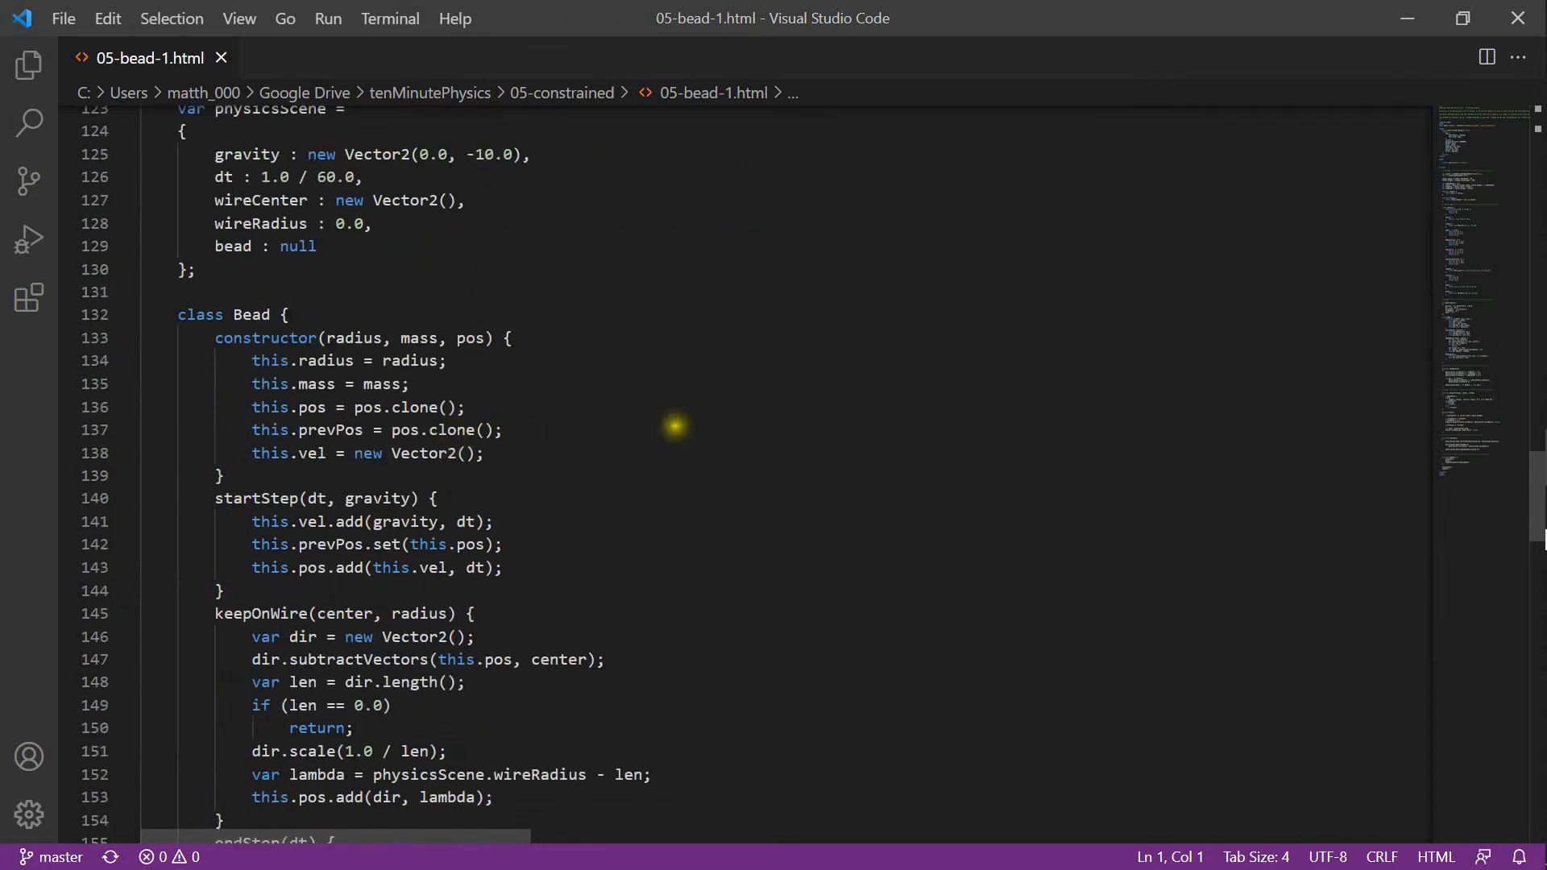
scroll("down", 3)
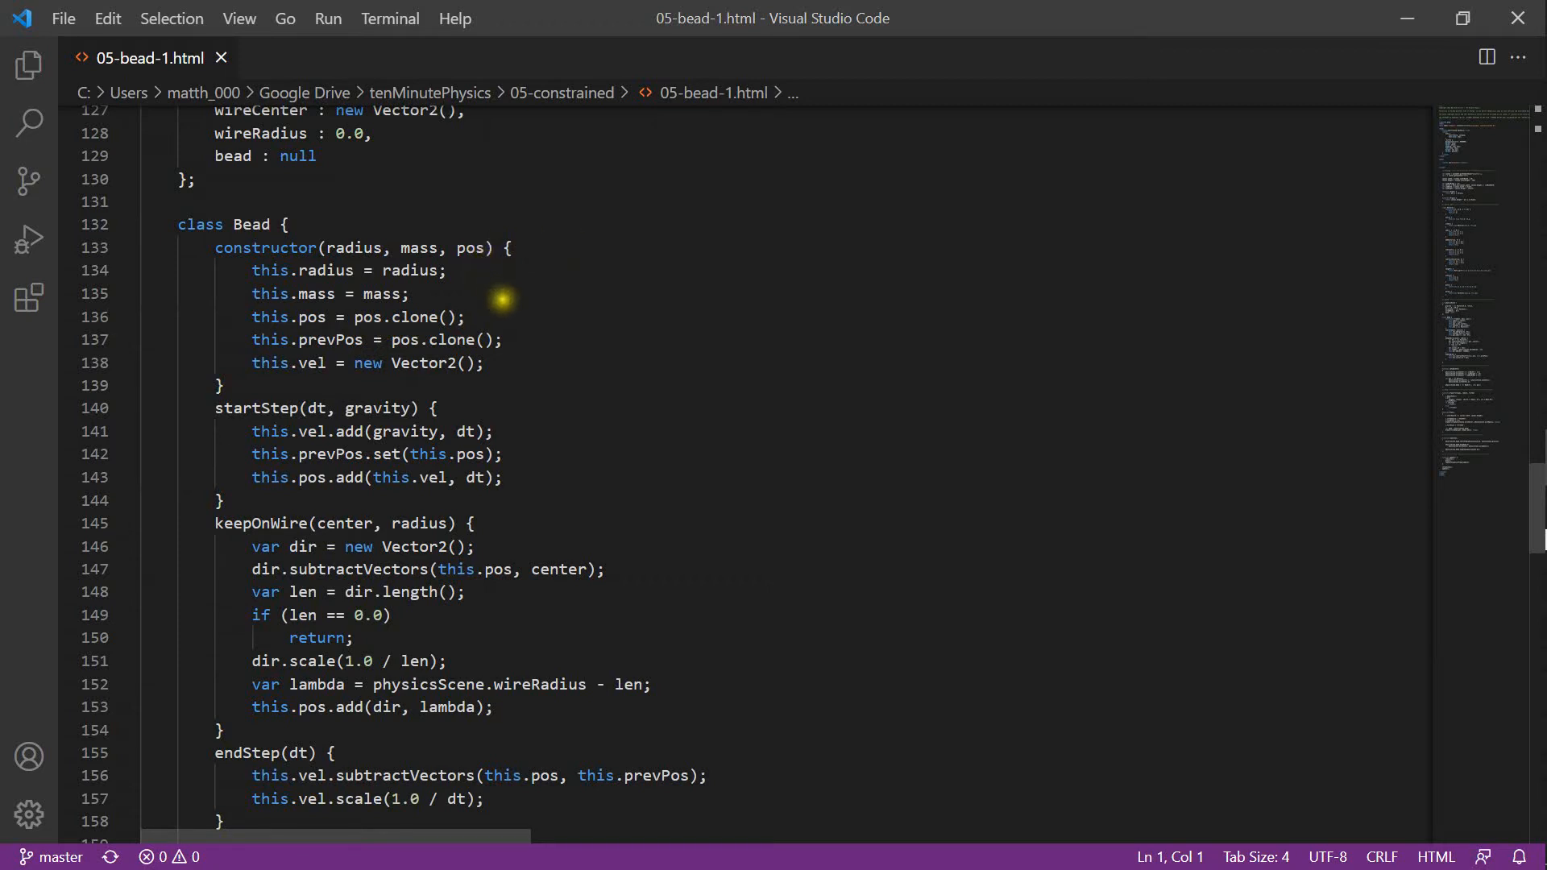
mouse_move(570, 332)
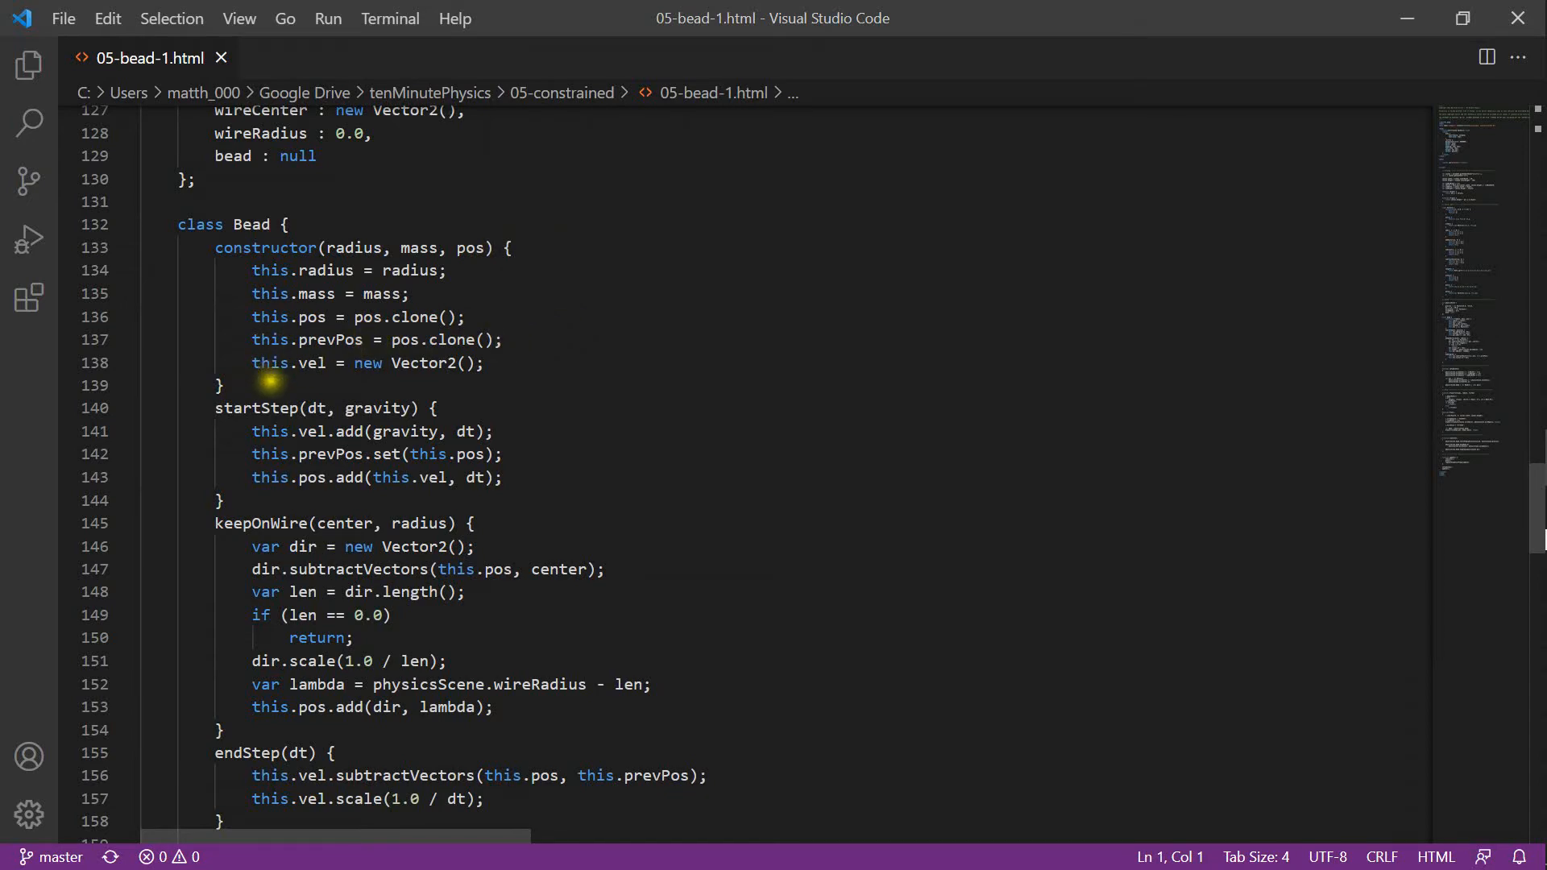
scroll("down", 3)
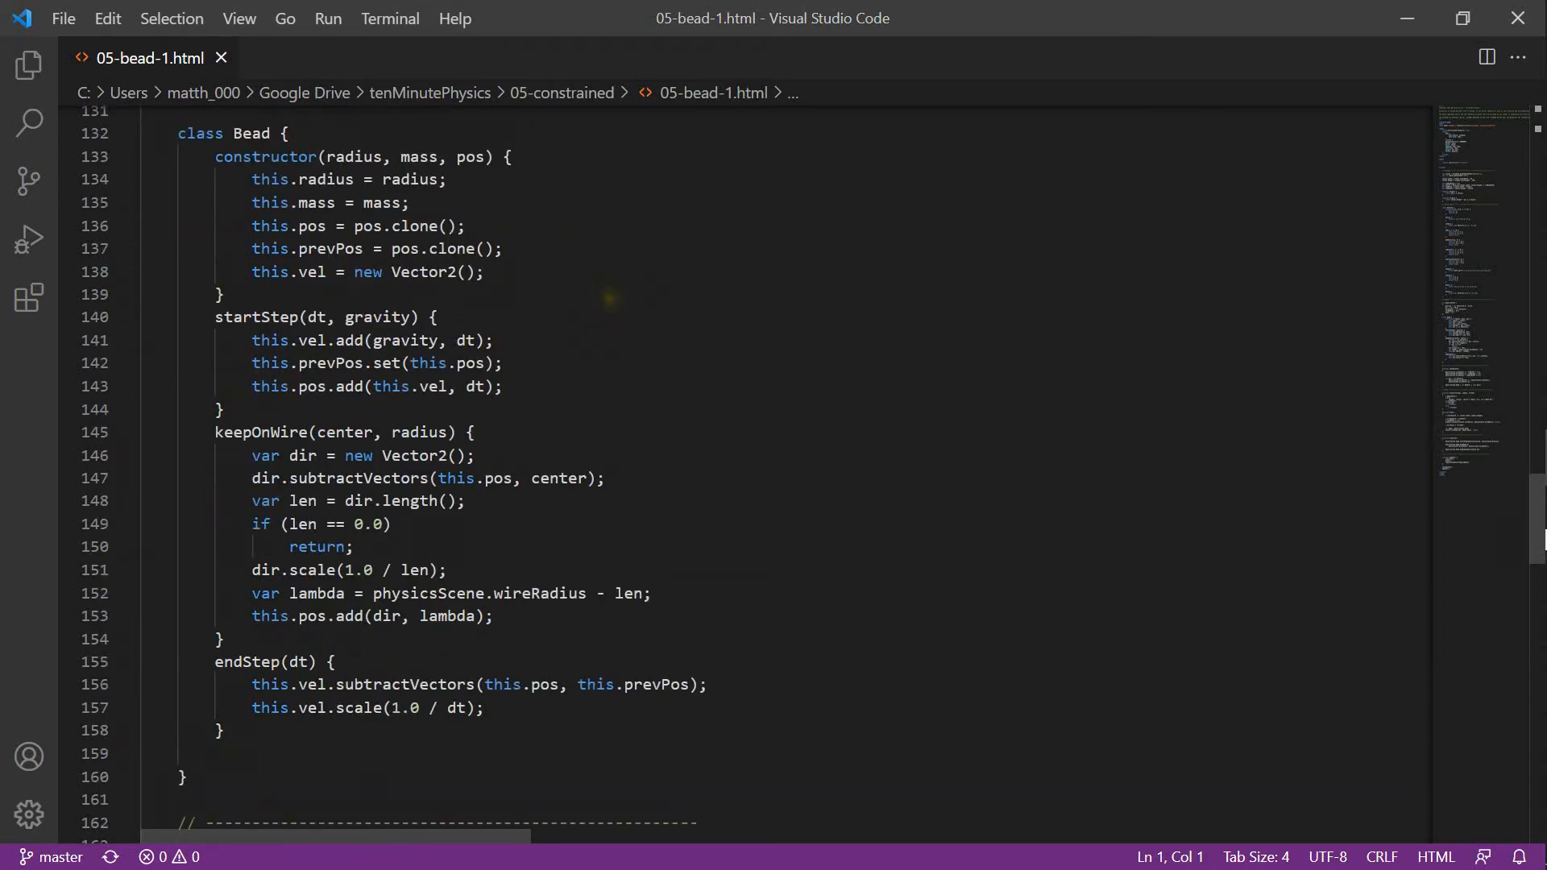
scroll("down", 3)
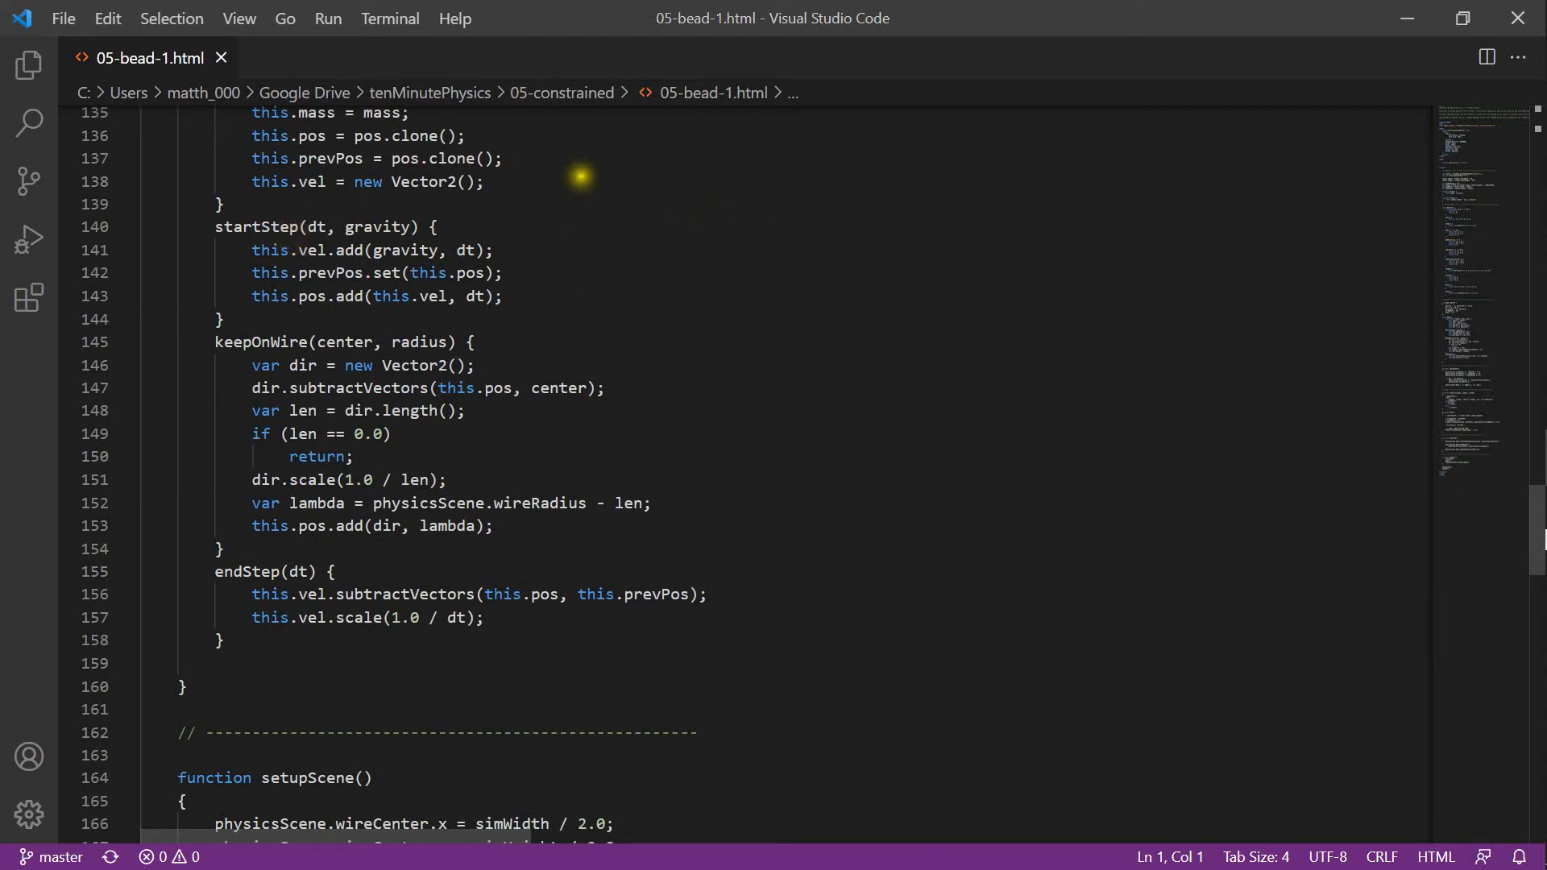
mouse_move(493, 219)
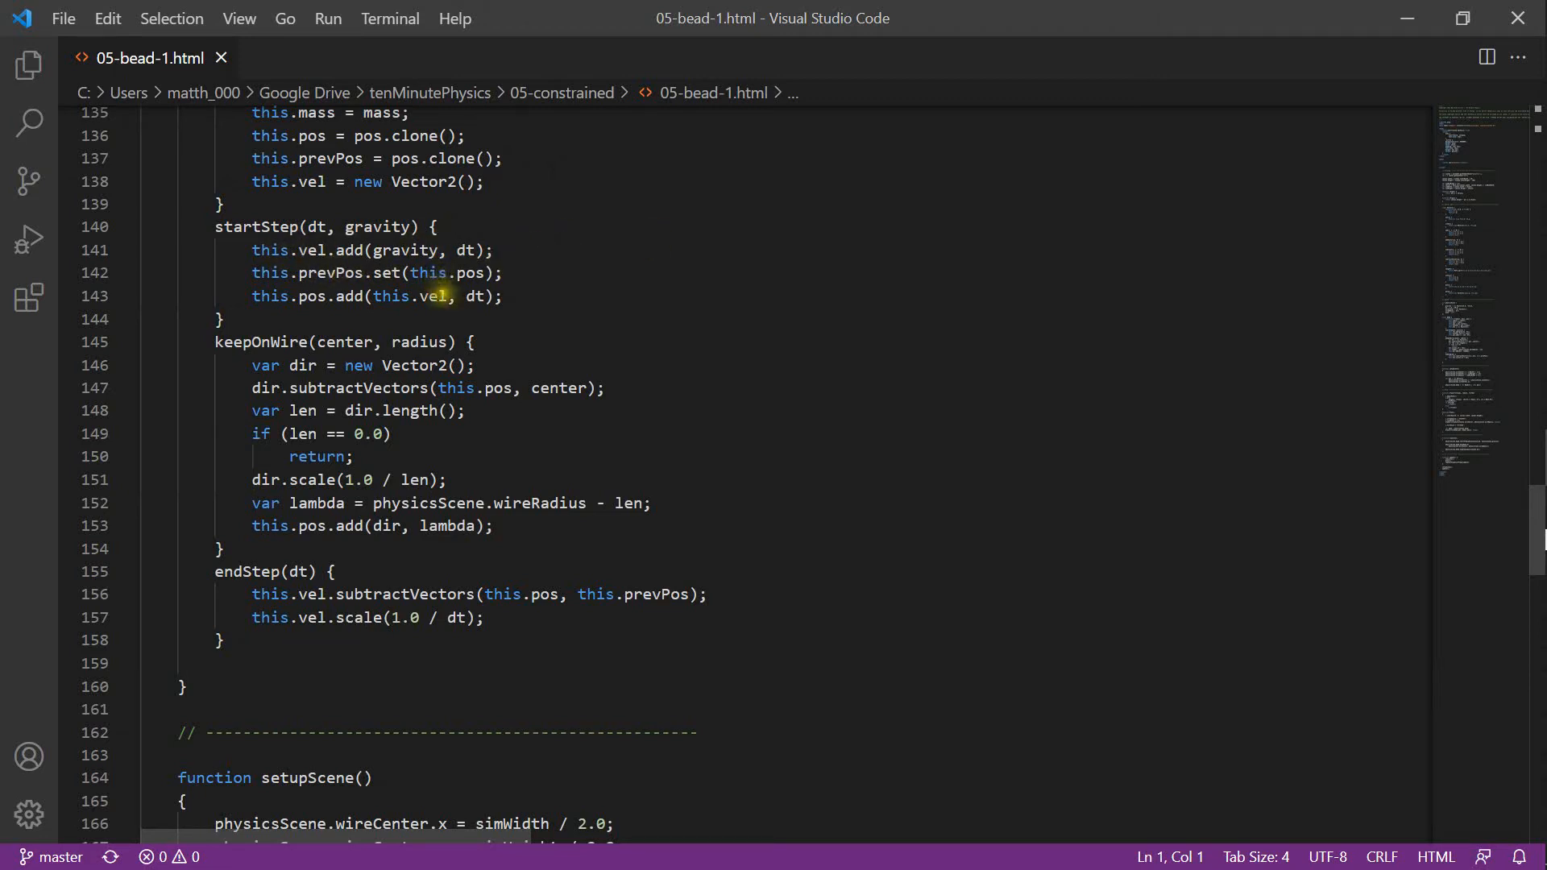
mouse_move(286, 325)
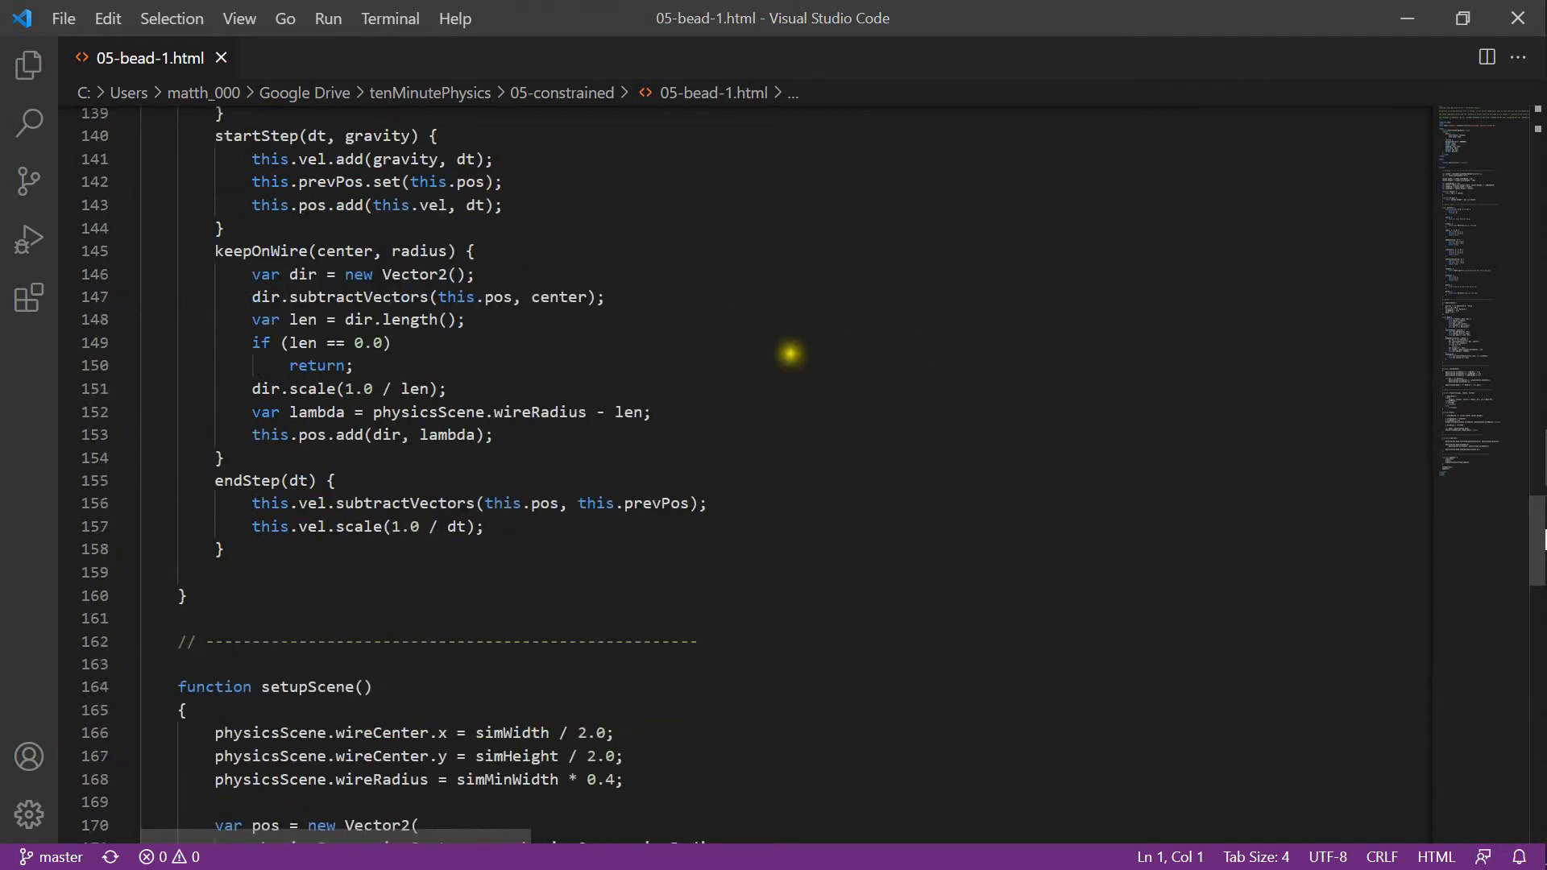
scroll("down", 3)
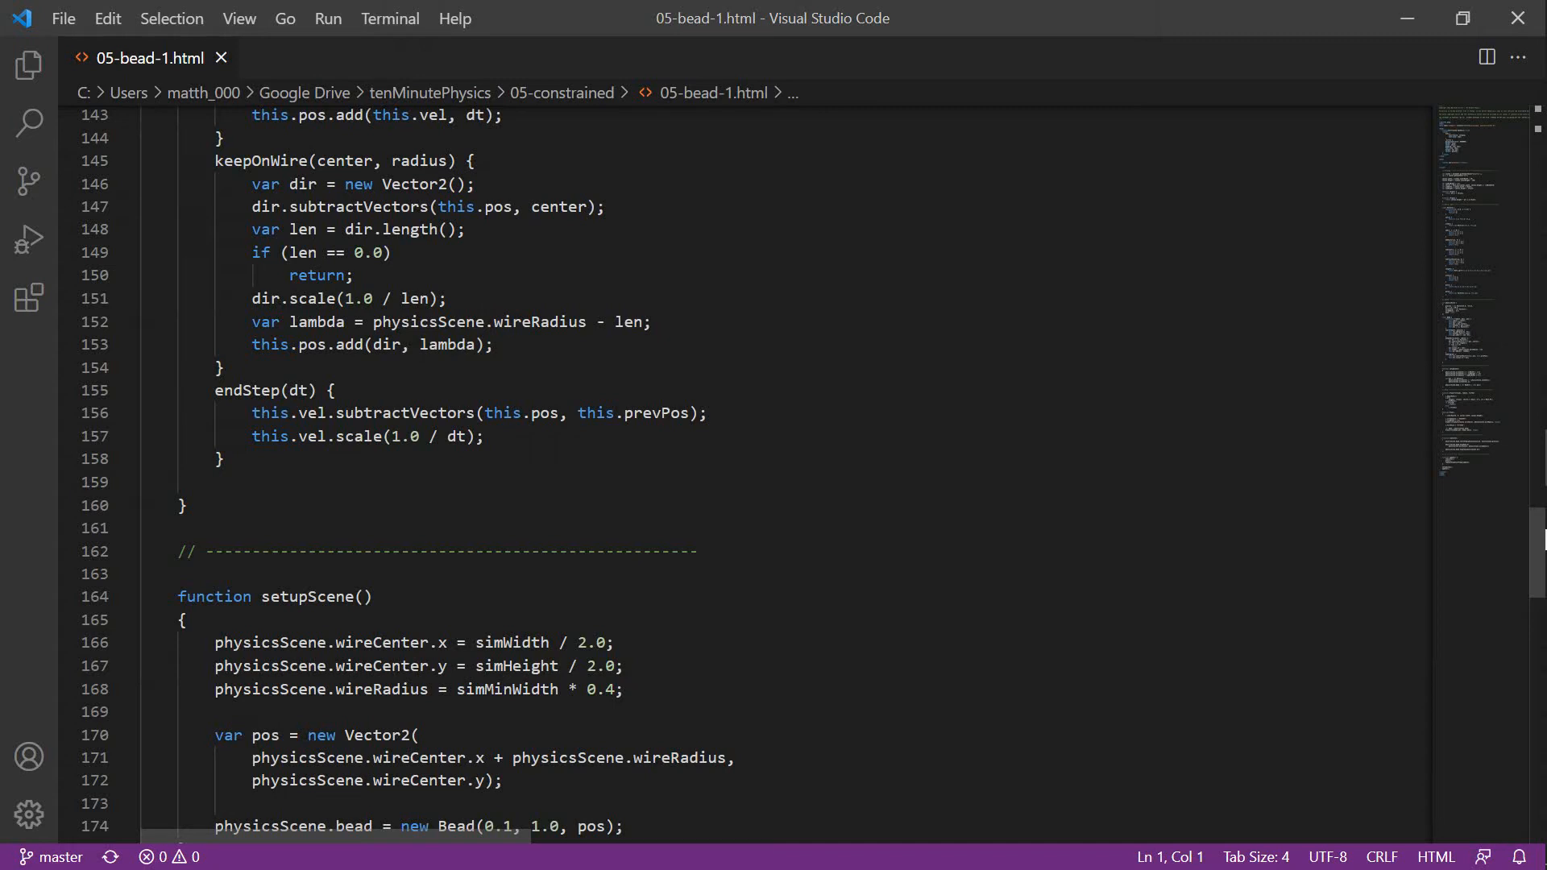
mouse_move(505, 303)
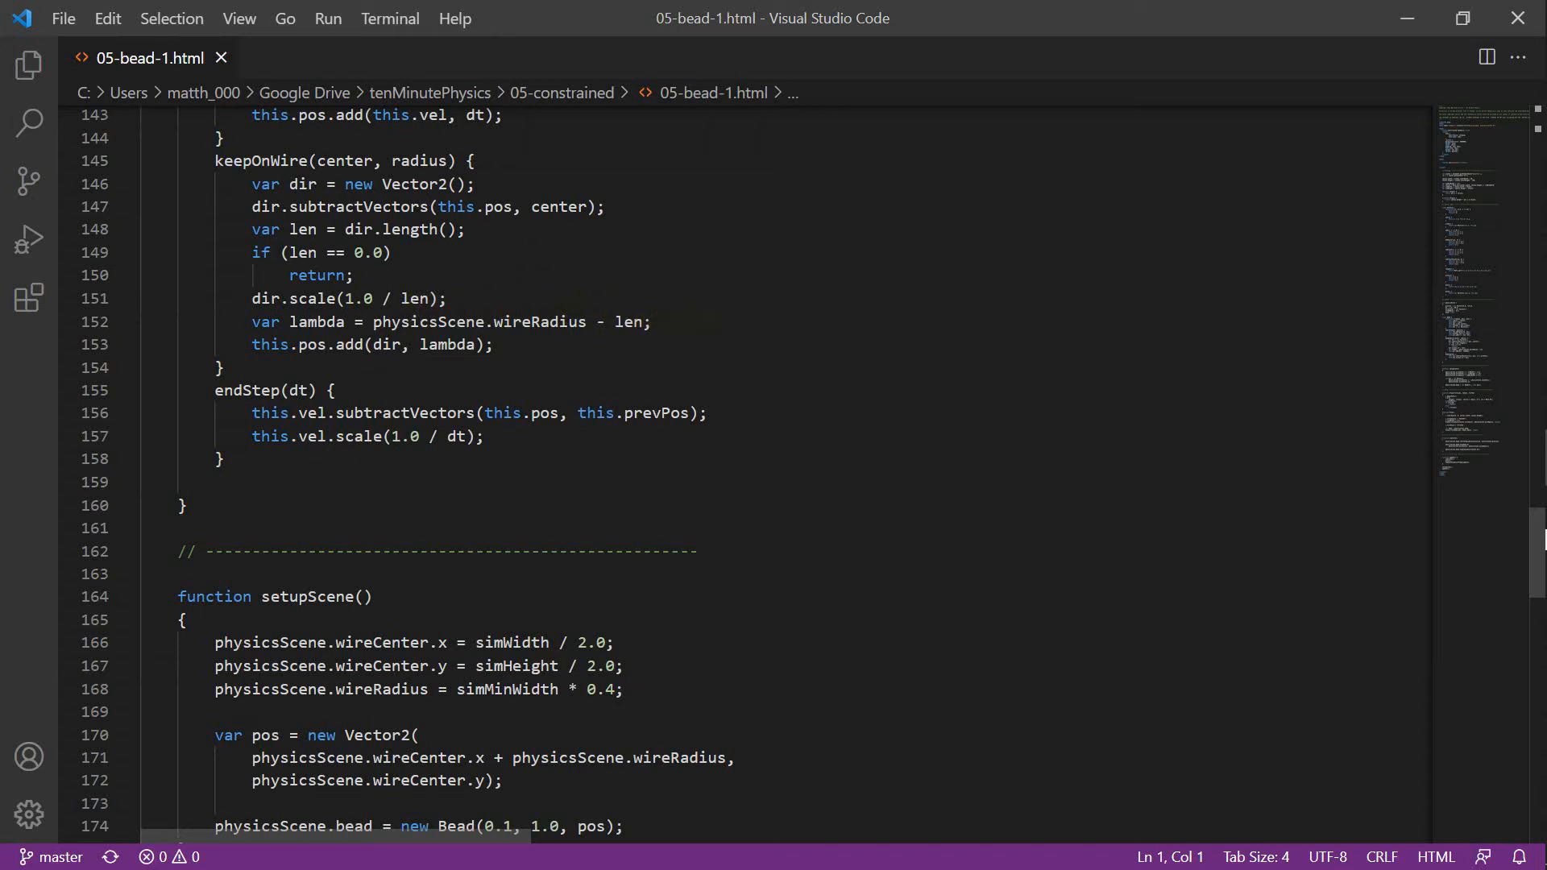
mouse_move(381, 365)
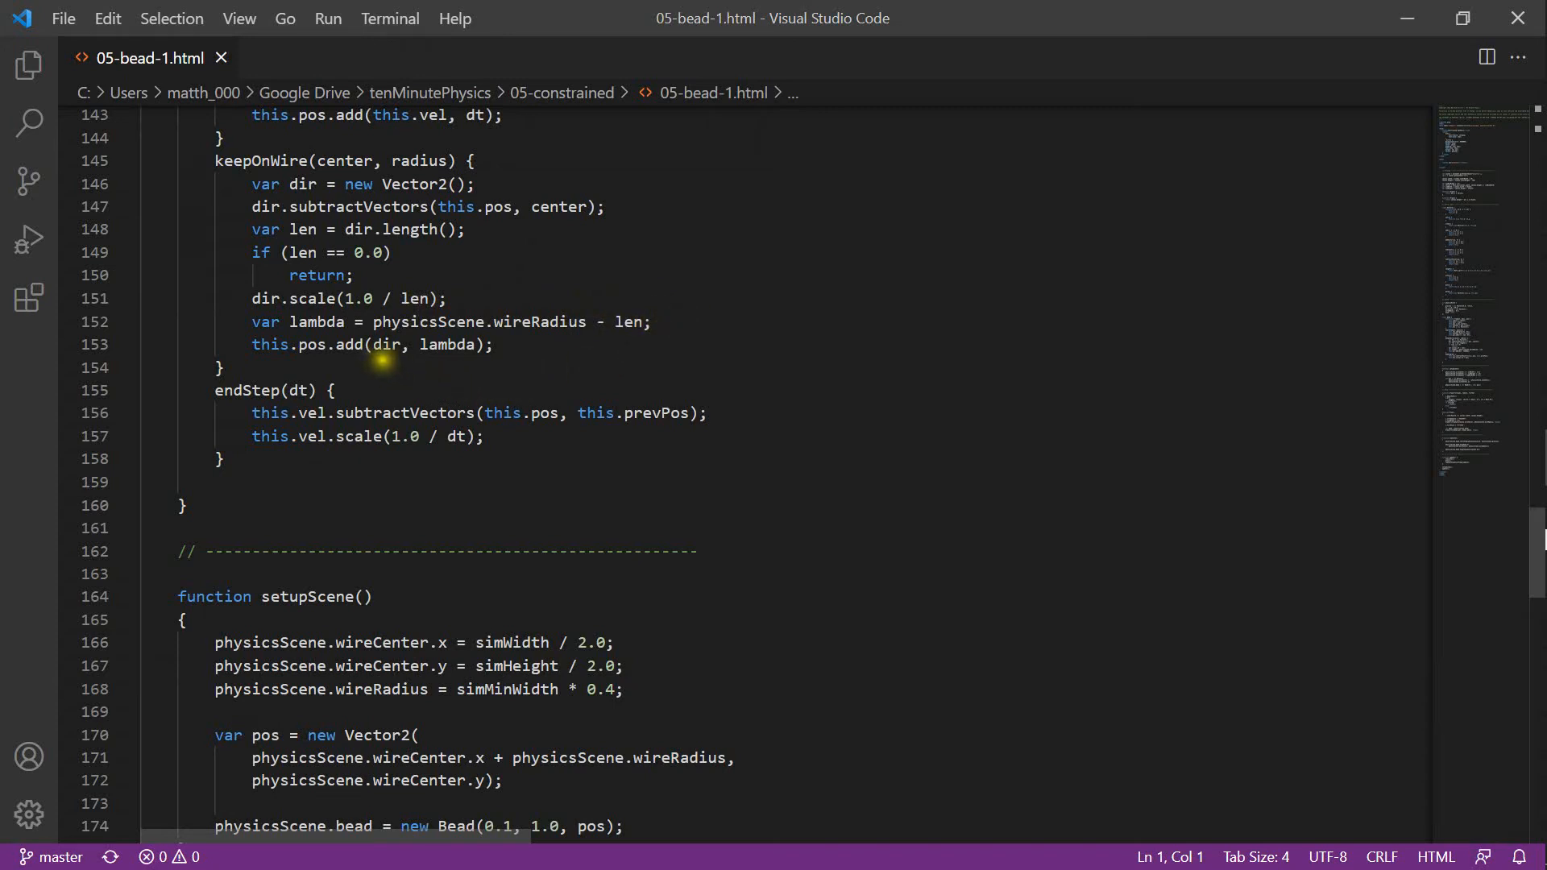
mouse_move(280, 355)
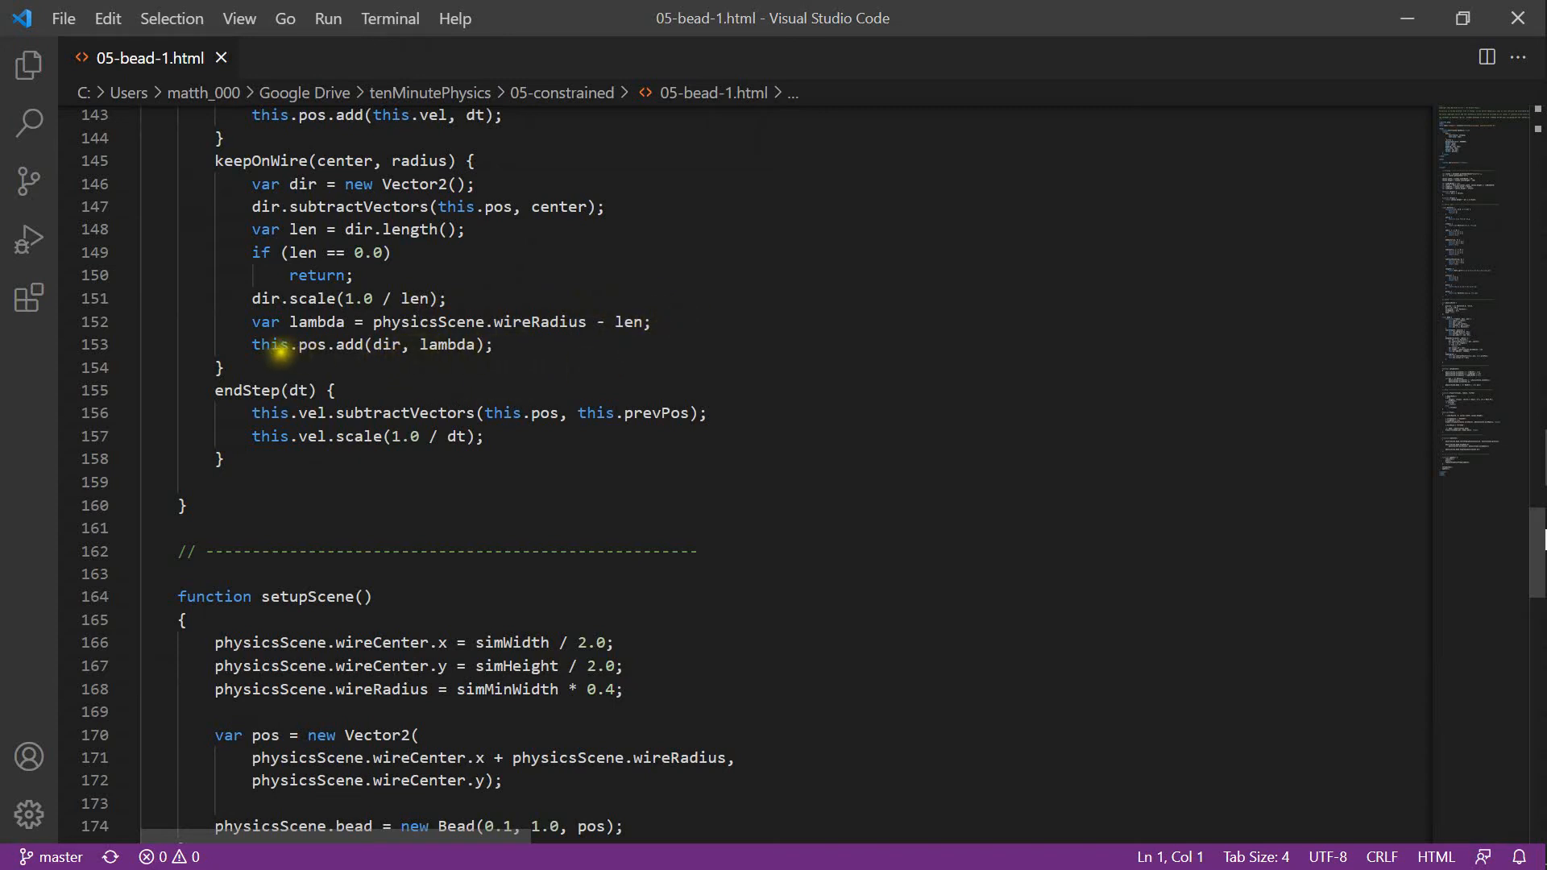
mouse_move(409, 472)
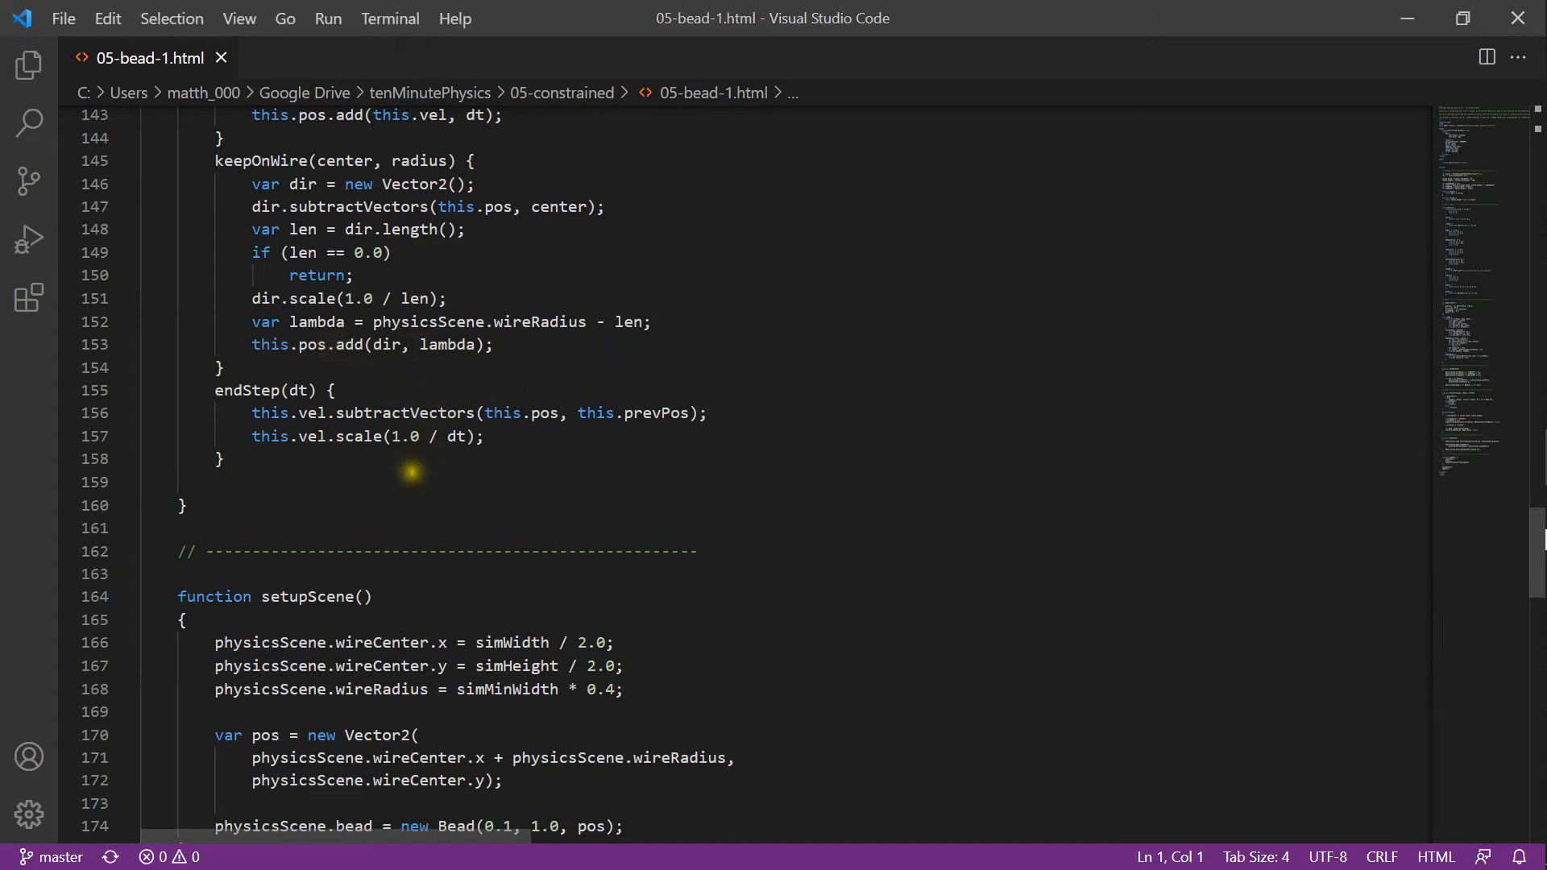
scroll("down", 3)
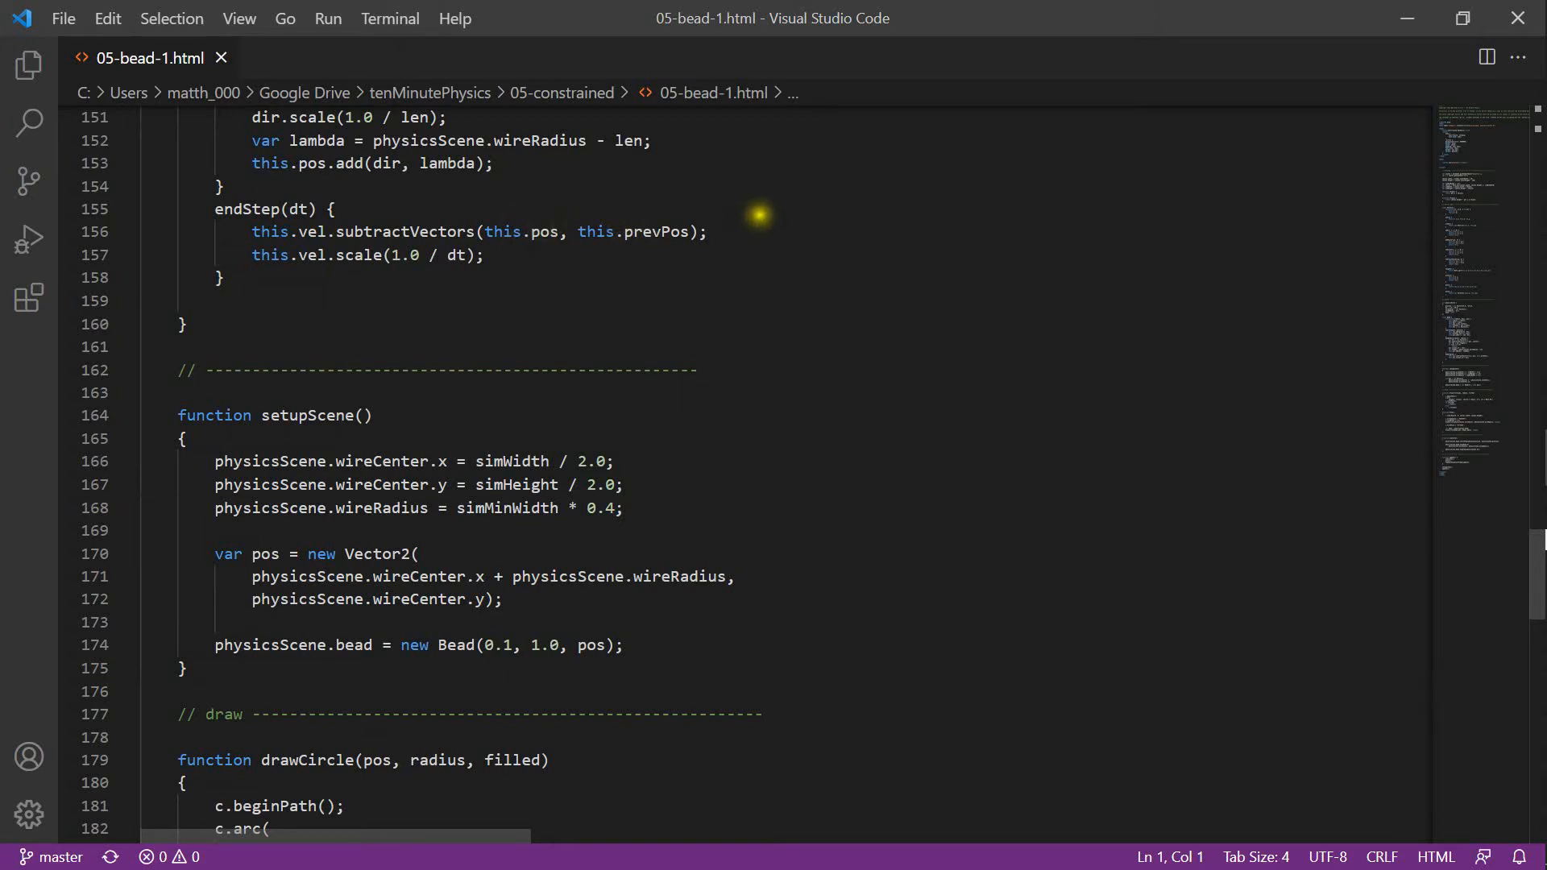
scroll("down", 3)
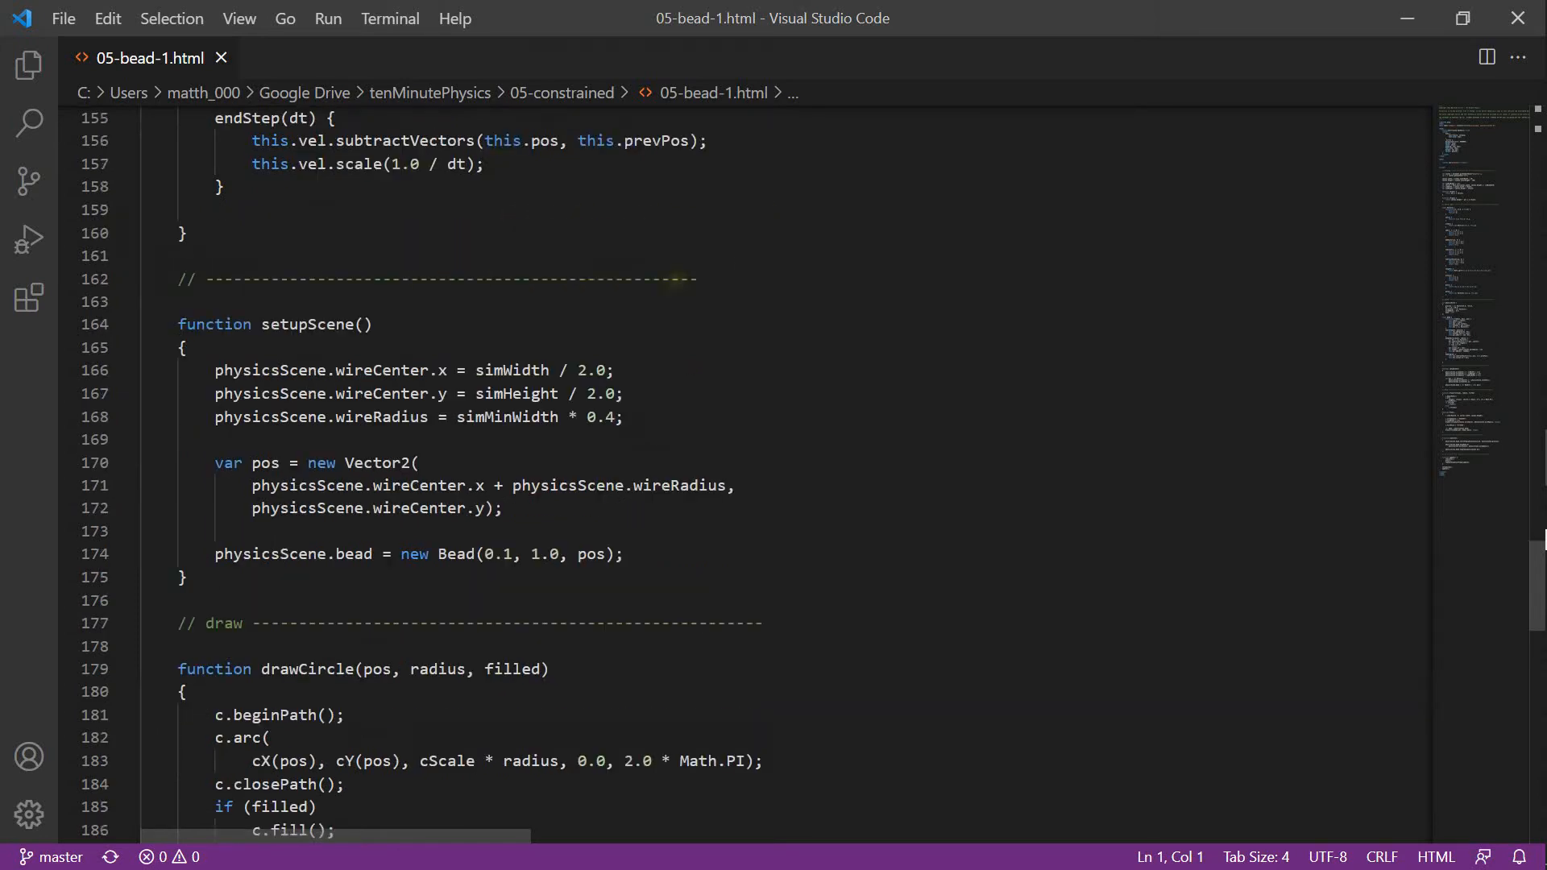
scroll("down", 3)
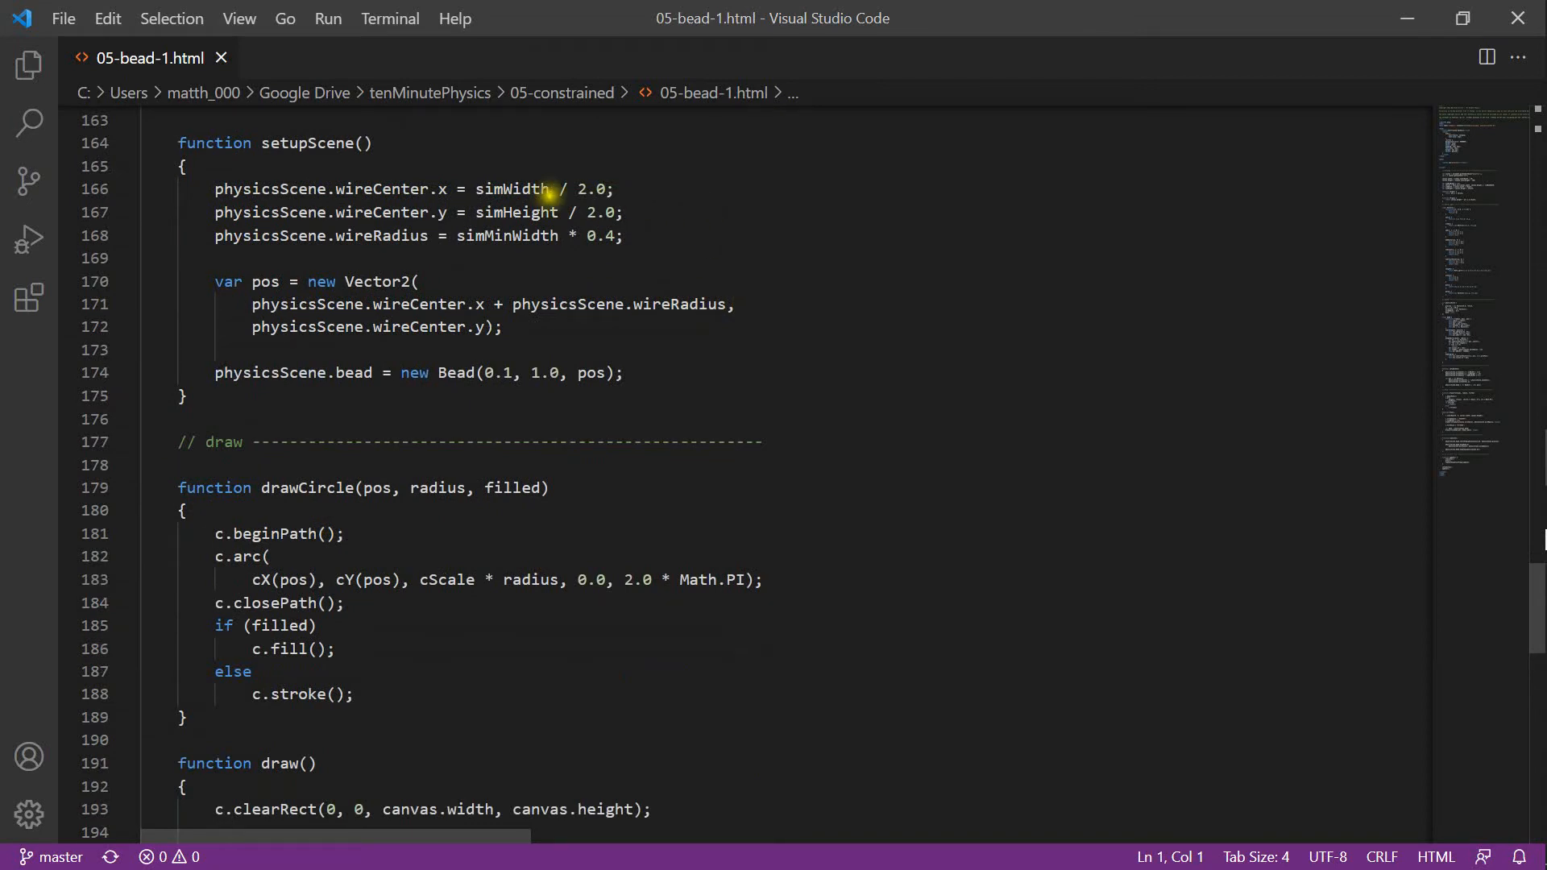
- Continue scrolling further down to the later parts of the code
double_click(510, 188)
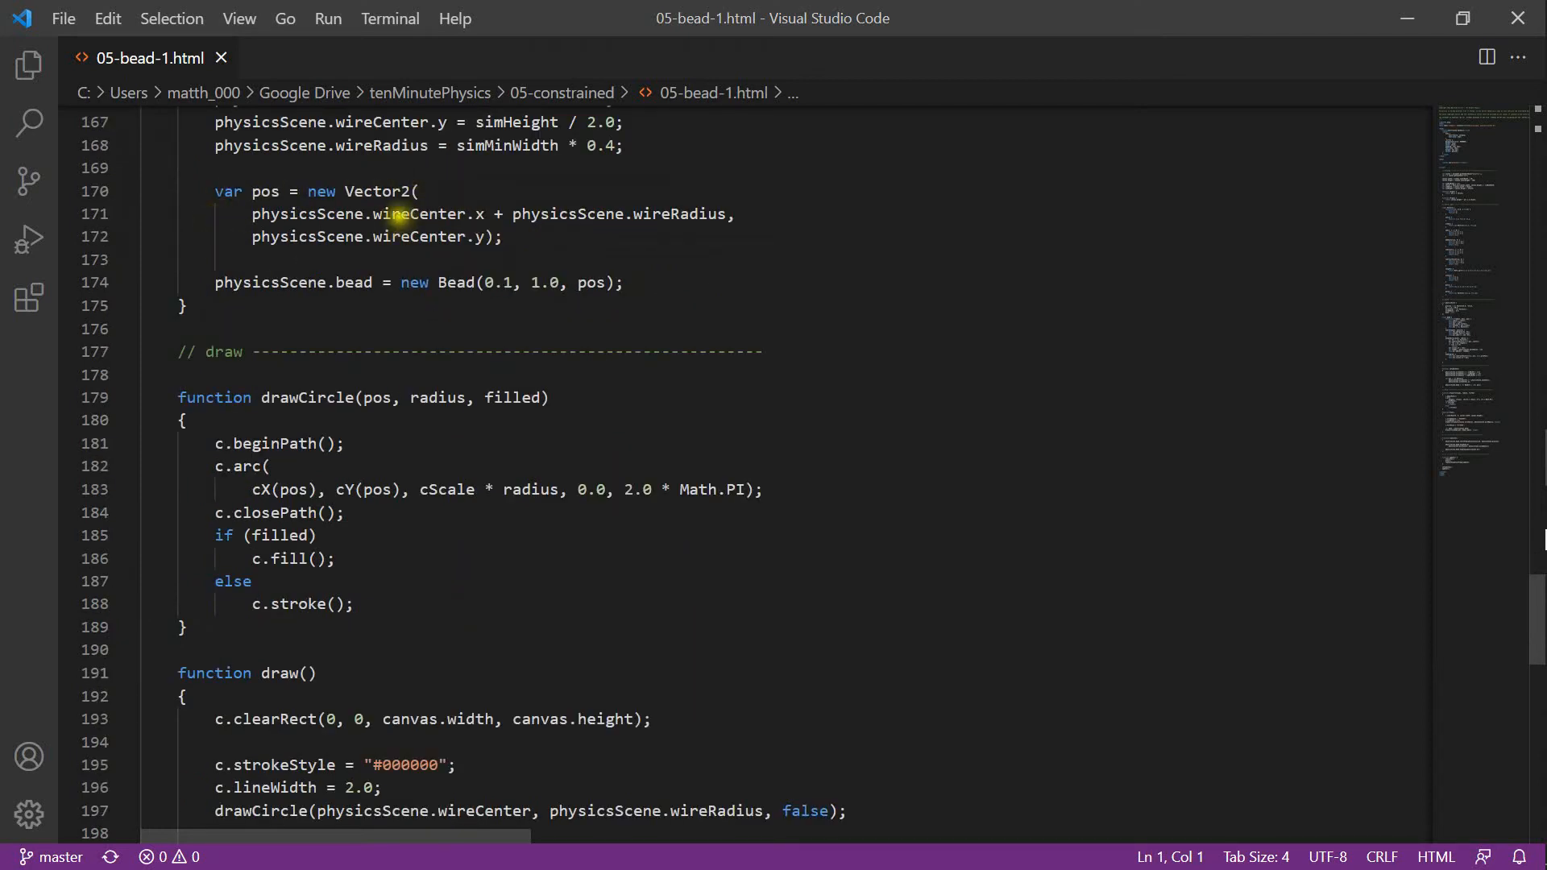
mouse_move(364, 290)
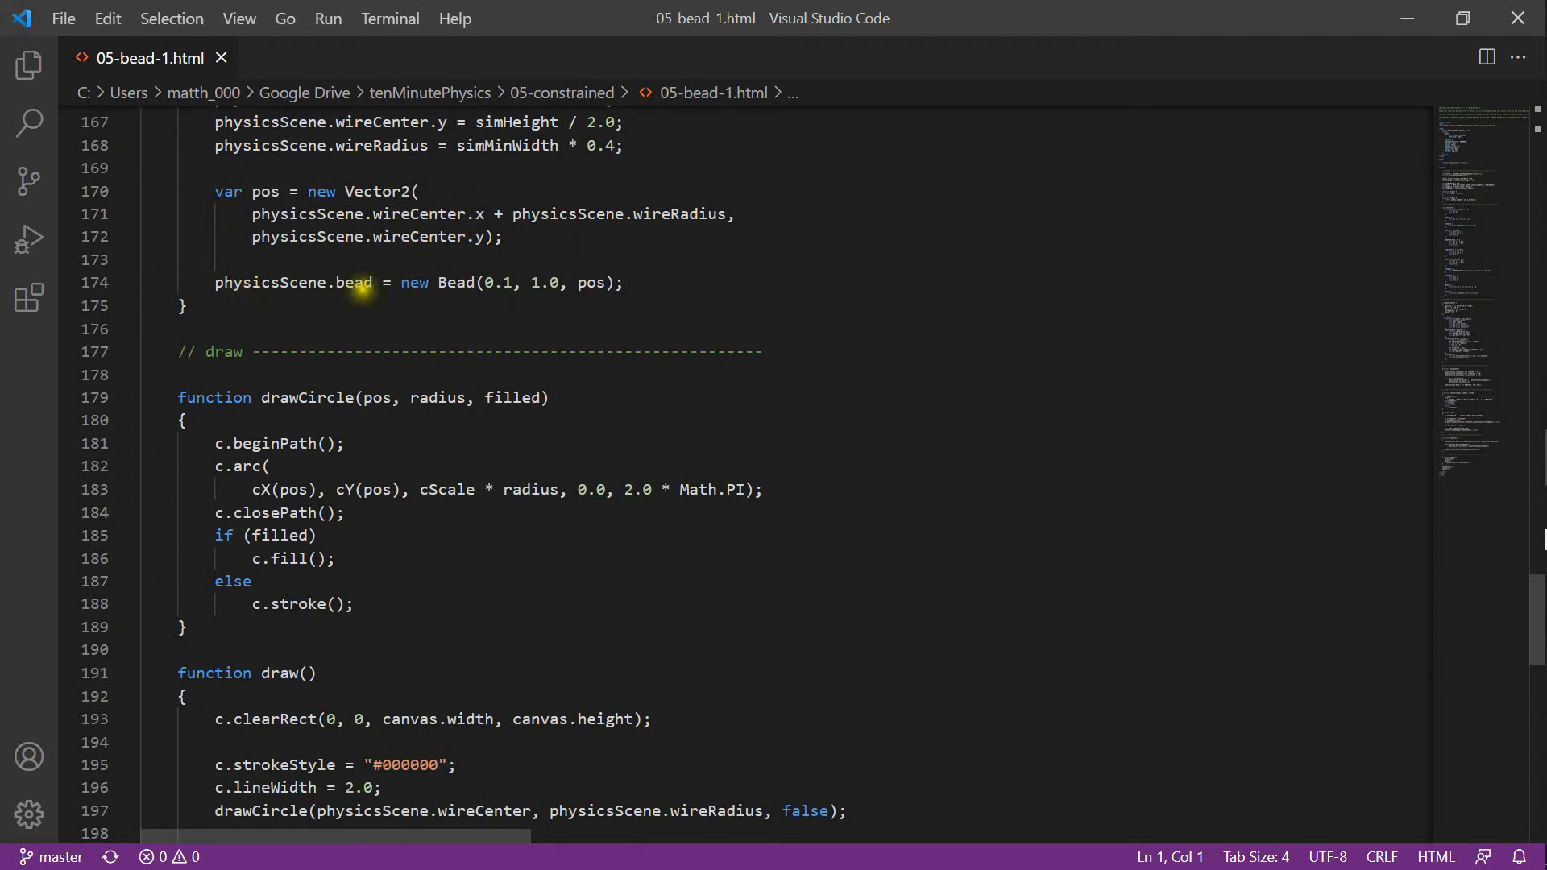
scroll("down", 3)
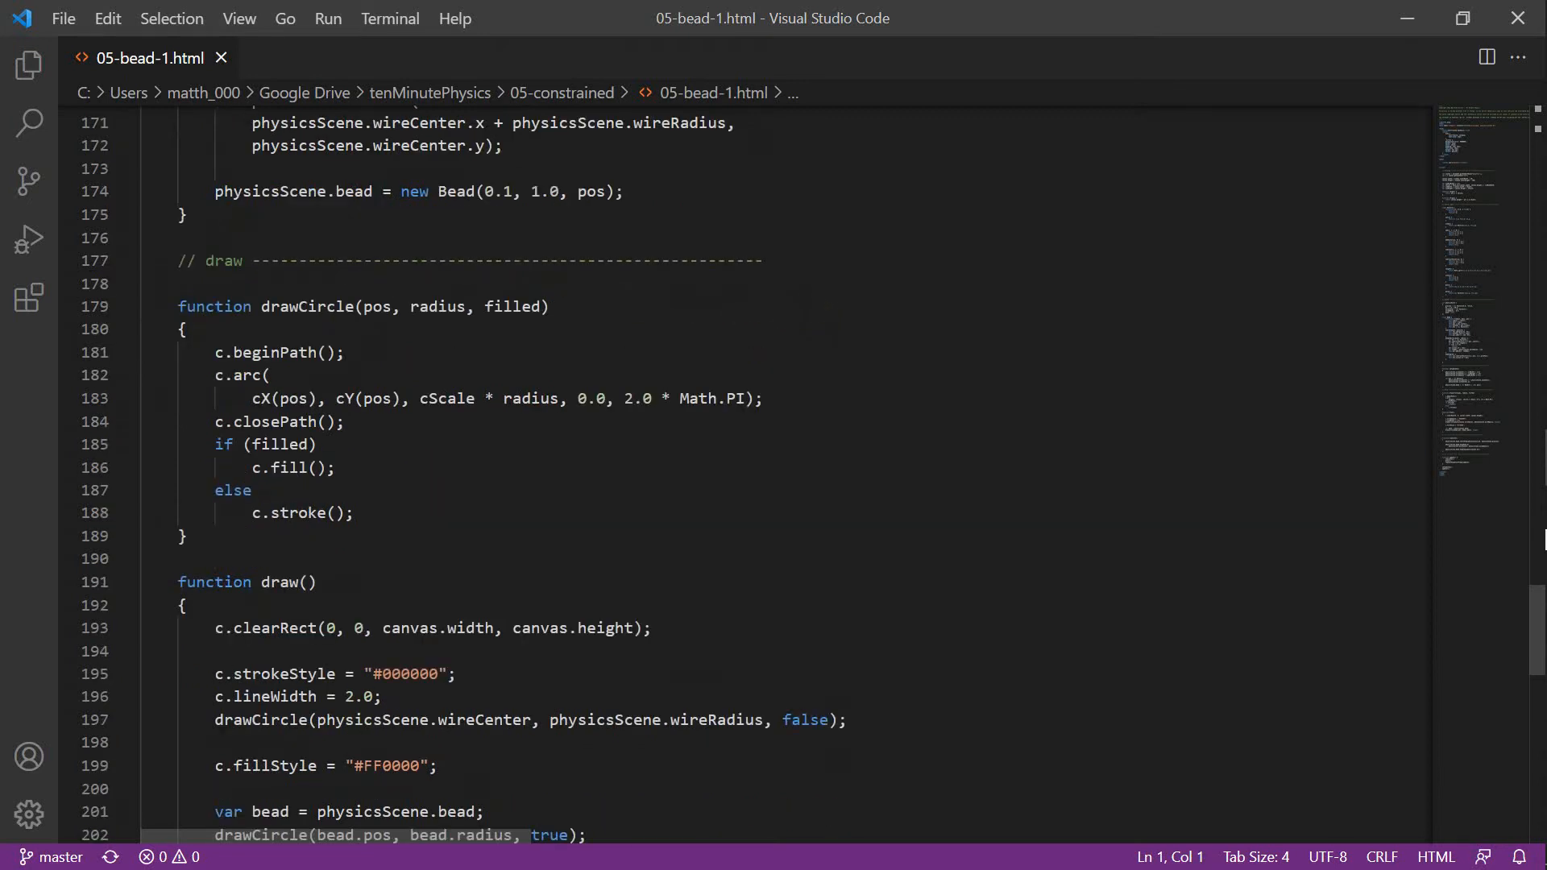
scroll("down", 3)
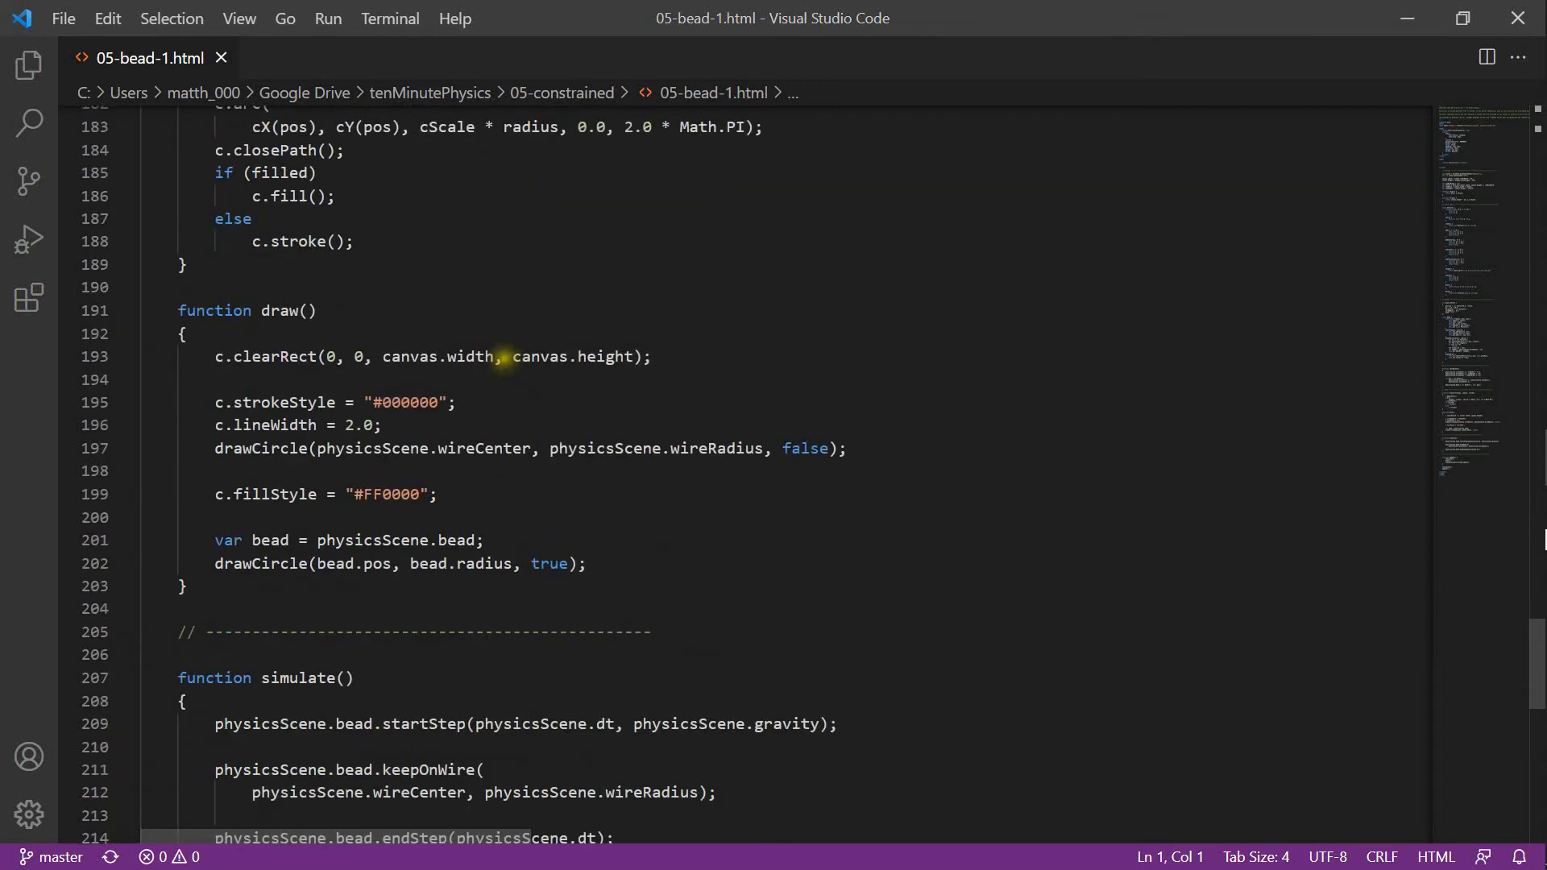
scroll("down", 3)
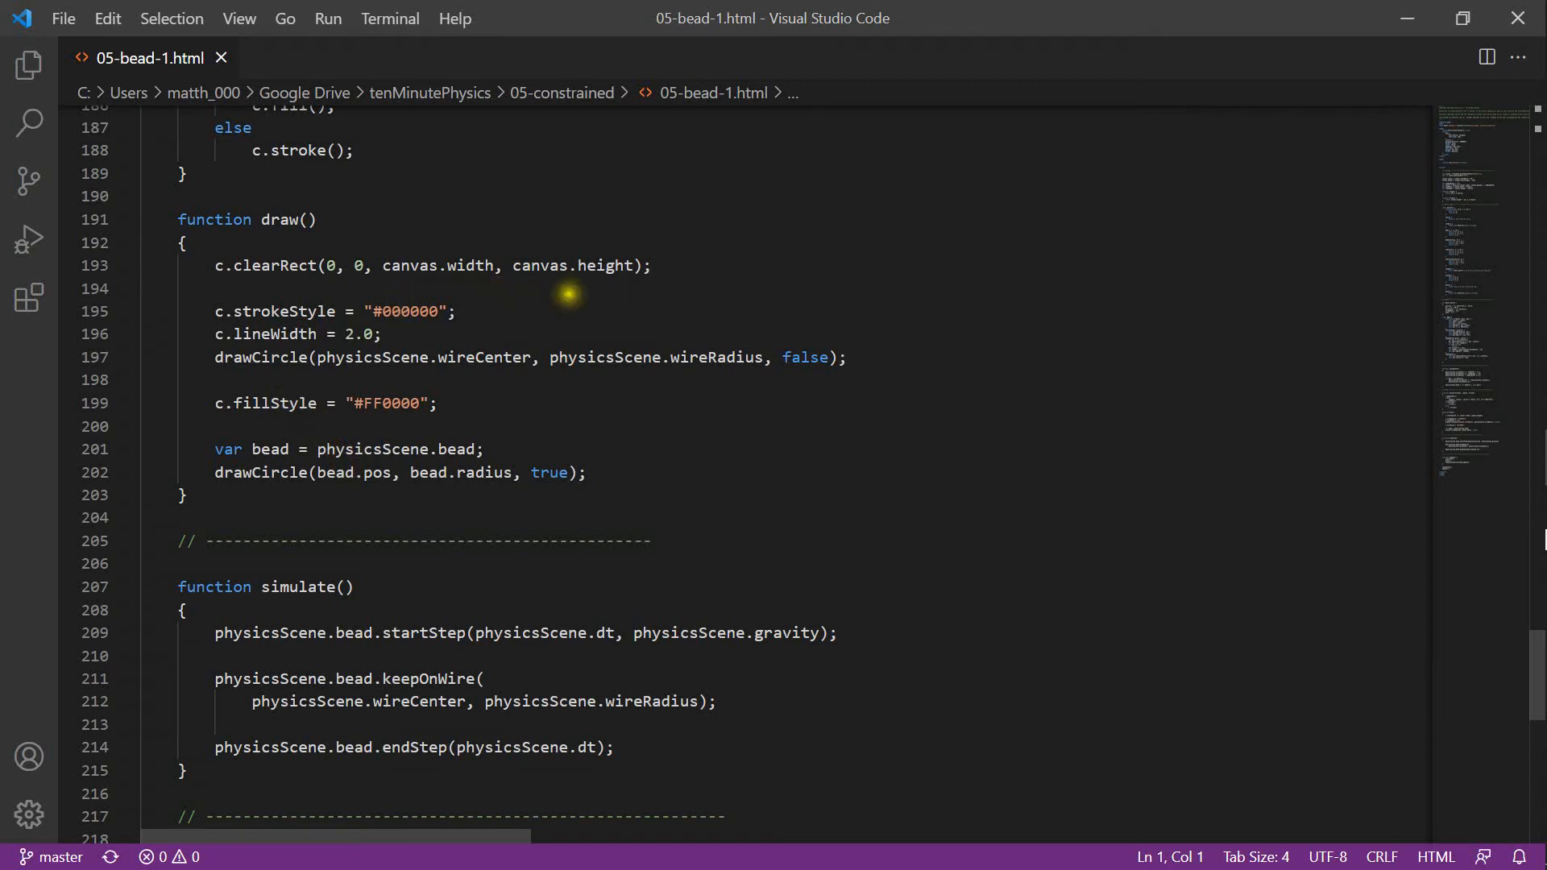
mouse_move(484, 448)
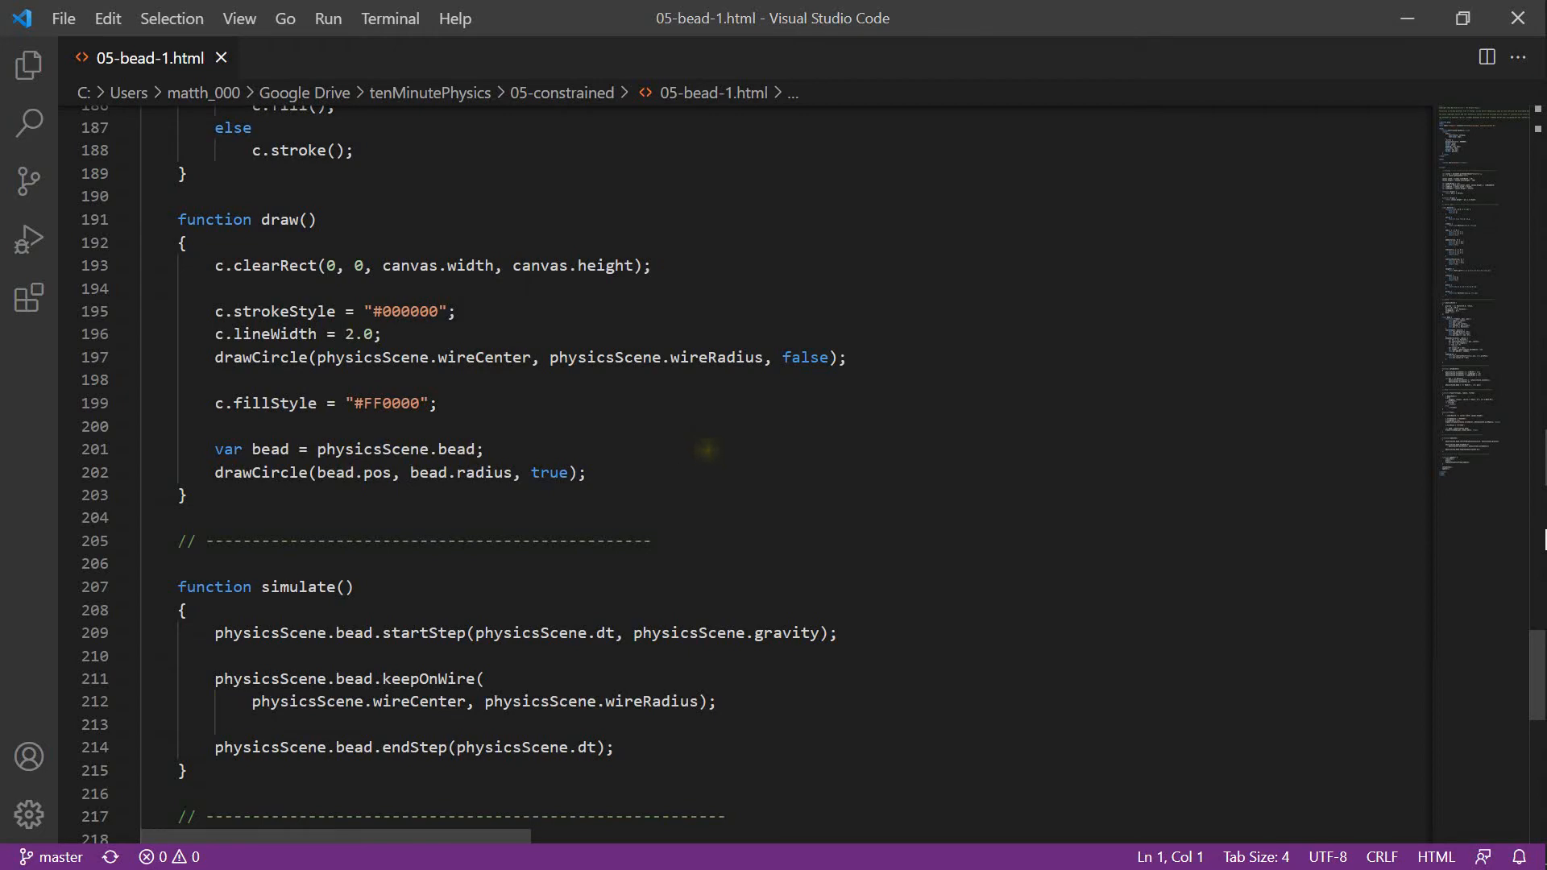
scroll("down", 3)
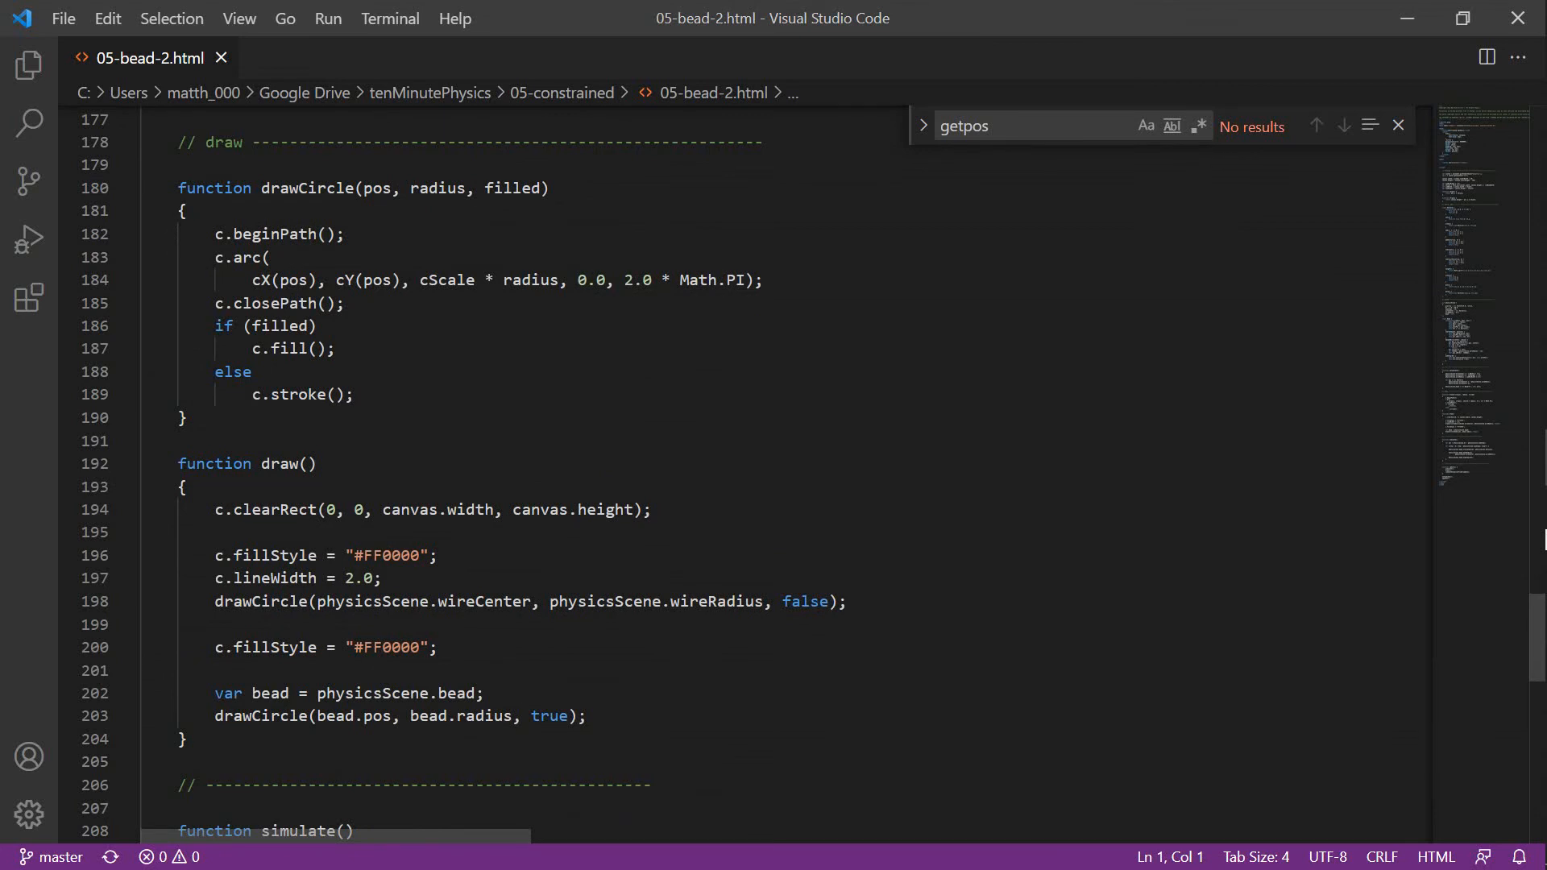
scroll("down", 3)
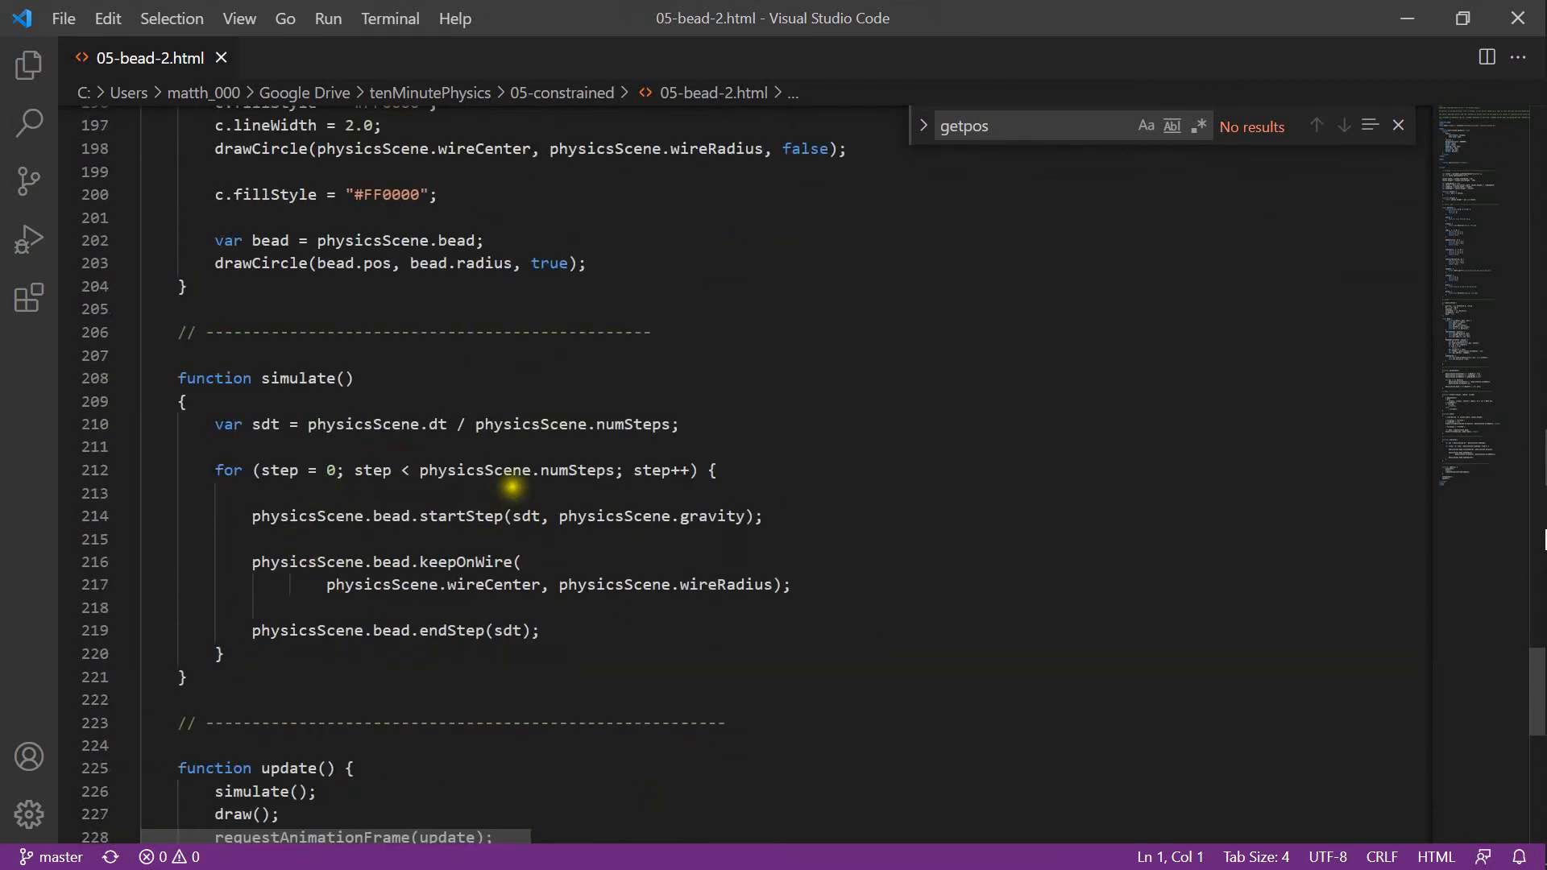
mouse_move(363, 561)
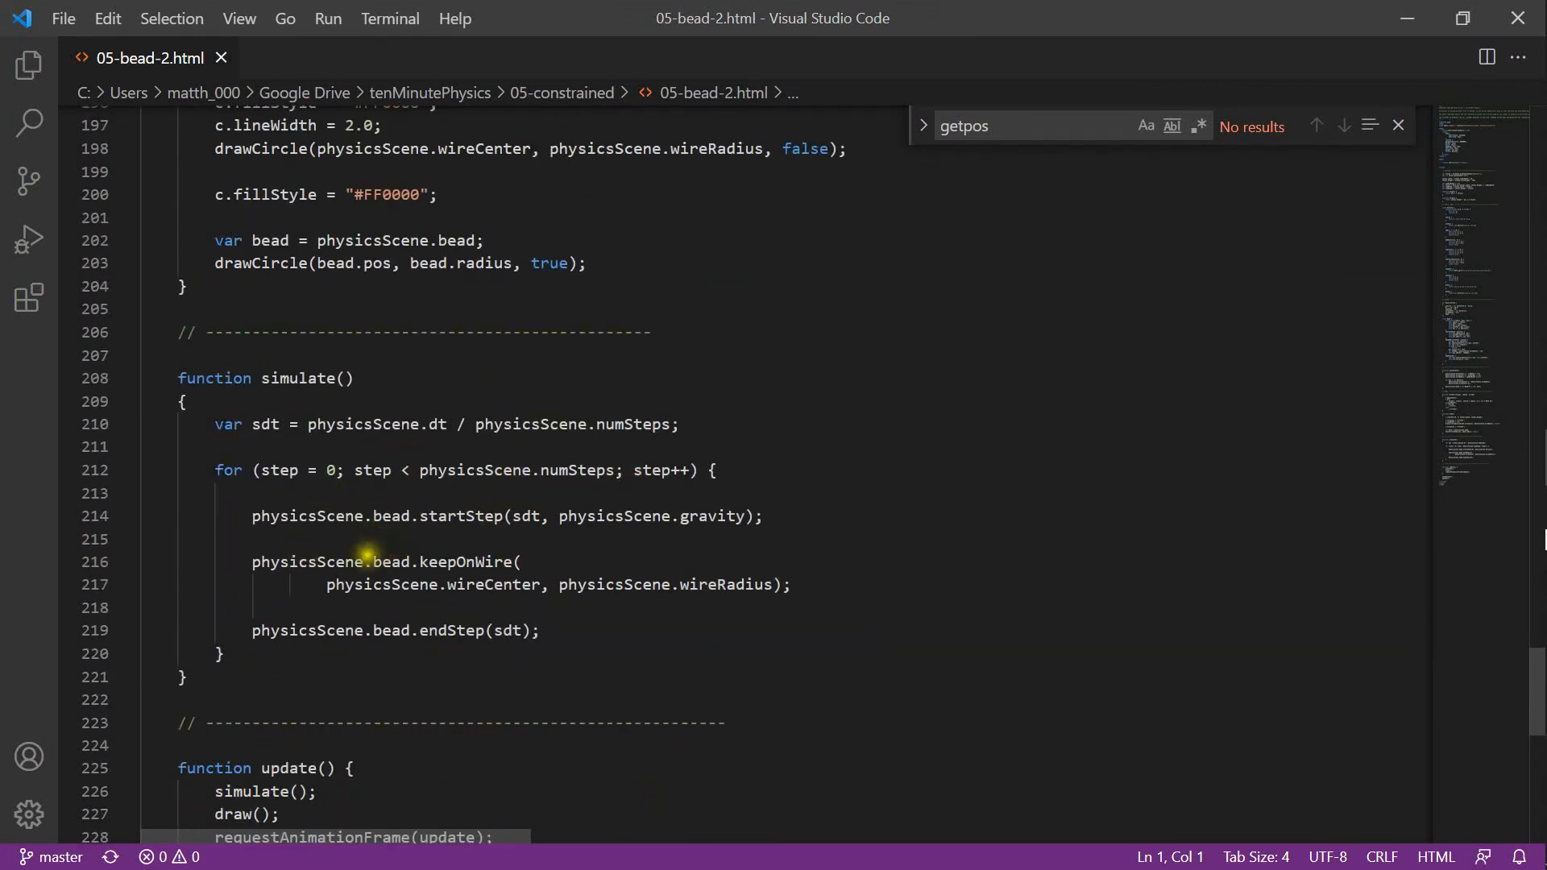
mouse_move(397, 561)
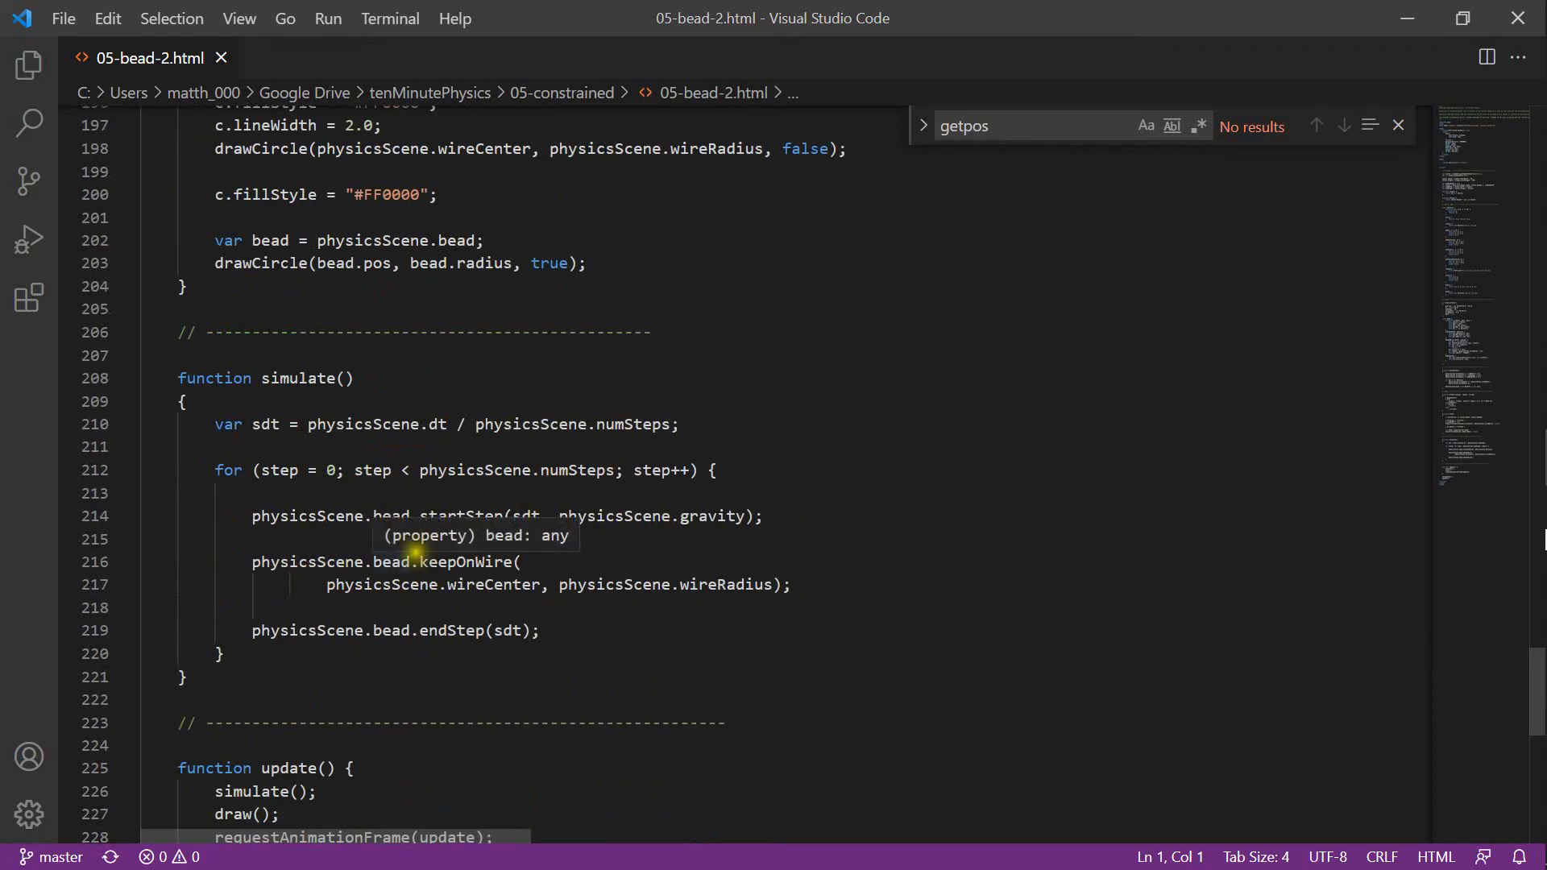
mouse_move(483, 562)
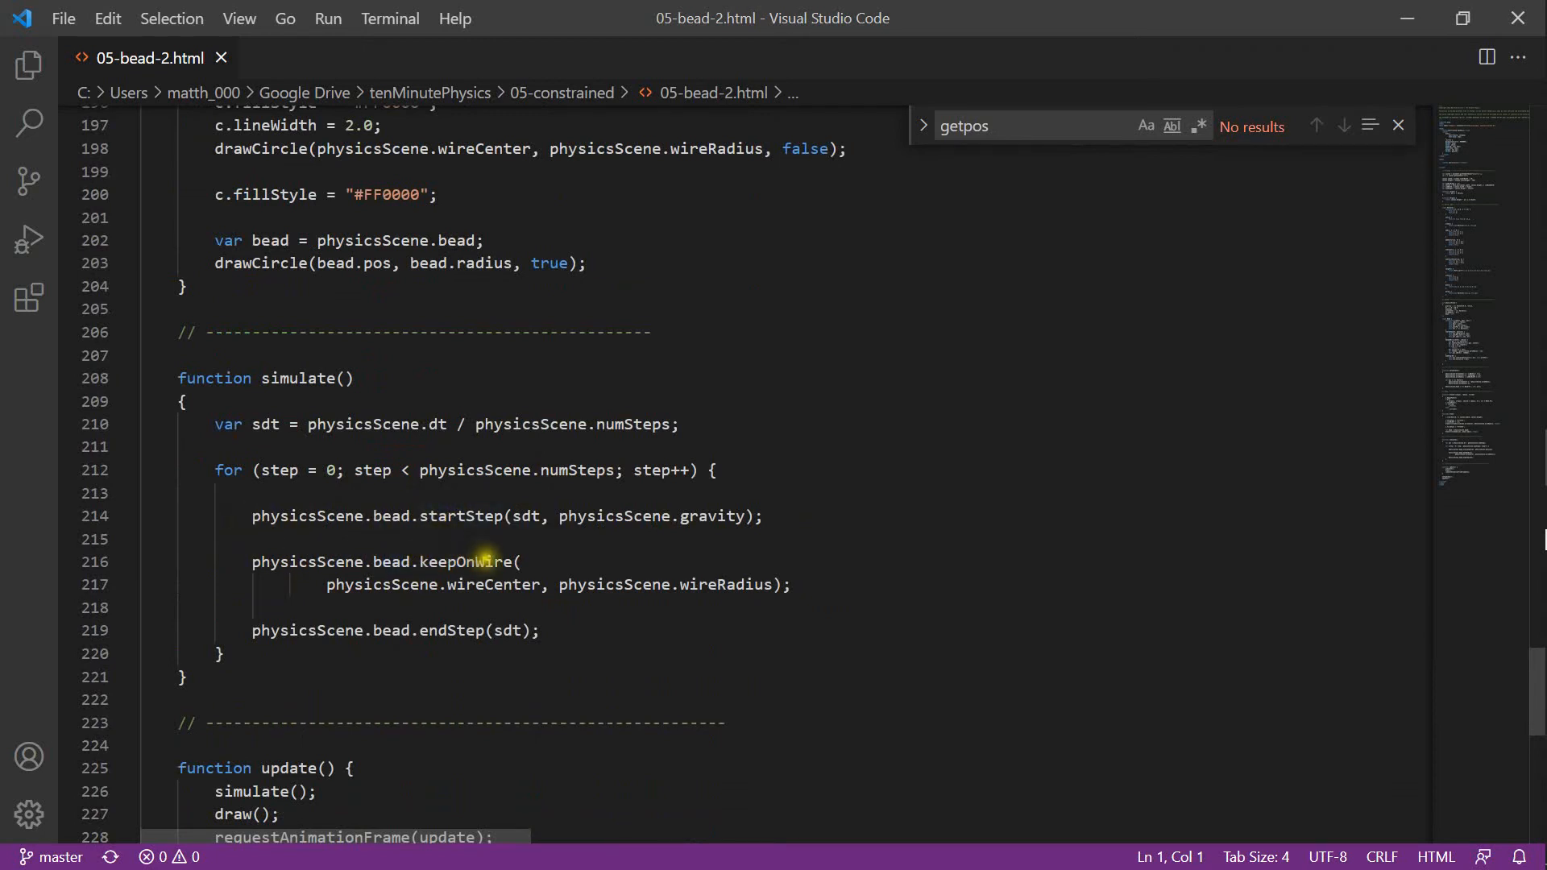
mouse_move(605, 630)
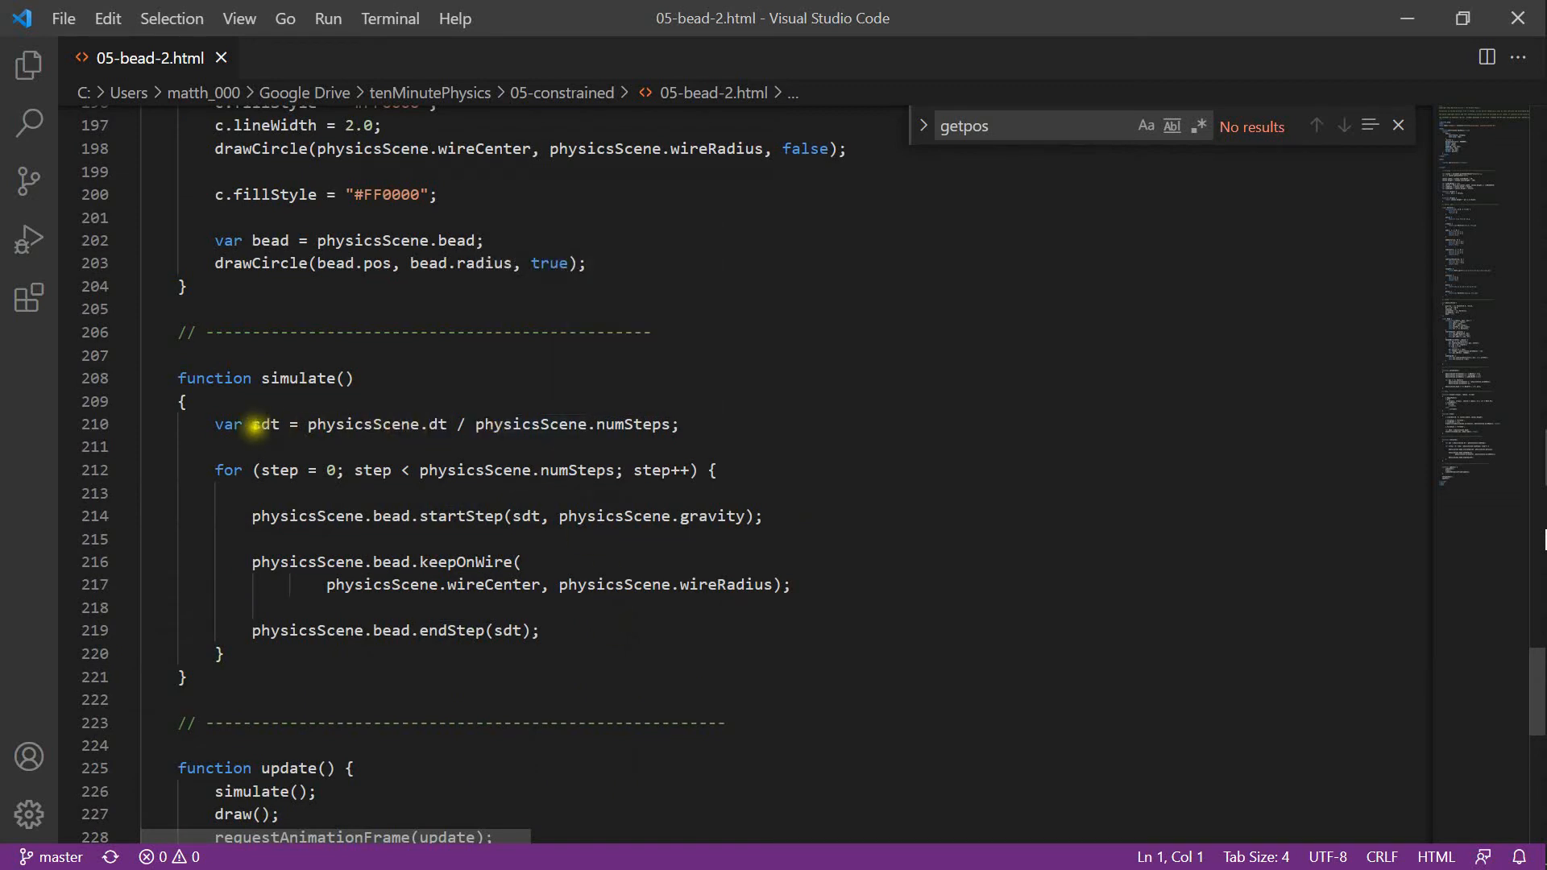
mouse_move(346, 425)
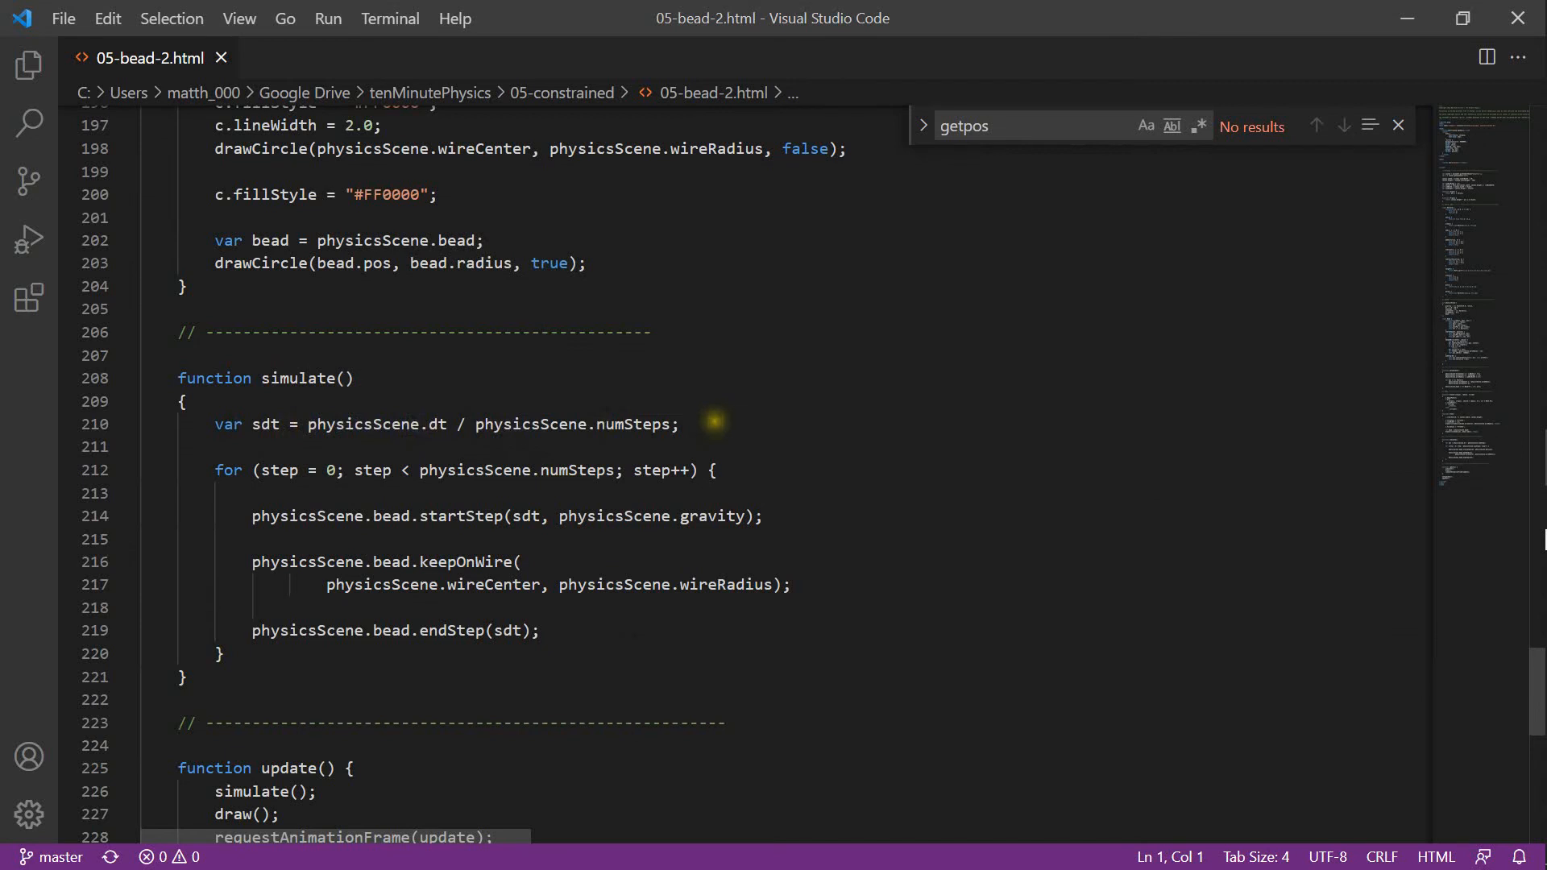
mouse_move(502, 435)
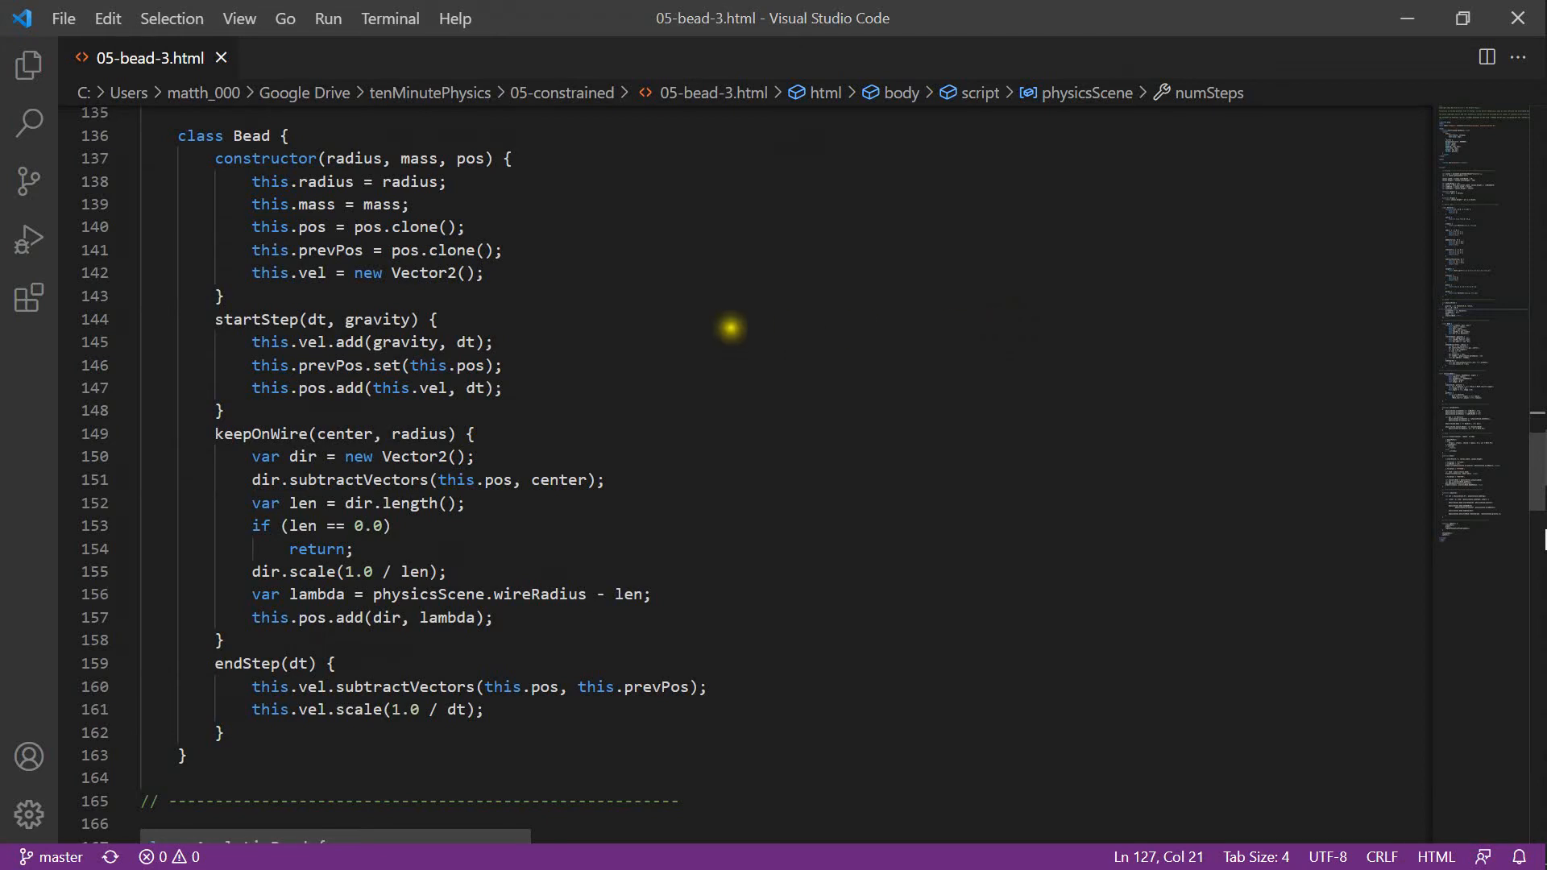
scroll("down", 3)
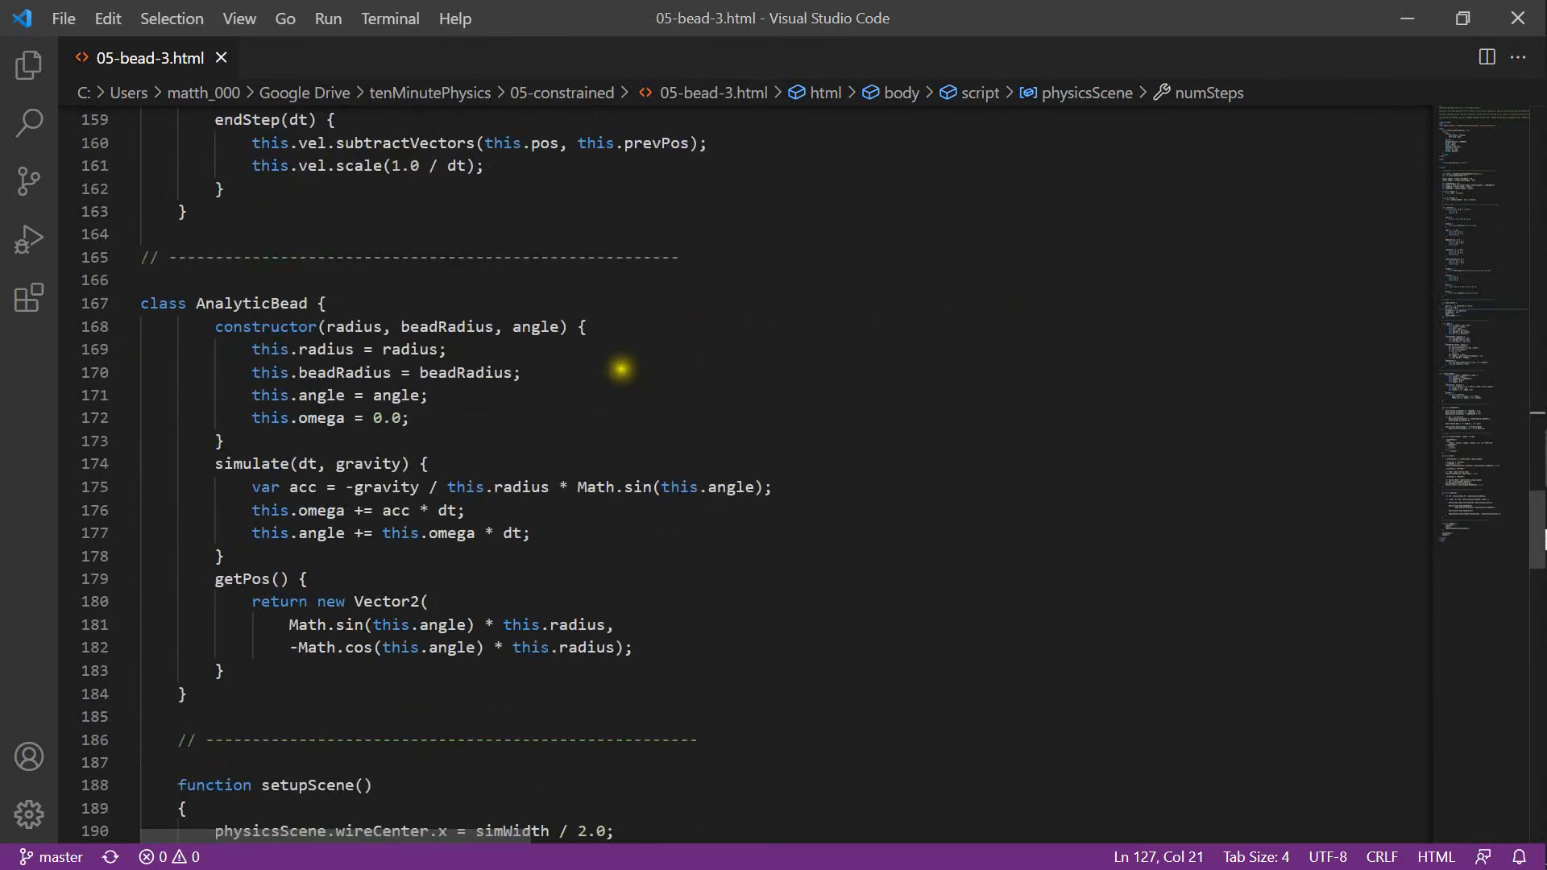
mouse_move(464, 327)
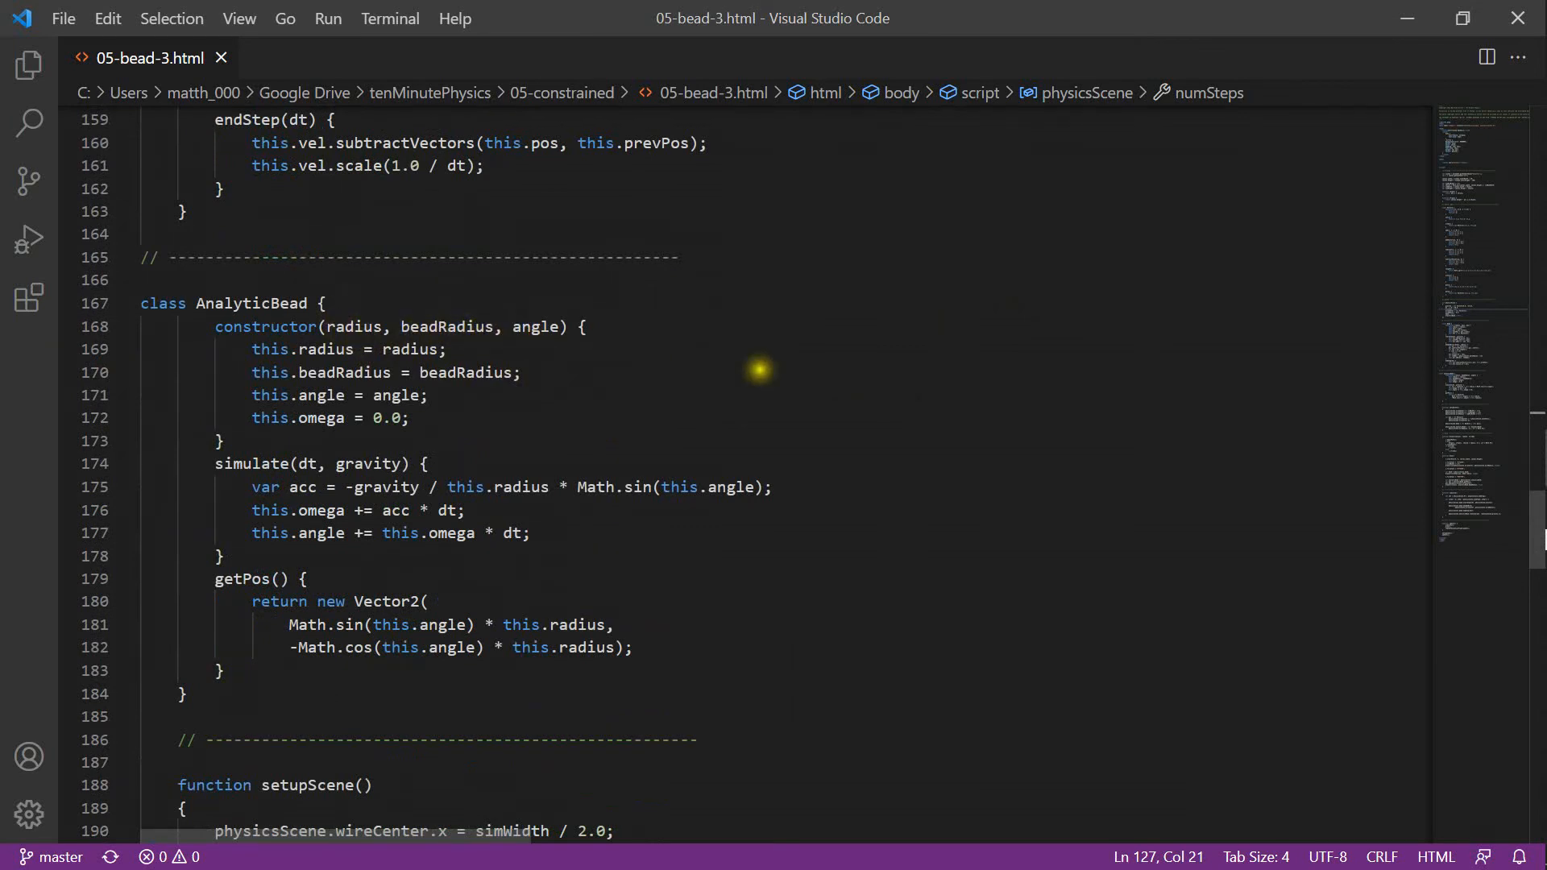
scroll("down", 3)
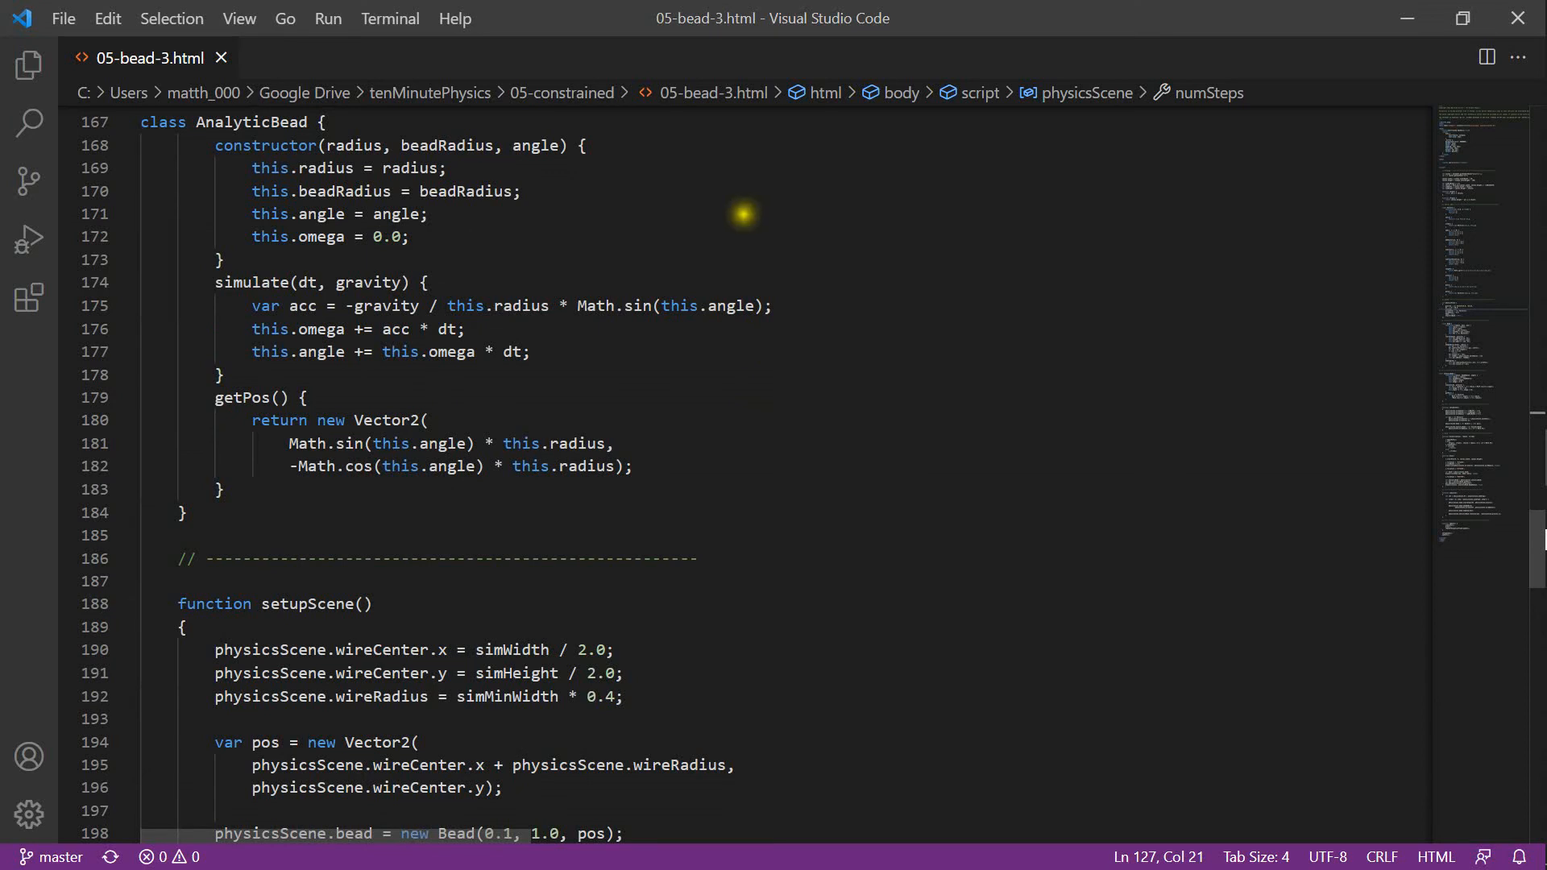
mouse_move(742, 214)
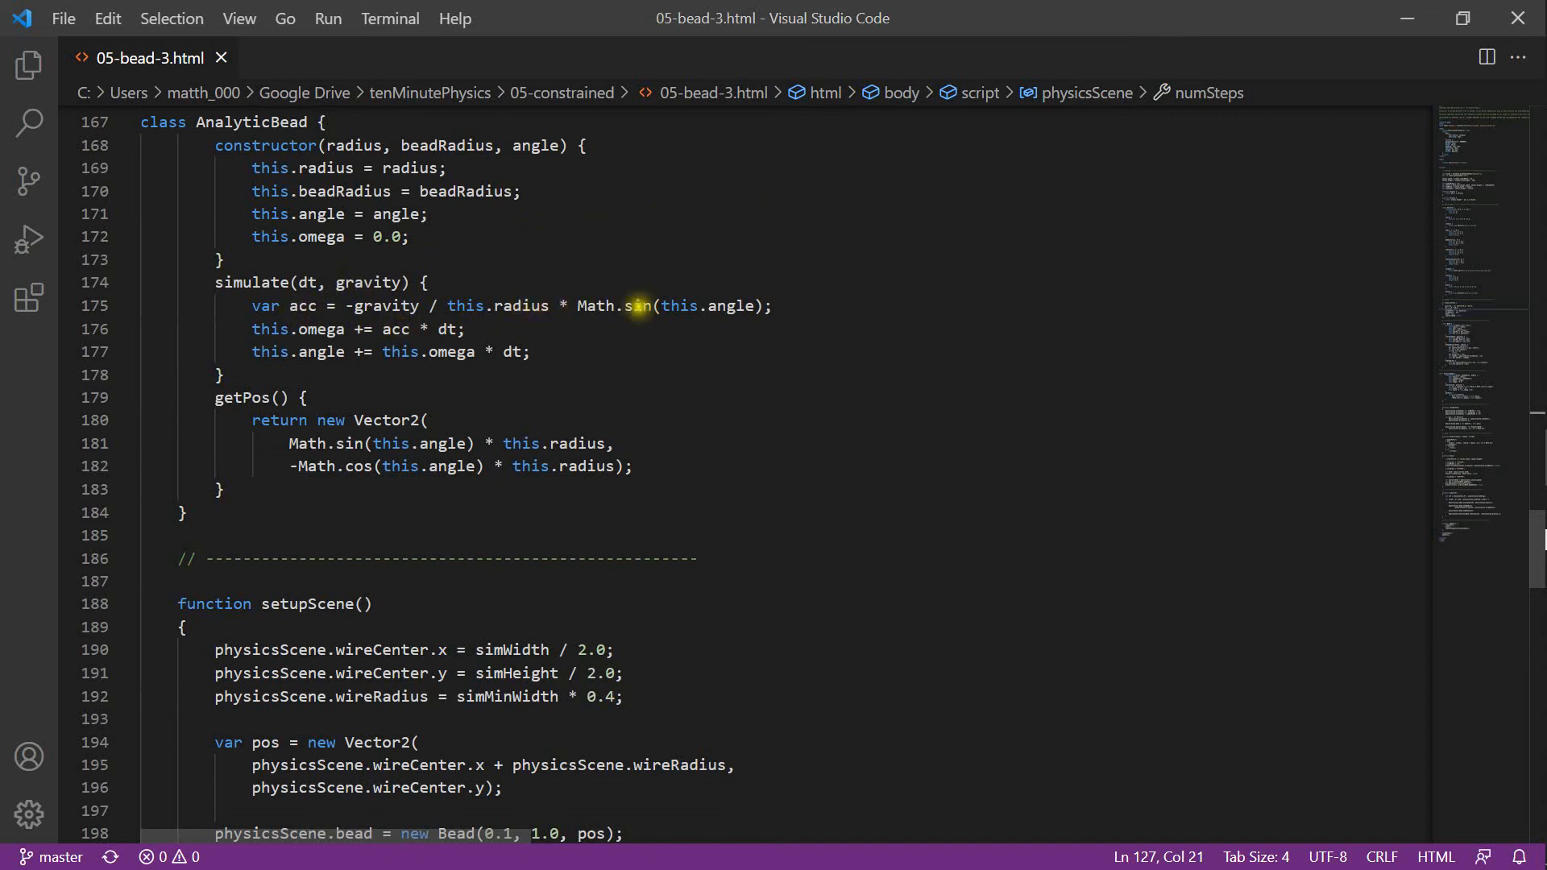
mouse_move(726, 333)
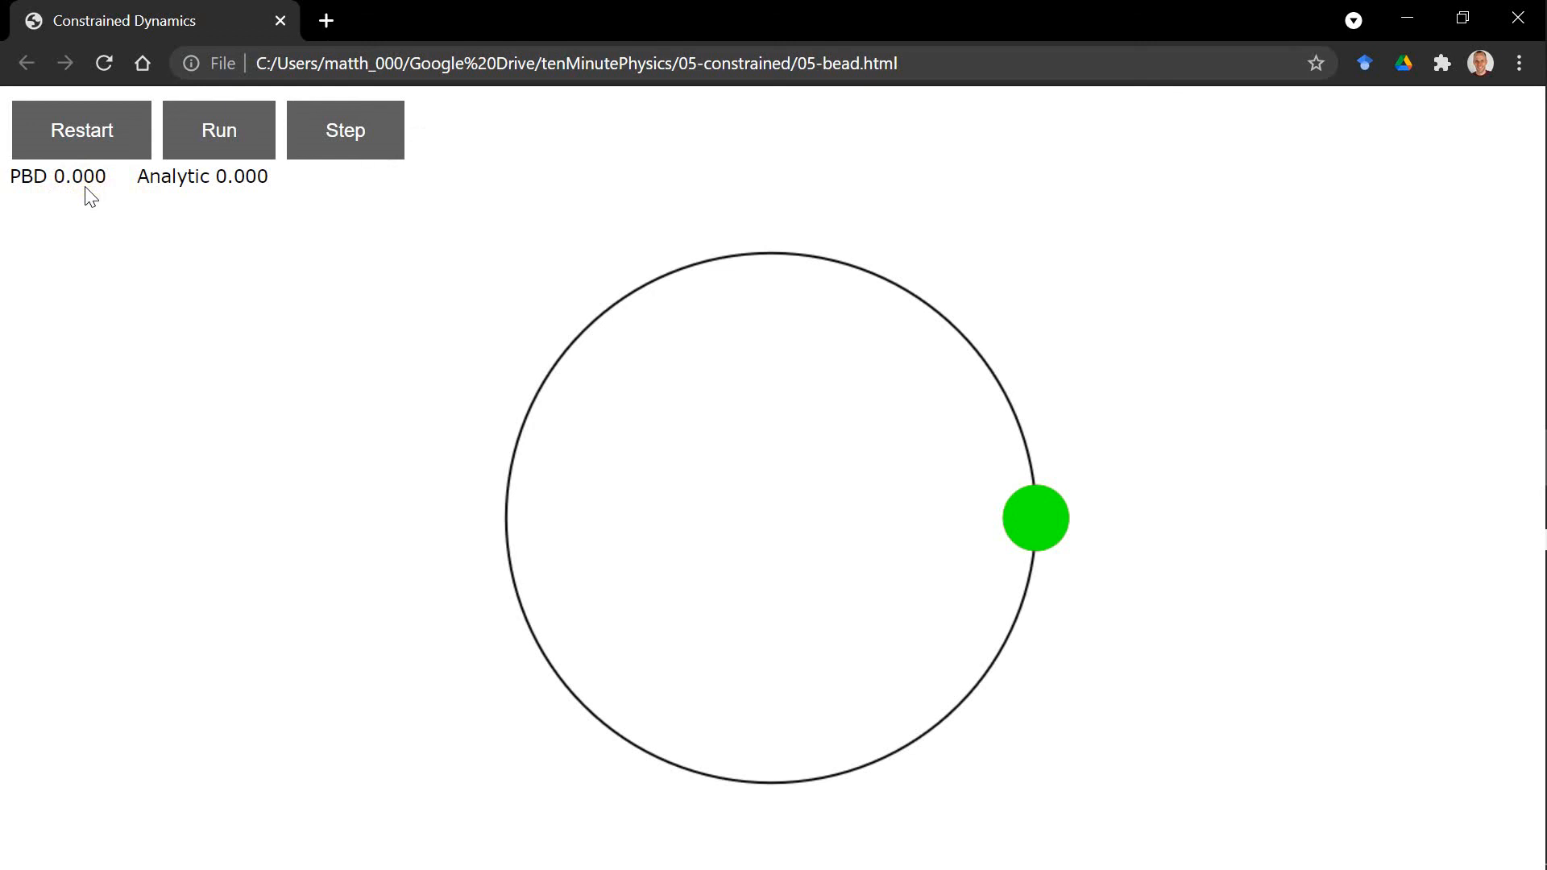
mouse_move(298, 180)
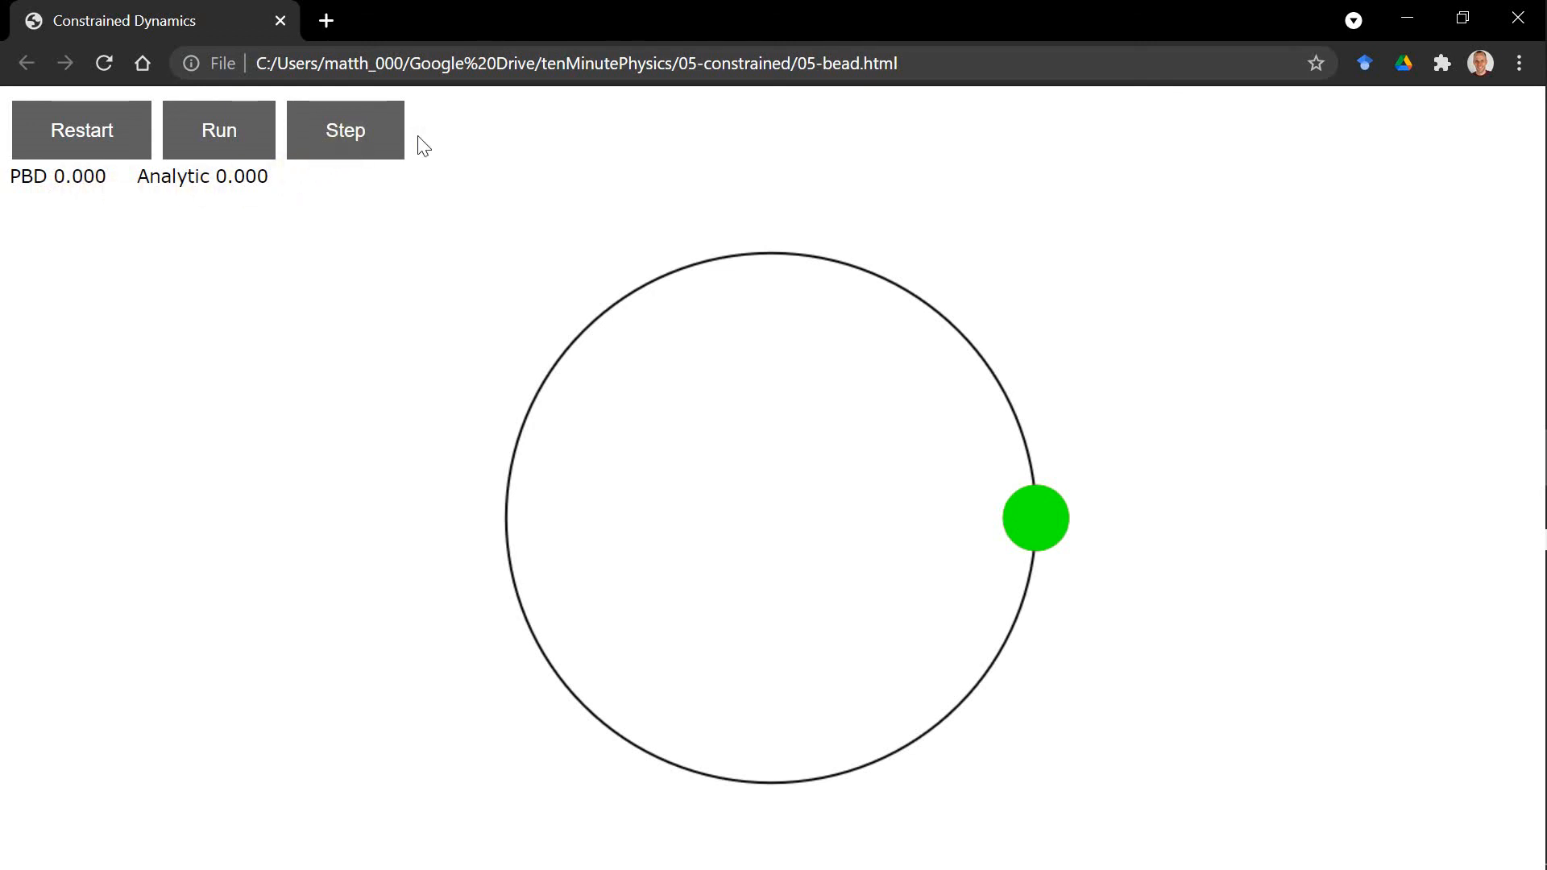
- Step the simulation five times until the bead drops below the wire's right side, PBD and Analytic both 4.202
left_click(344, 129)
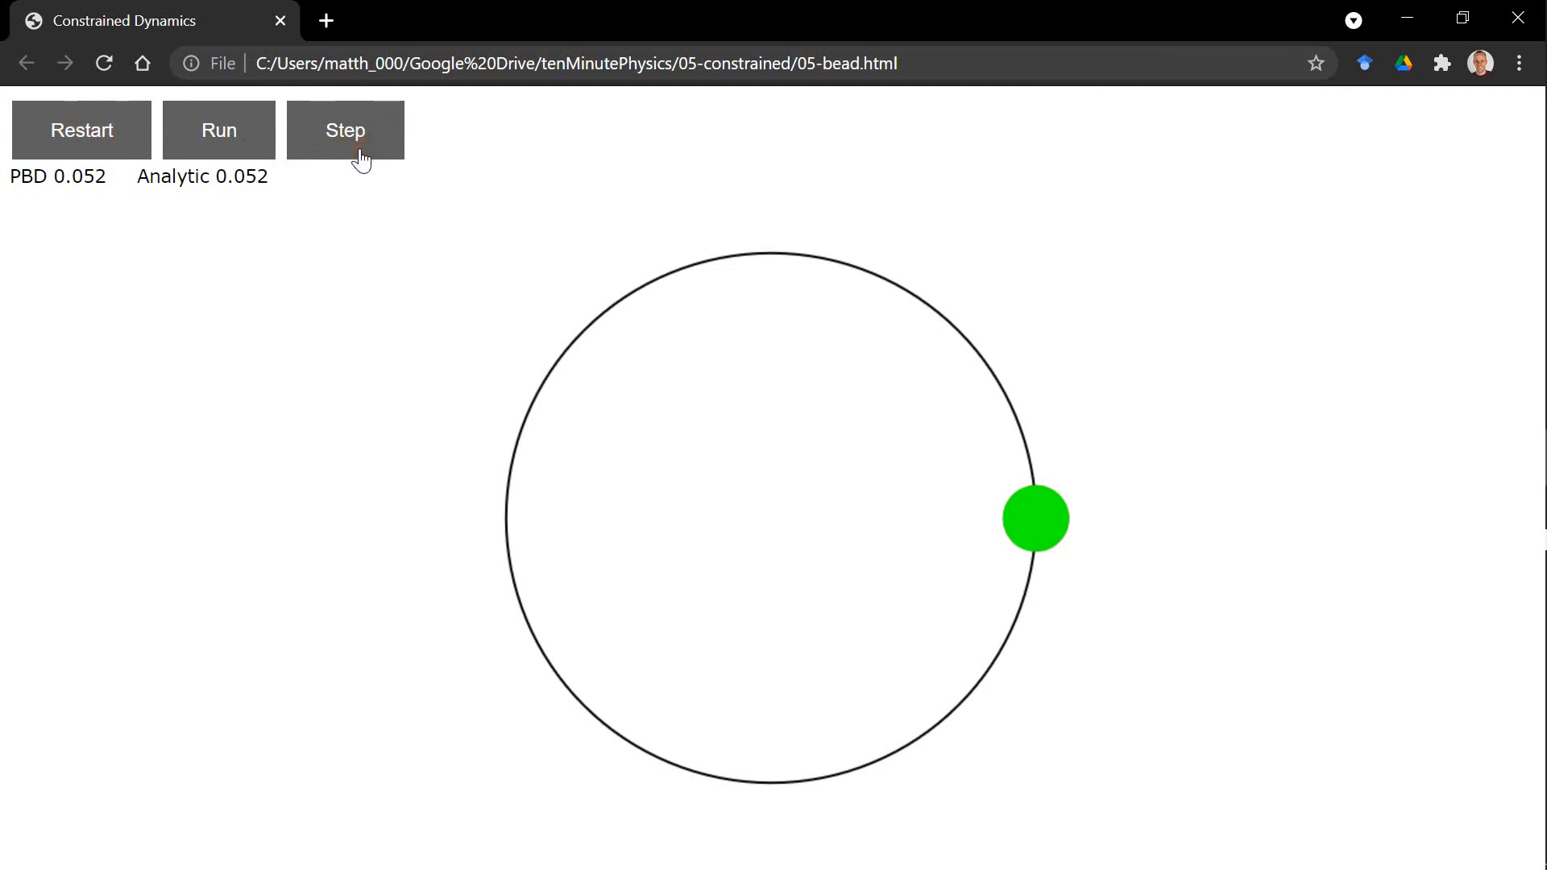
left_click(344, 129)
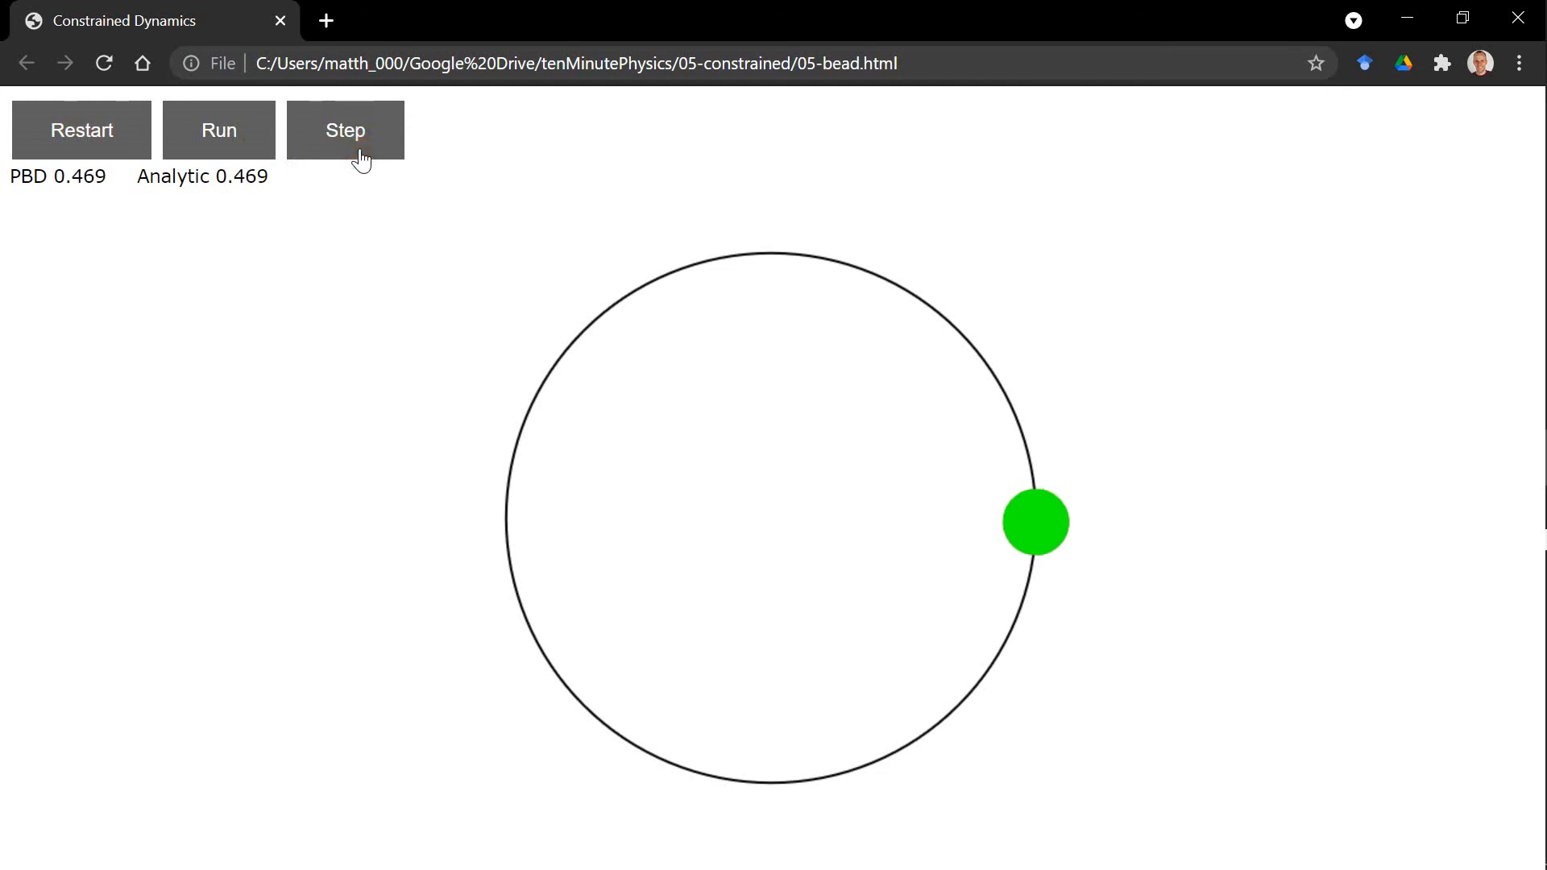
left_click(344, 128)
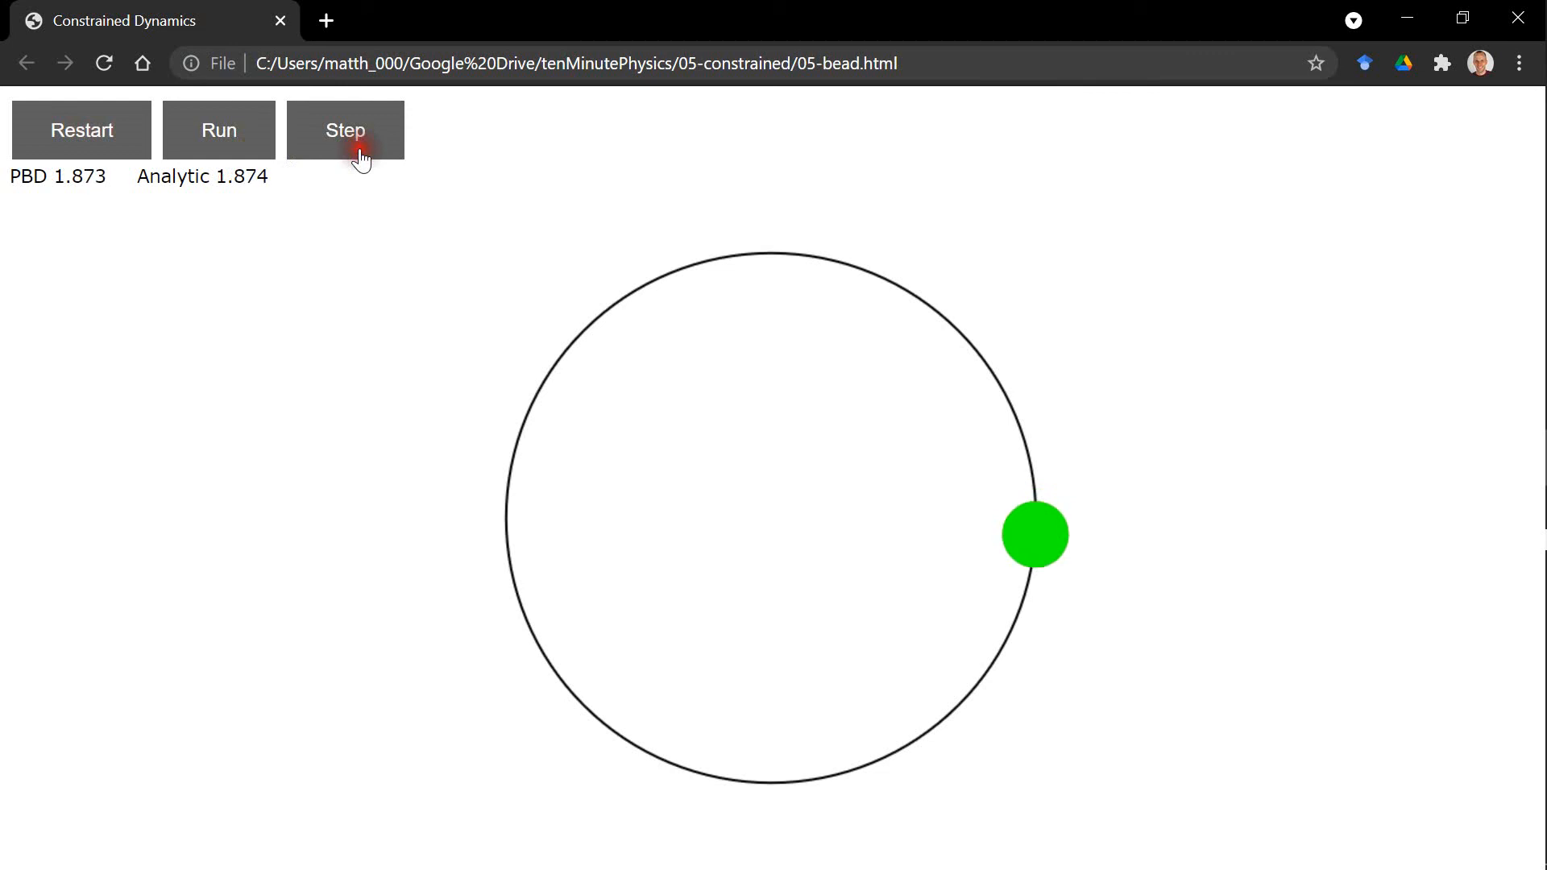
left_click(344, 128)
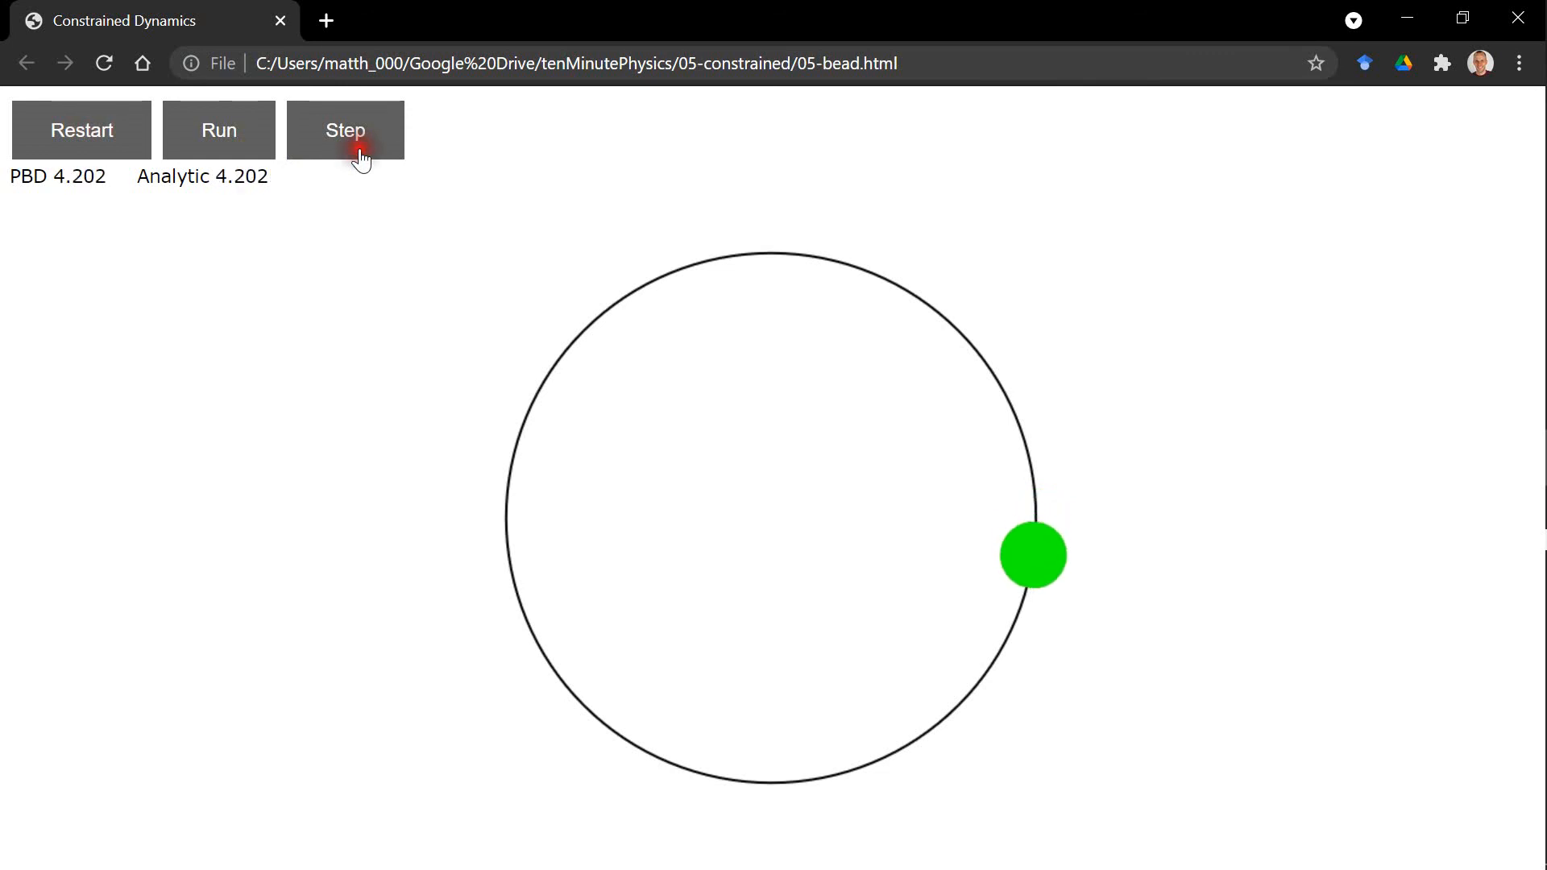
left_click(344, 129)
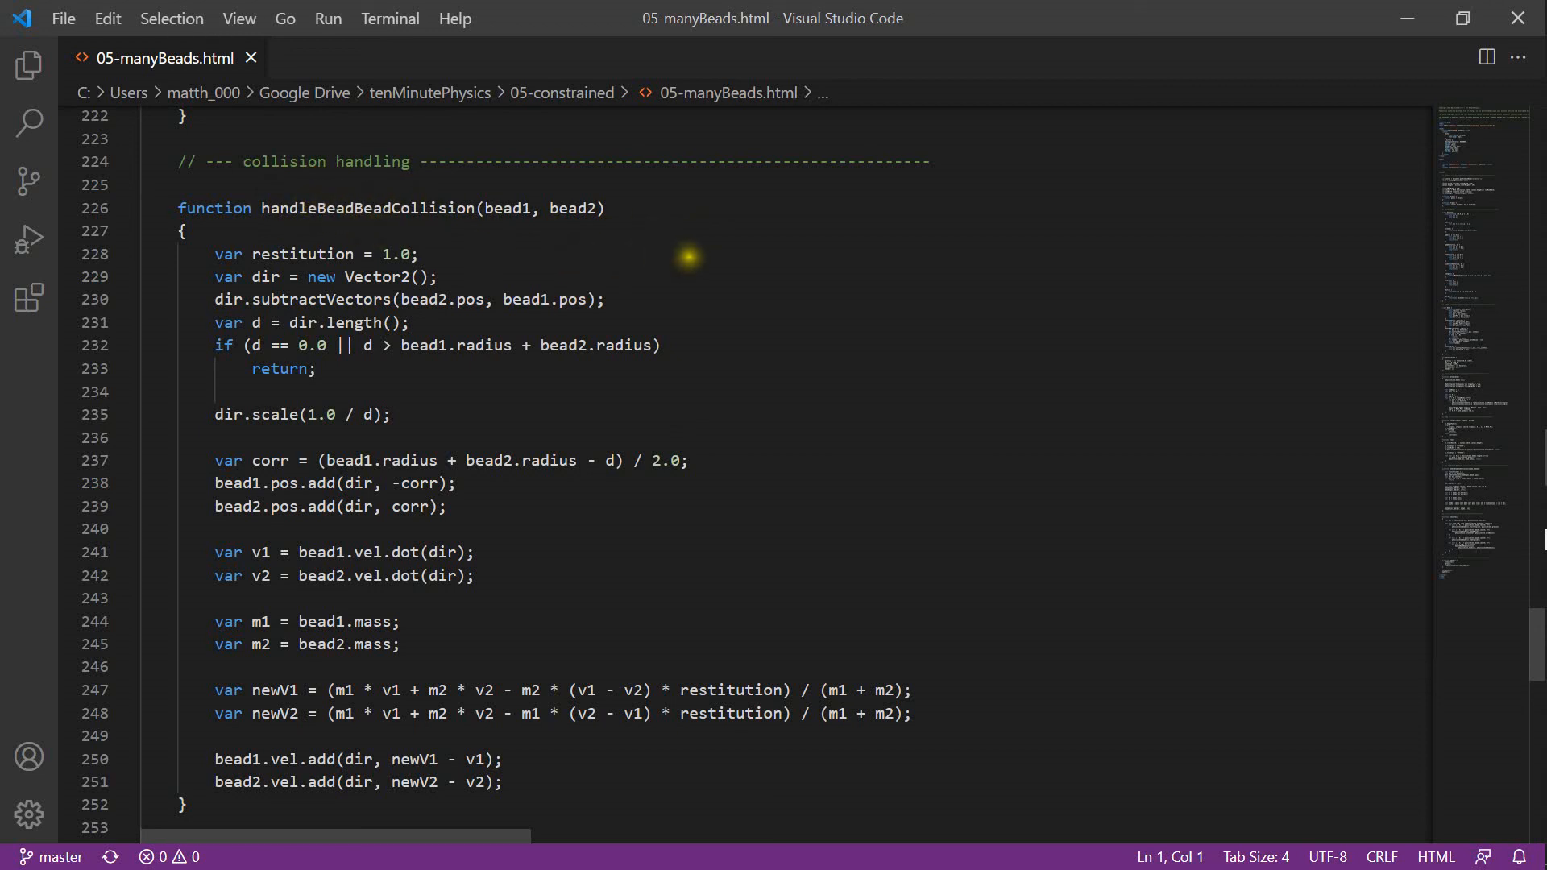
- Scroll 05-manyBeads.html past handleBeadBeadCollision to the simulate function's bead-pair loop
scroll("down", 3)
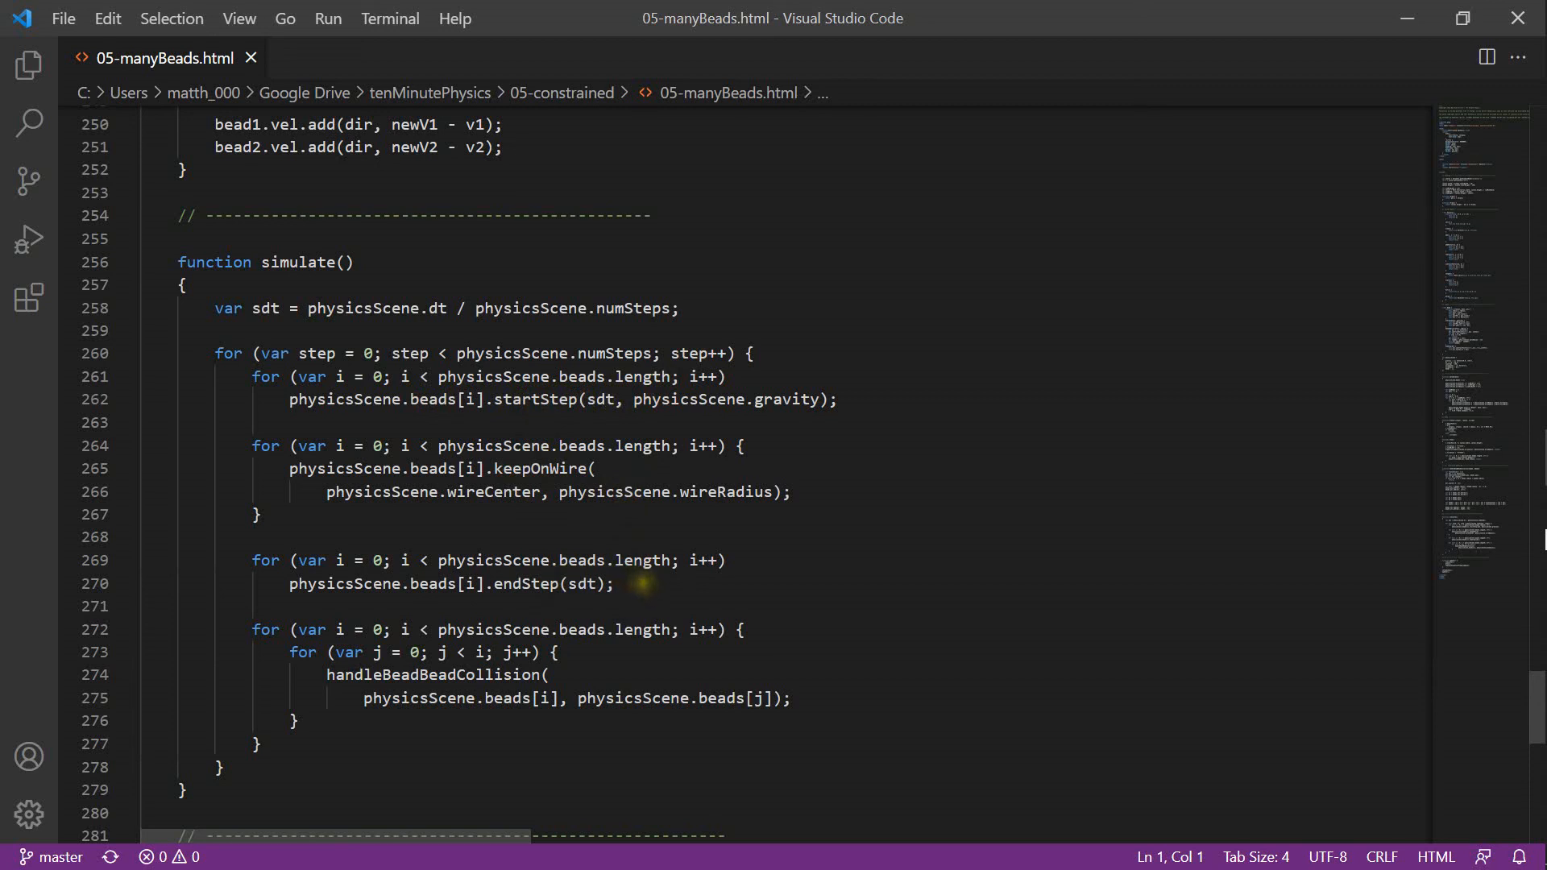
scroll("down", 3)
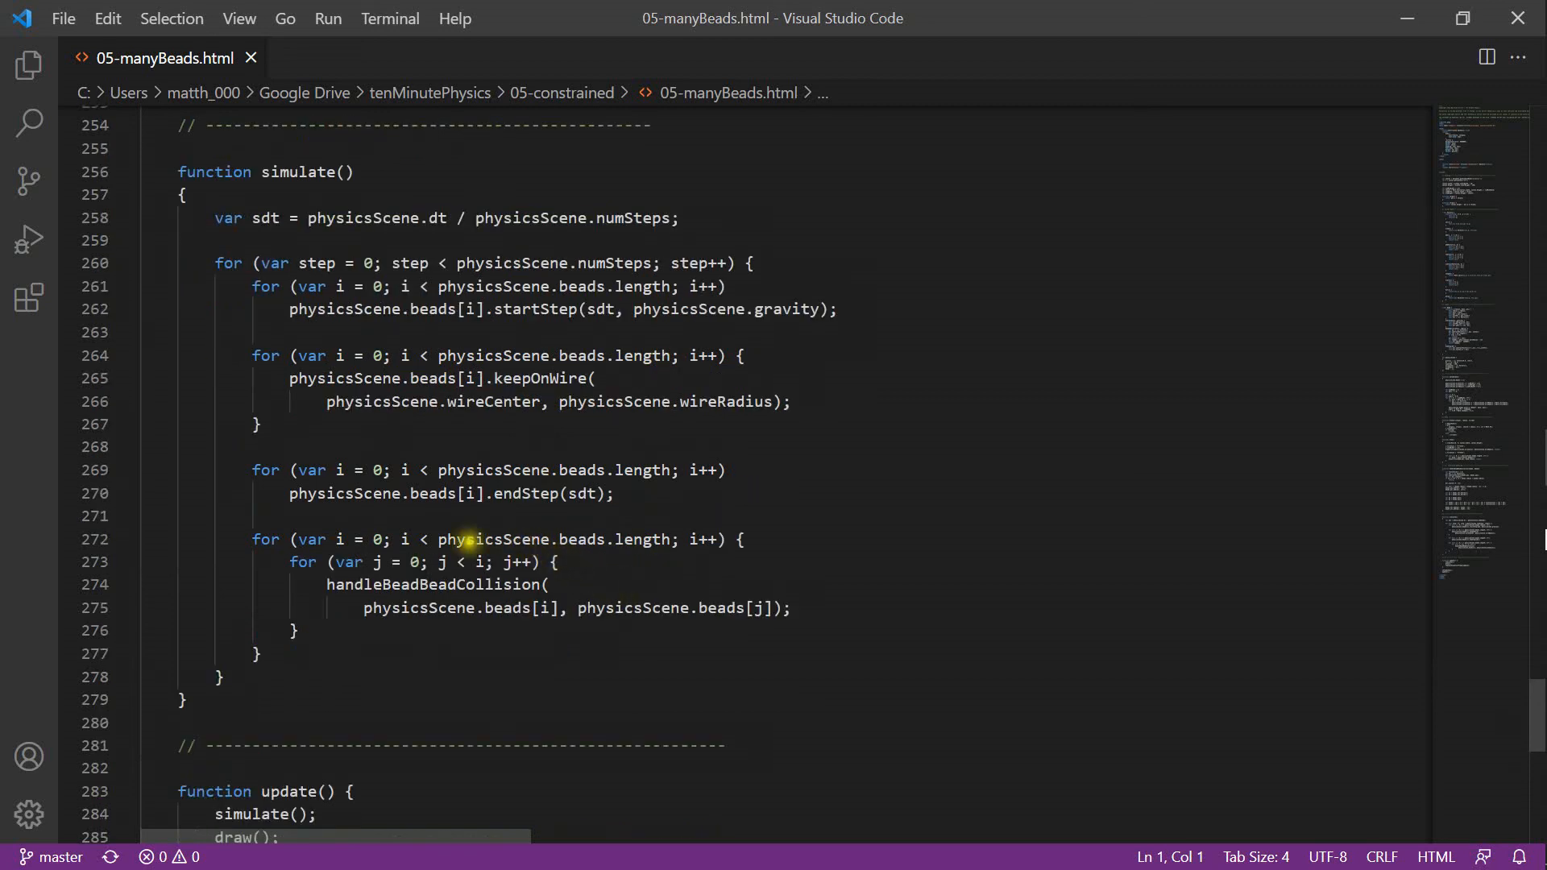